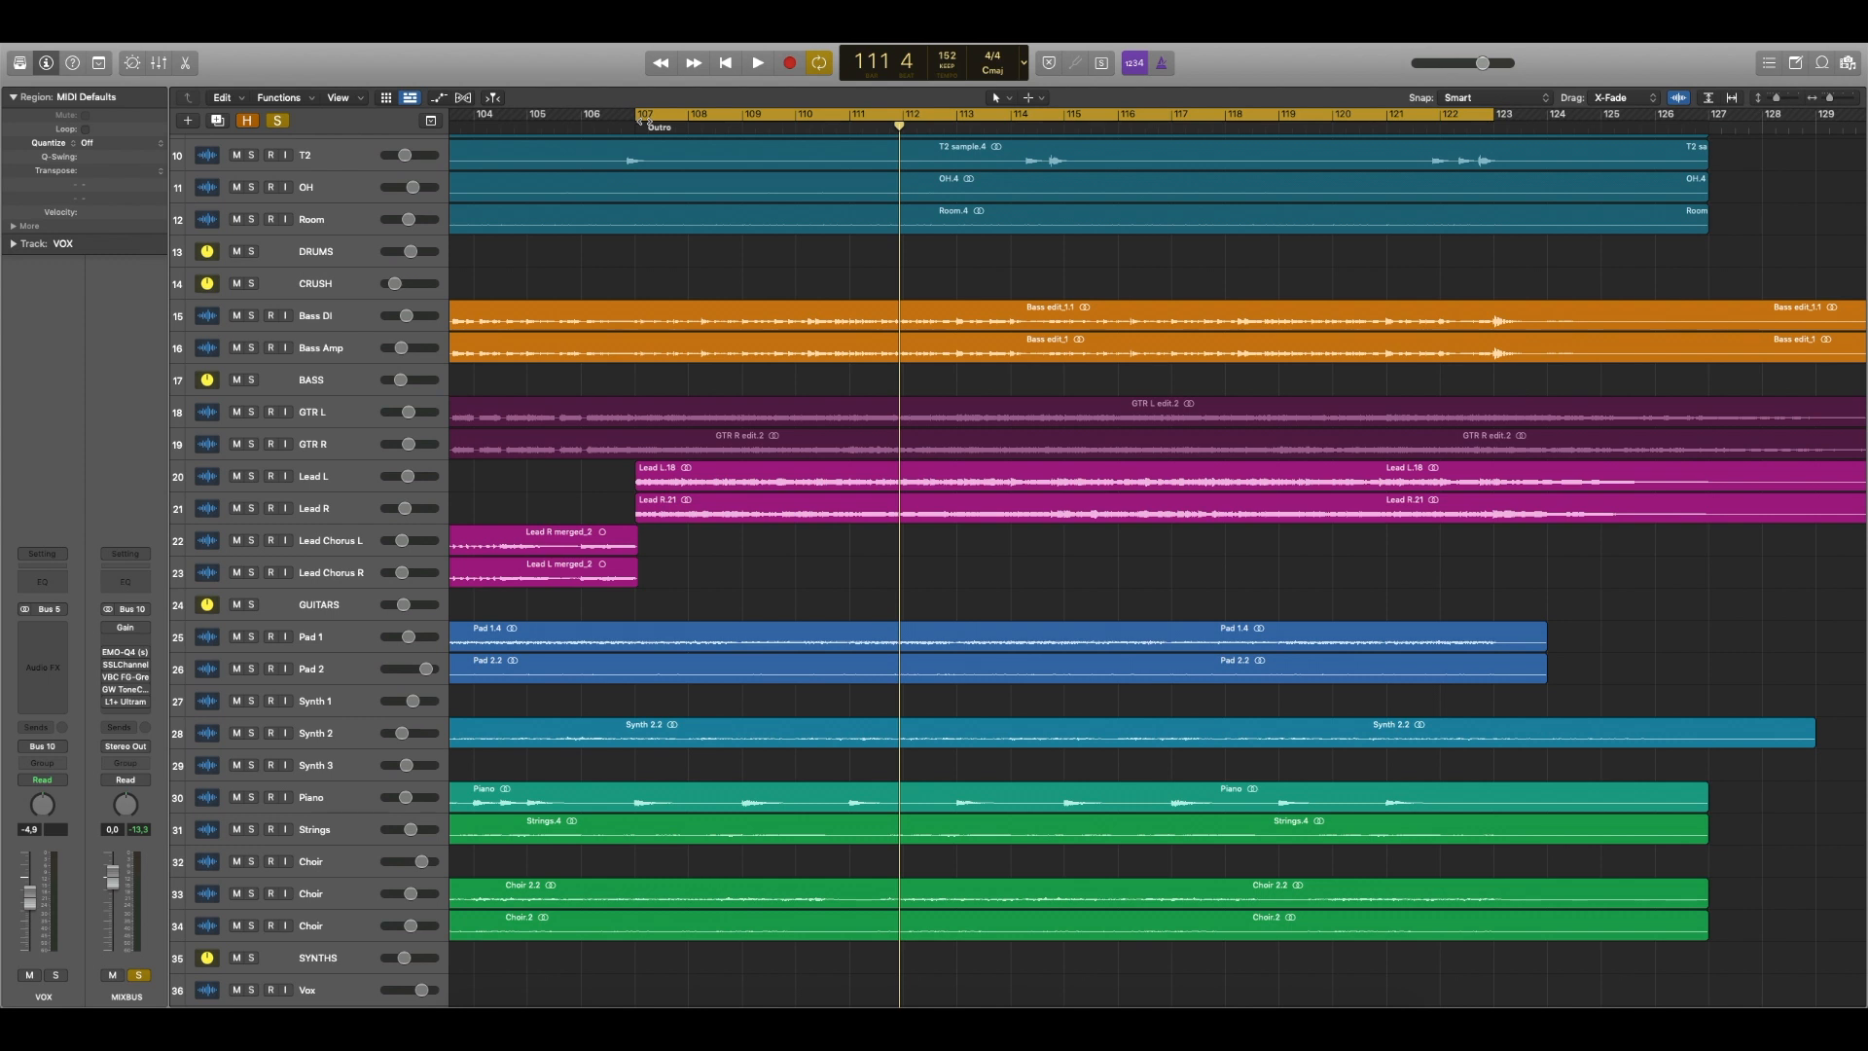
Step: Return the playhead to the start of the Outro and start playback
click(635, 127)
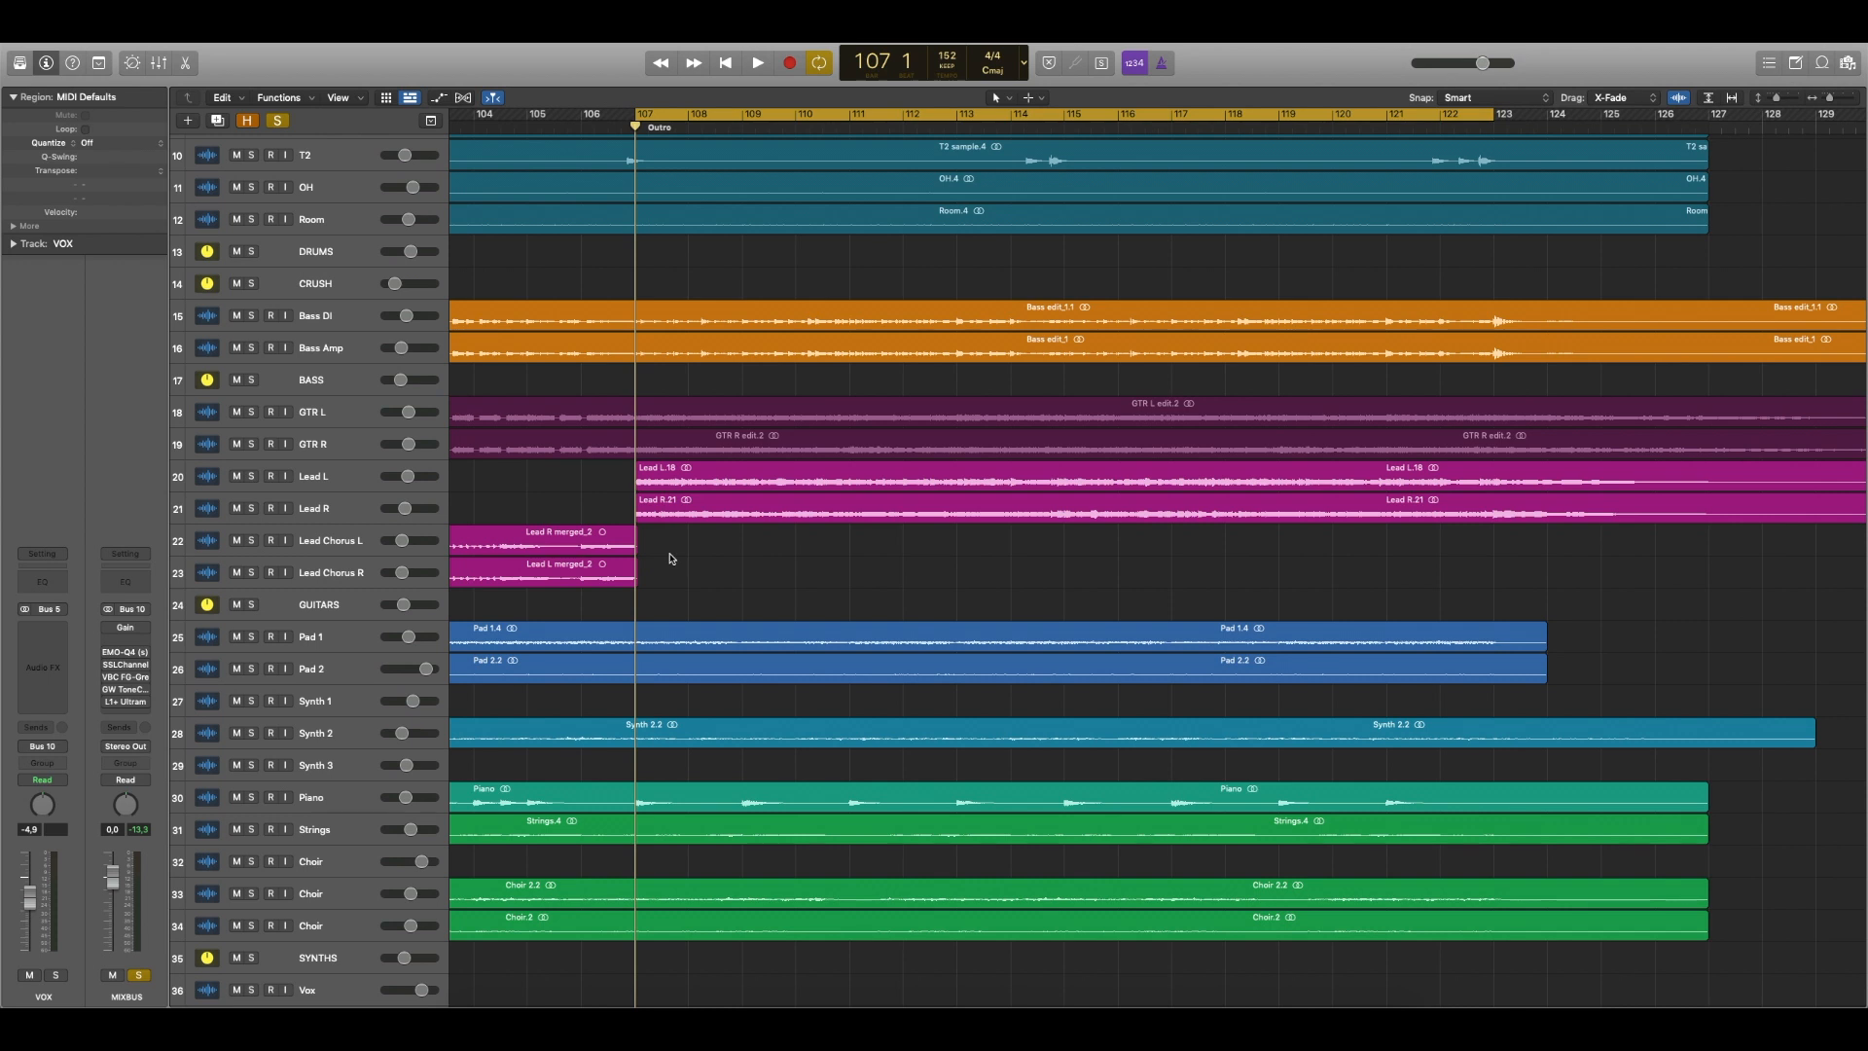
click(757, 62)
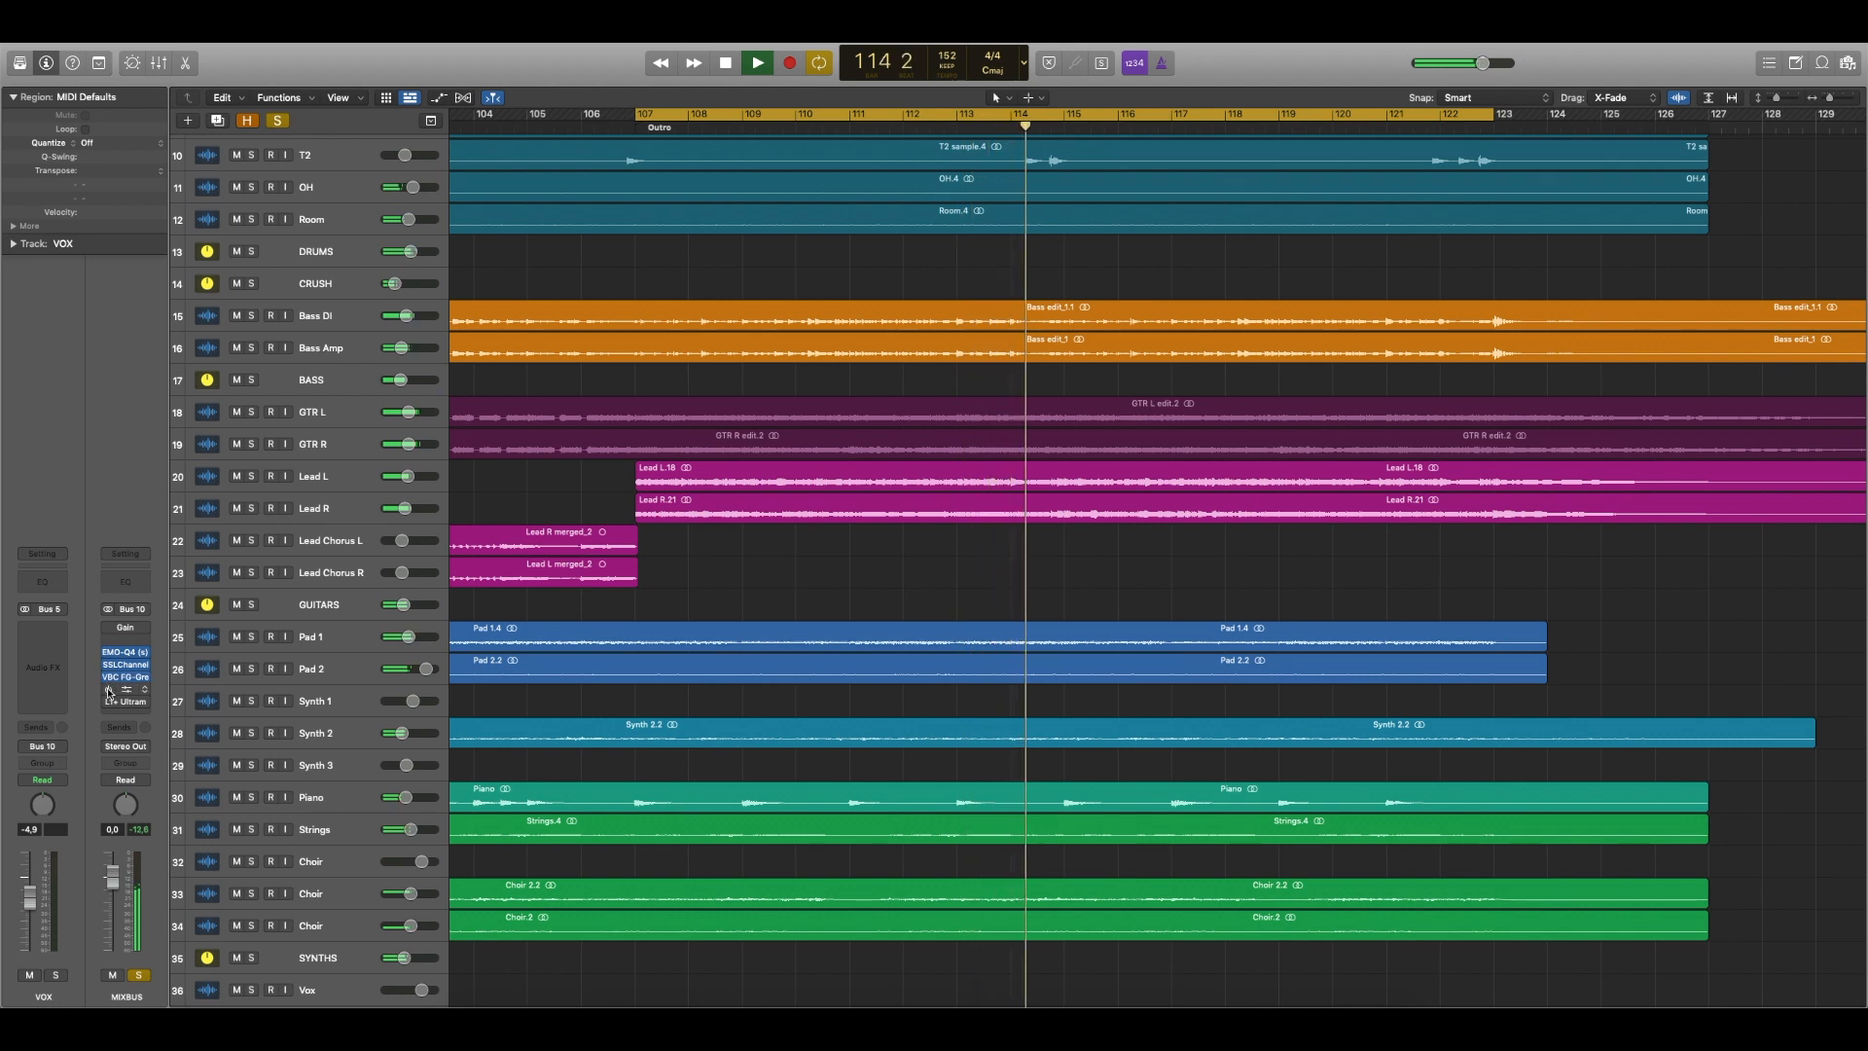
click(758, 62)
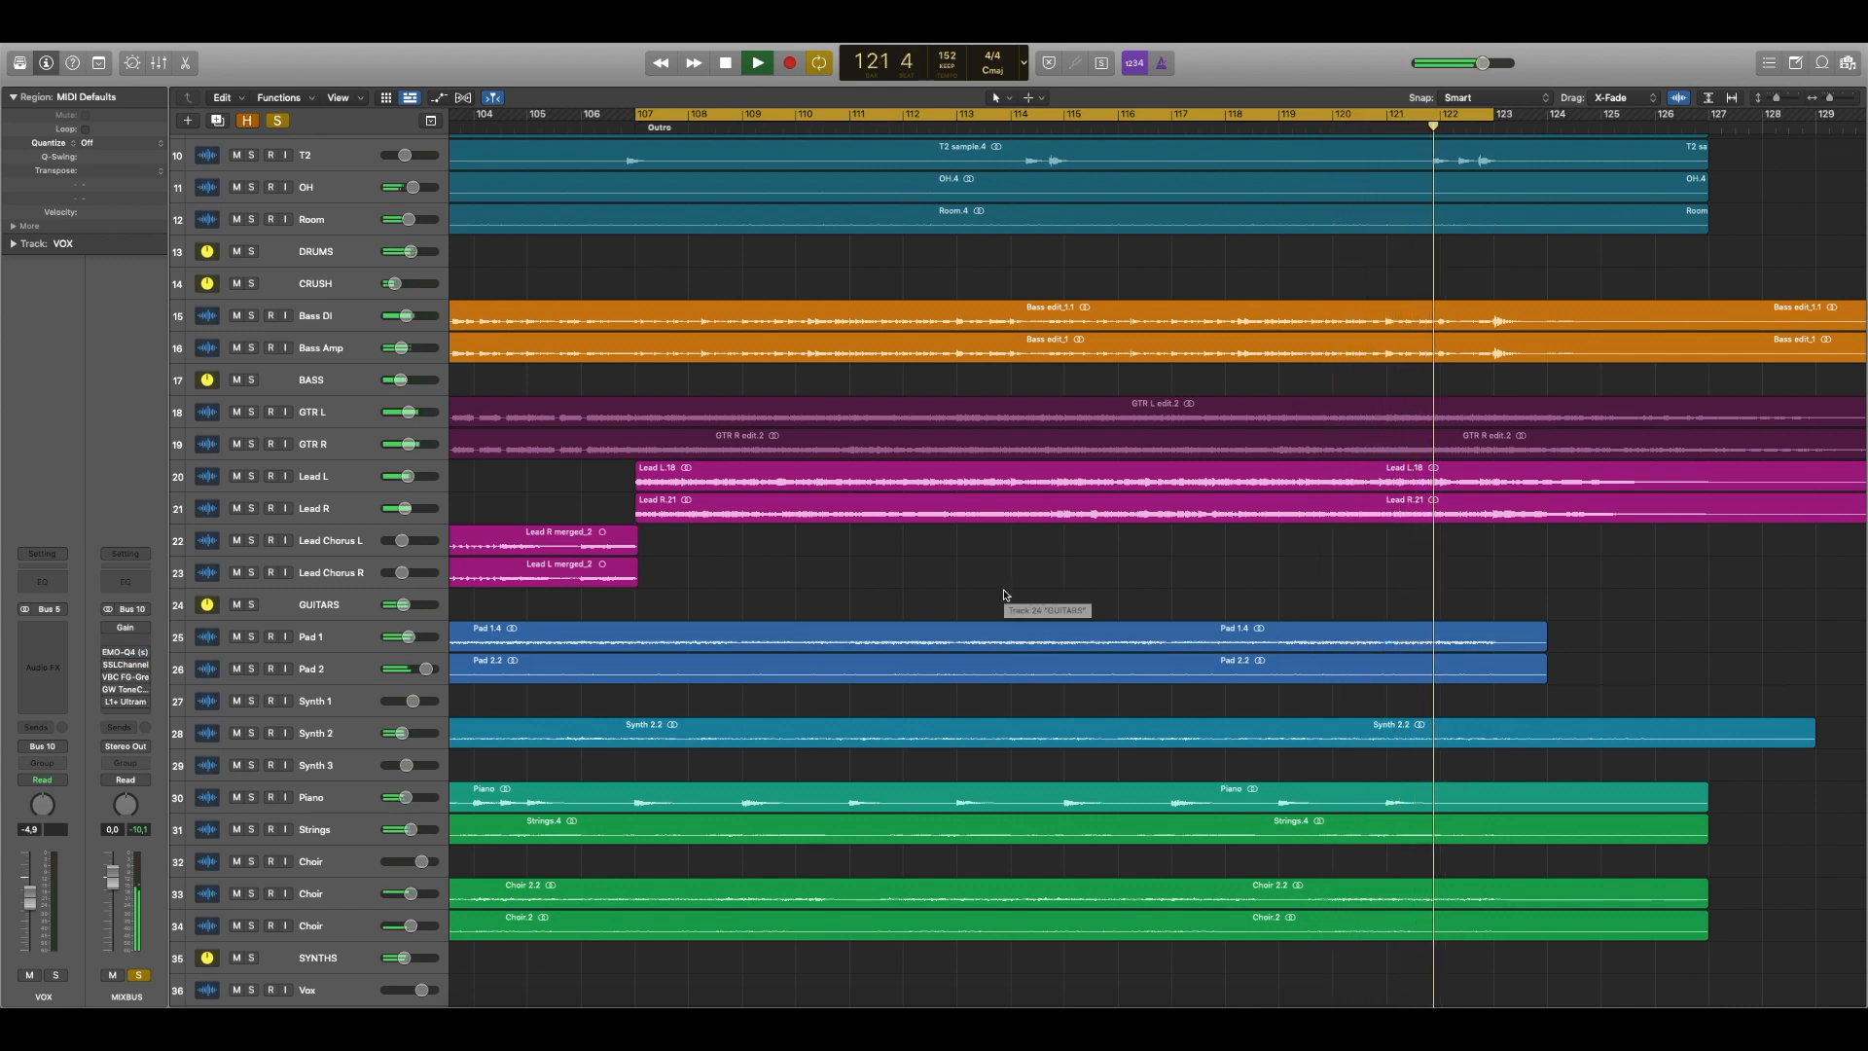
click(755, 62)
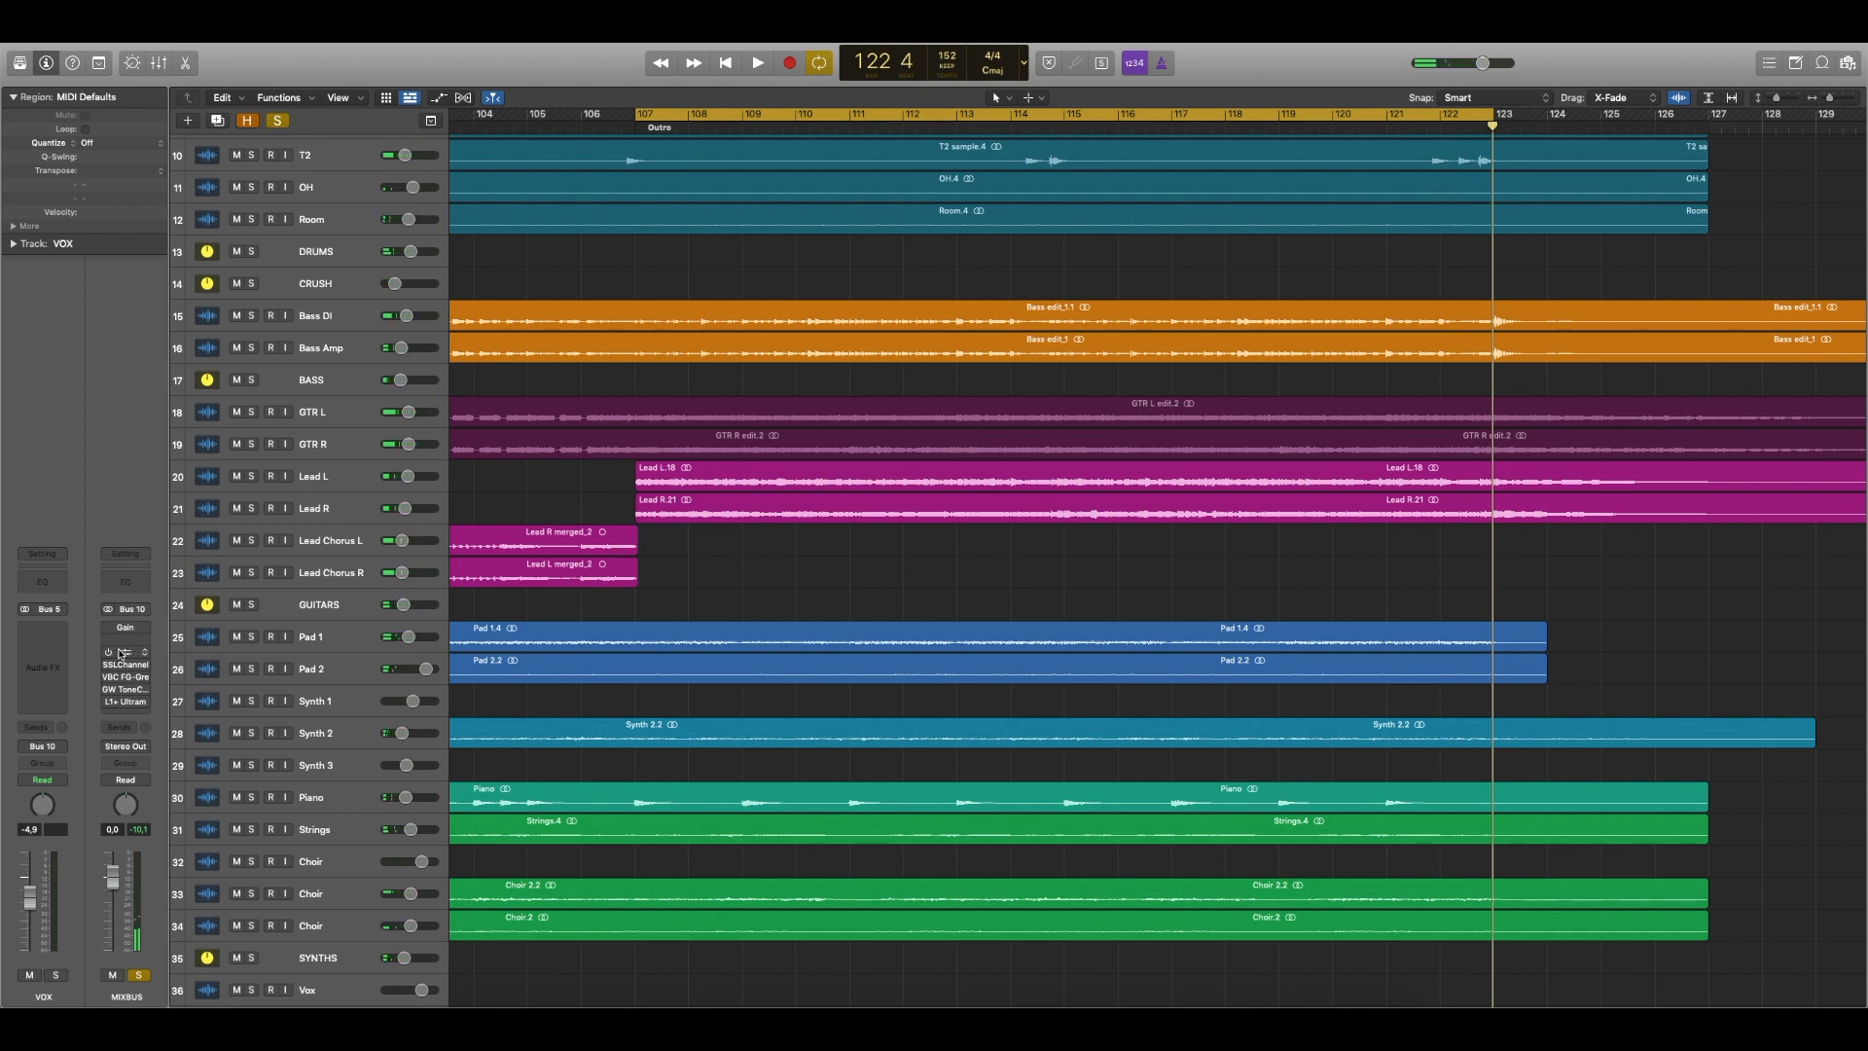
Step: Open EMO-Q4 and nudge band 1 gain and band 2 gain to about -0.3
click(123, 652)
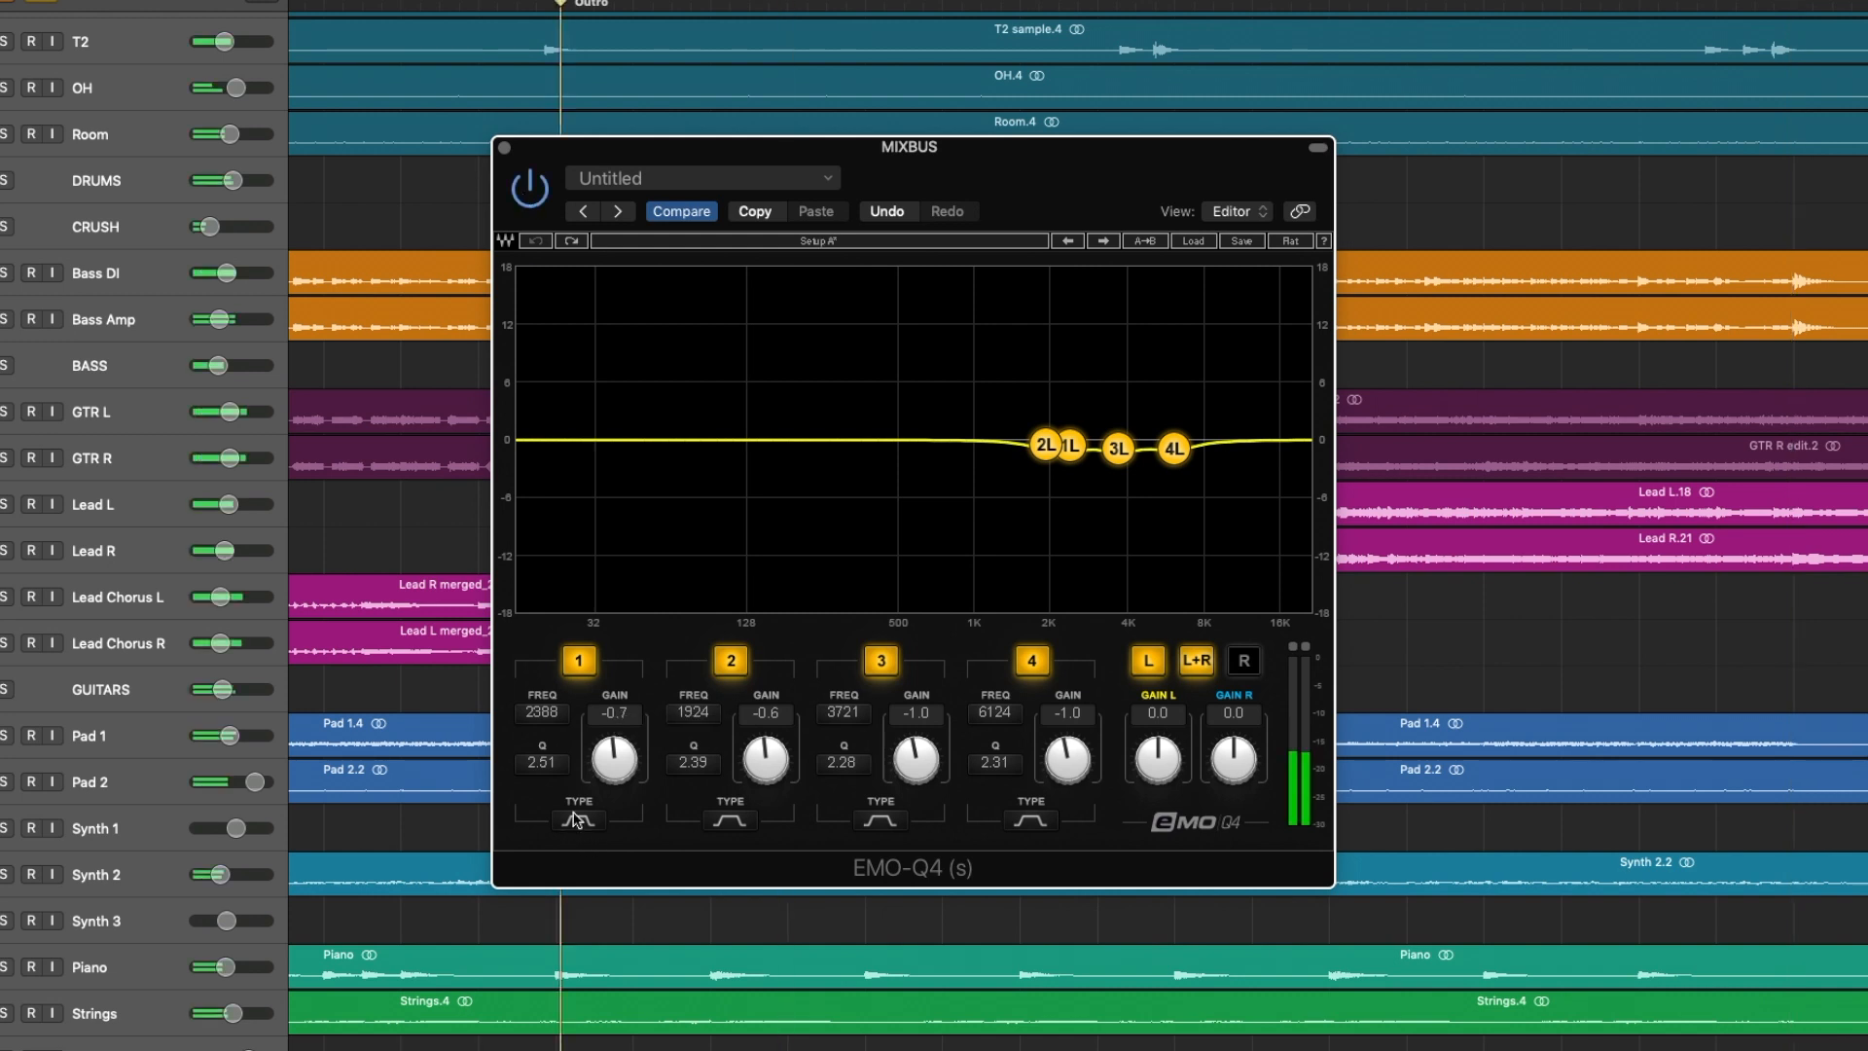
drag(614, 753, 614, 716)
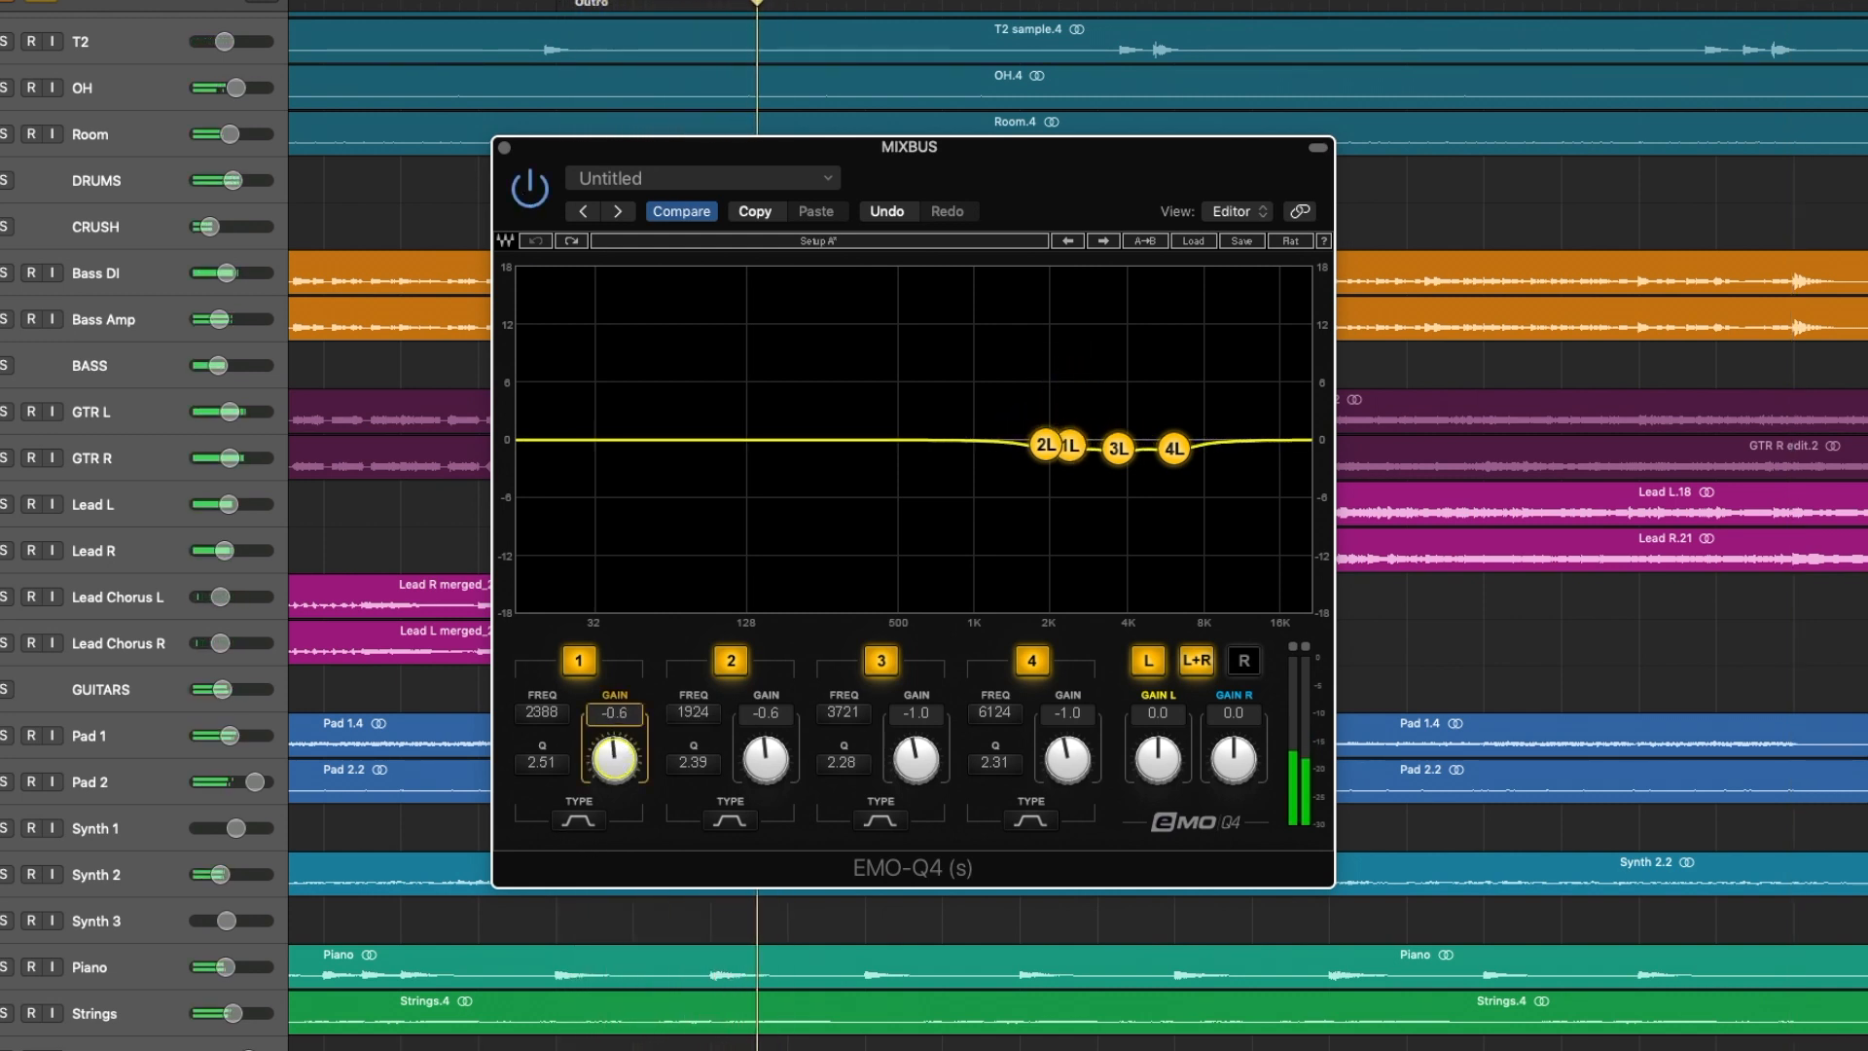
drag(765, 754, 765, 727)
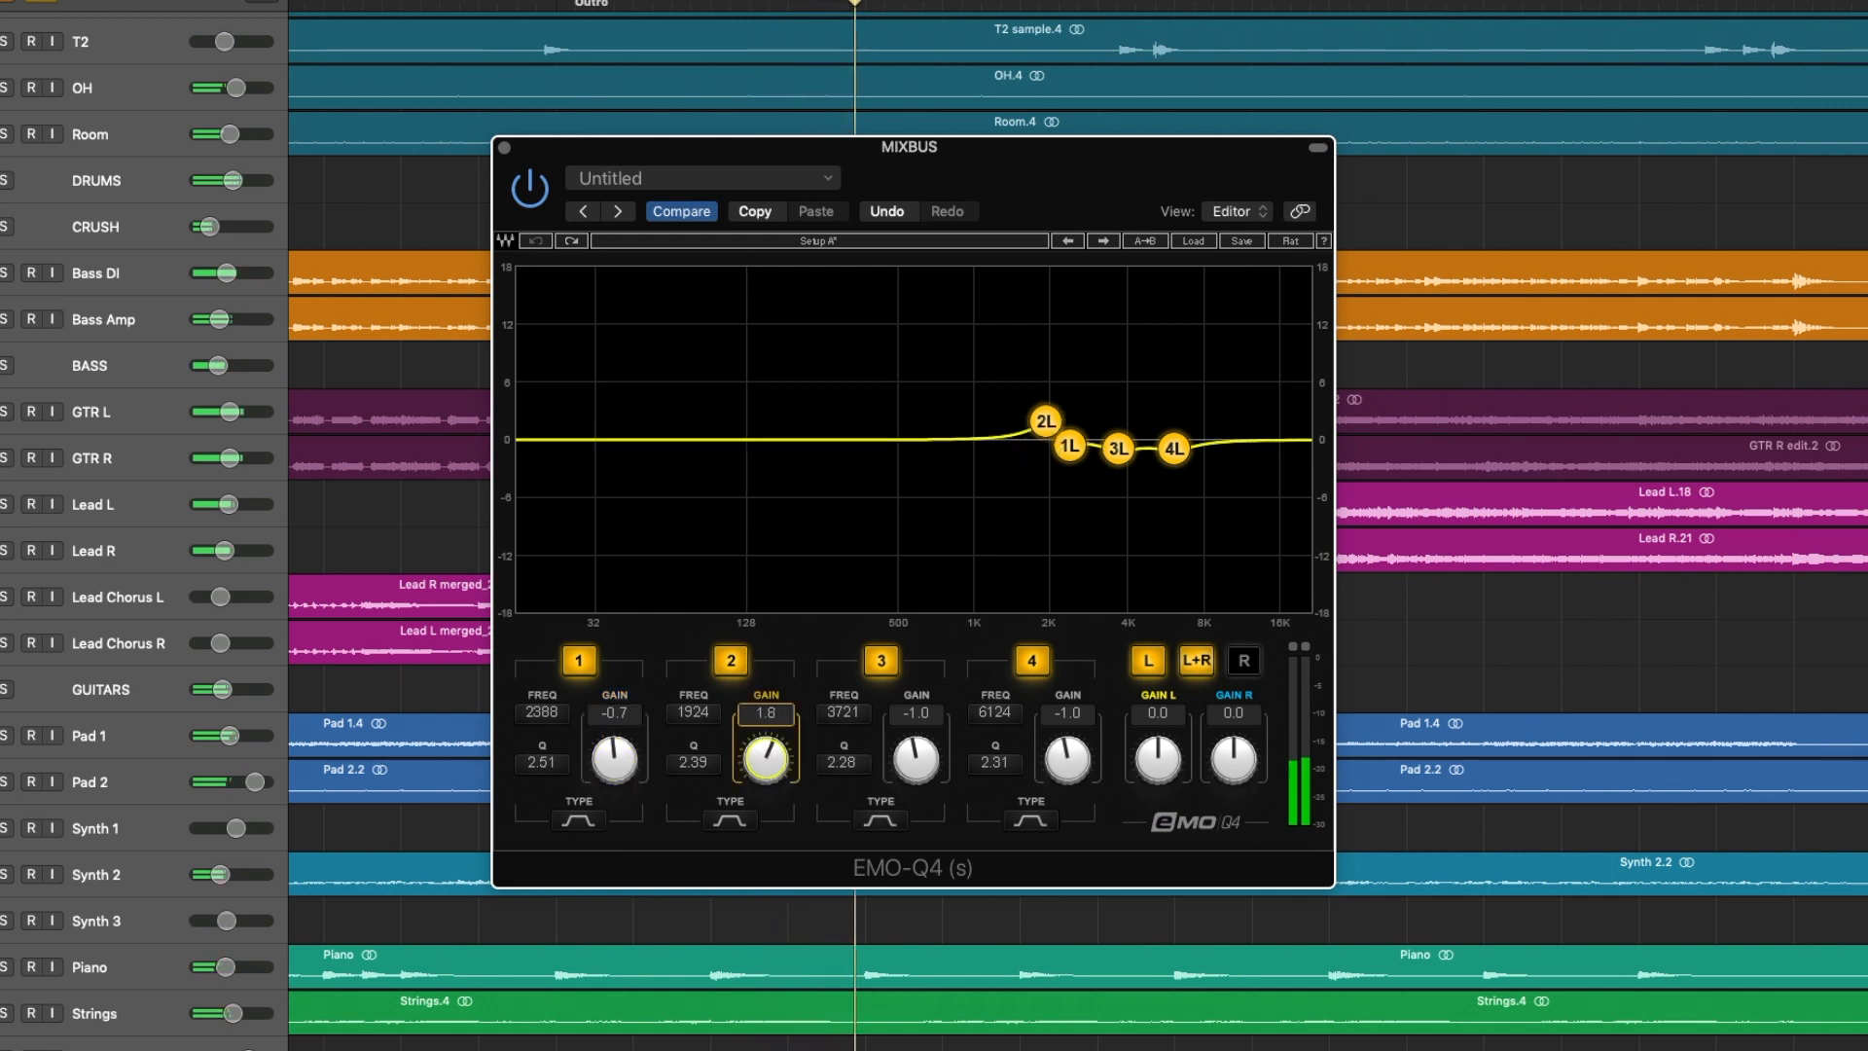
drag(765, 745, 766, 787)
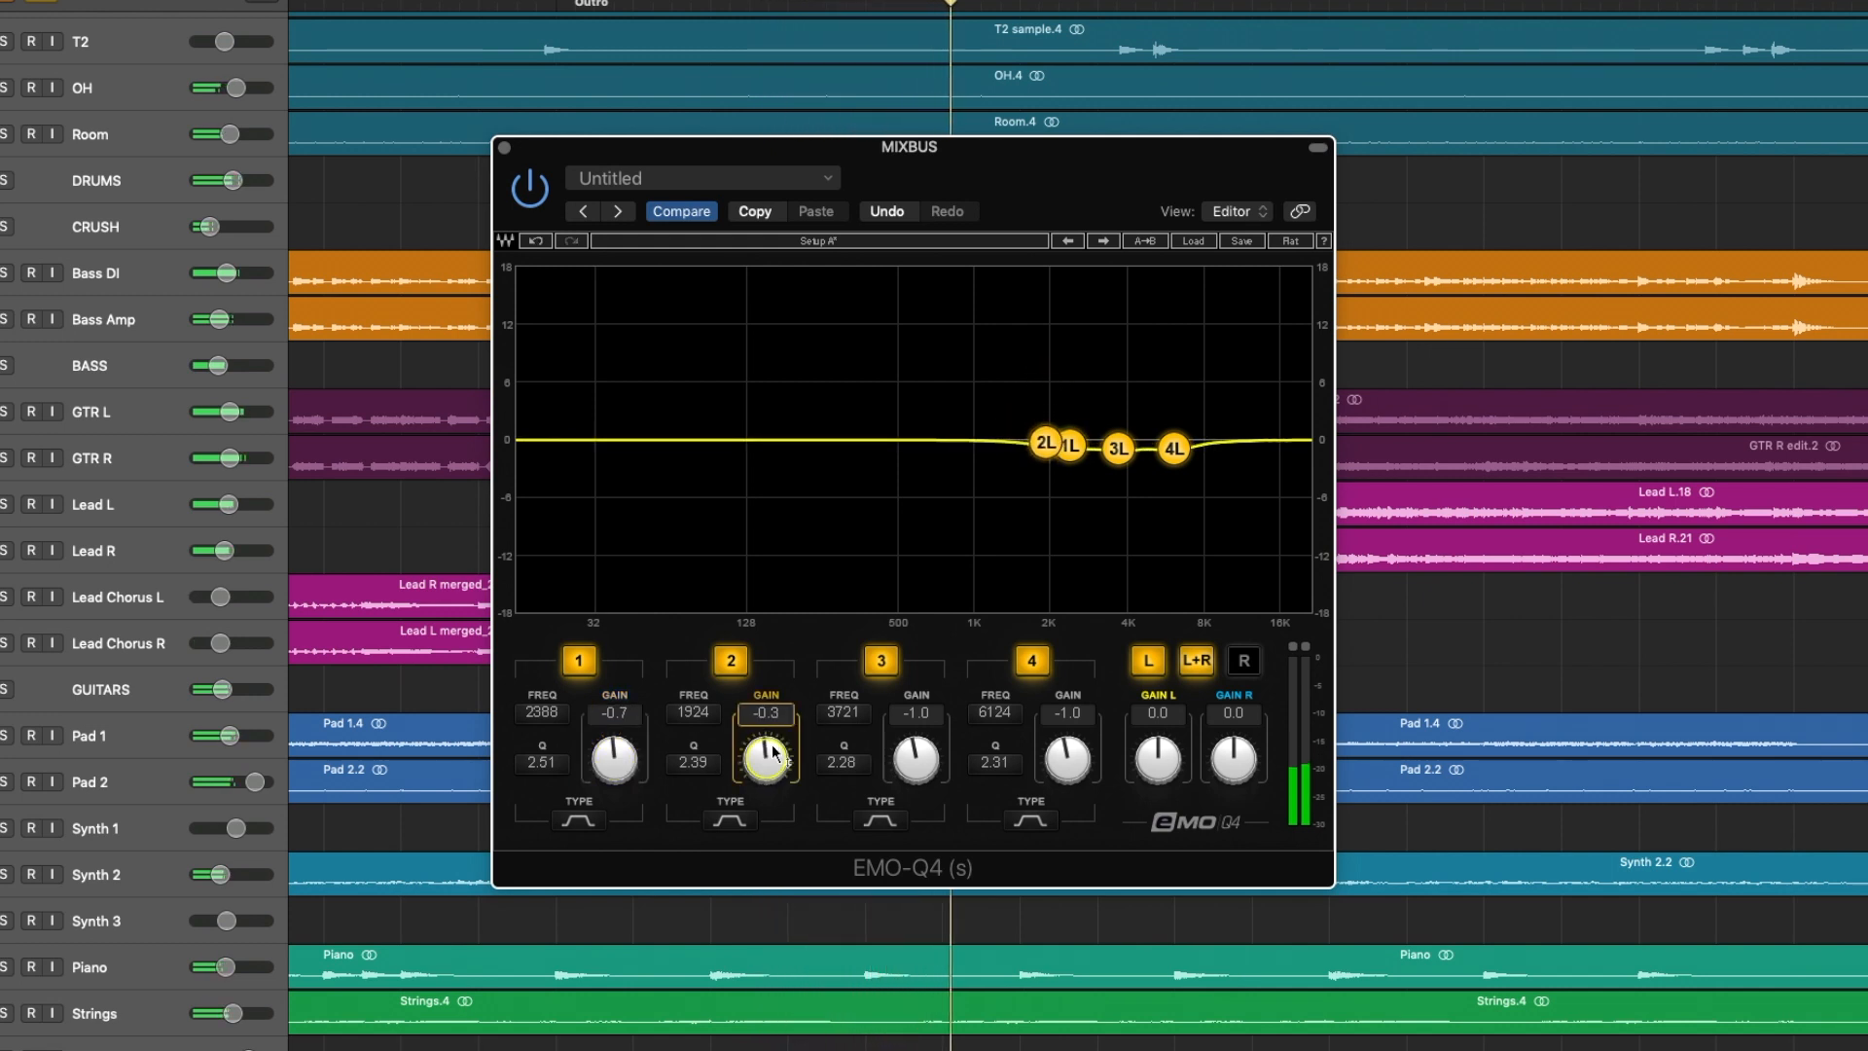
drag(766, 753, 765, 769)
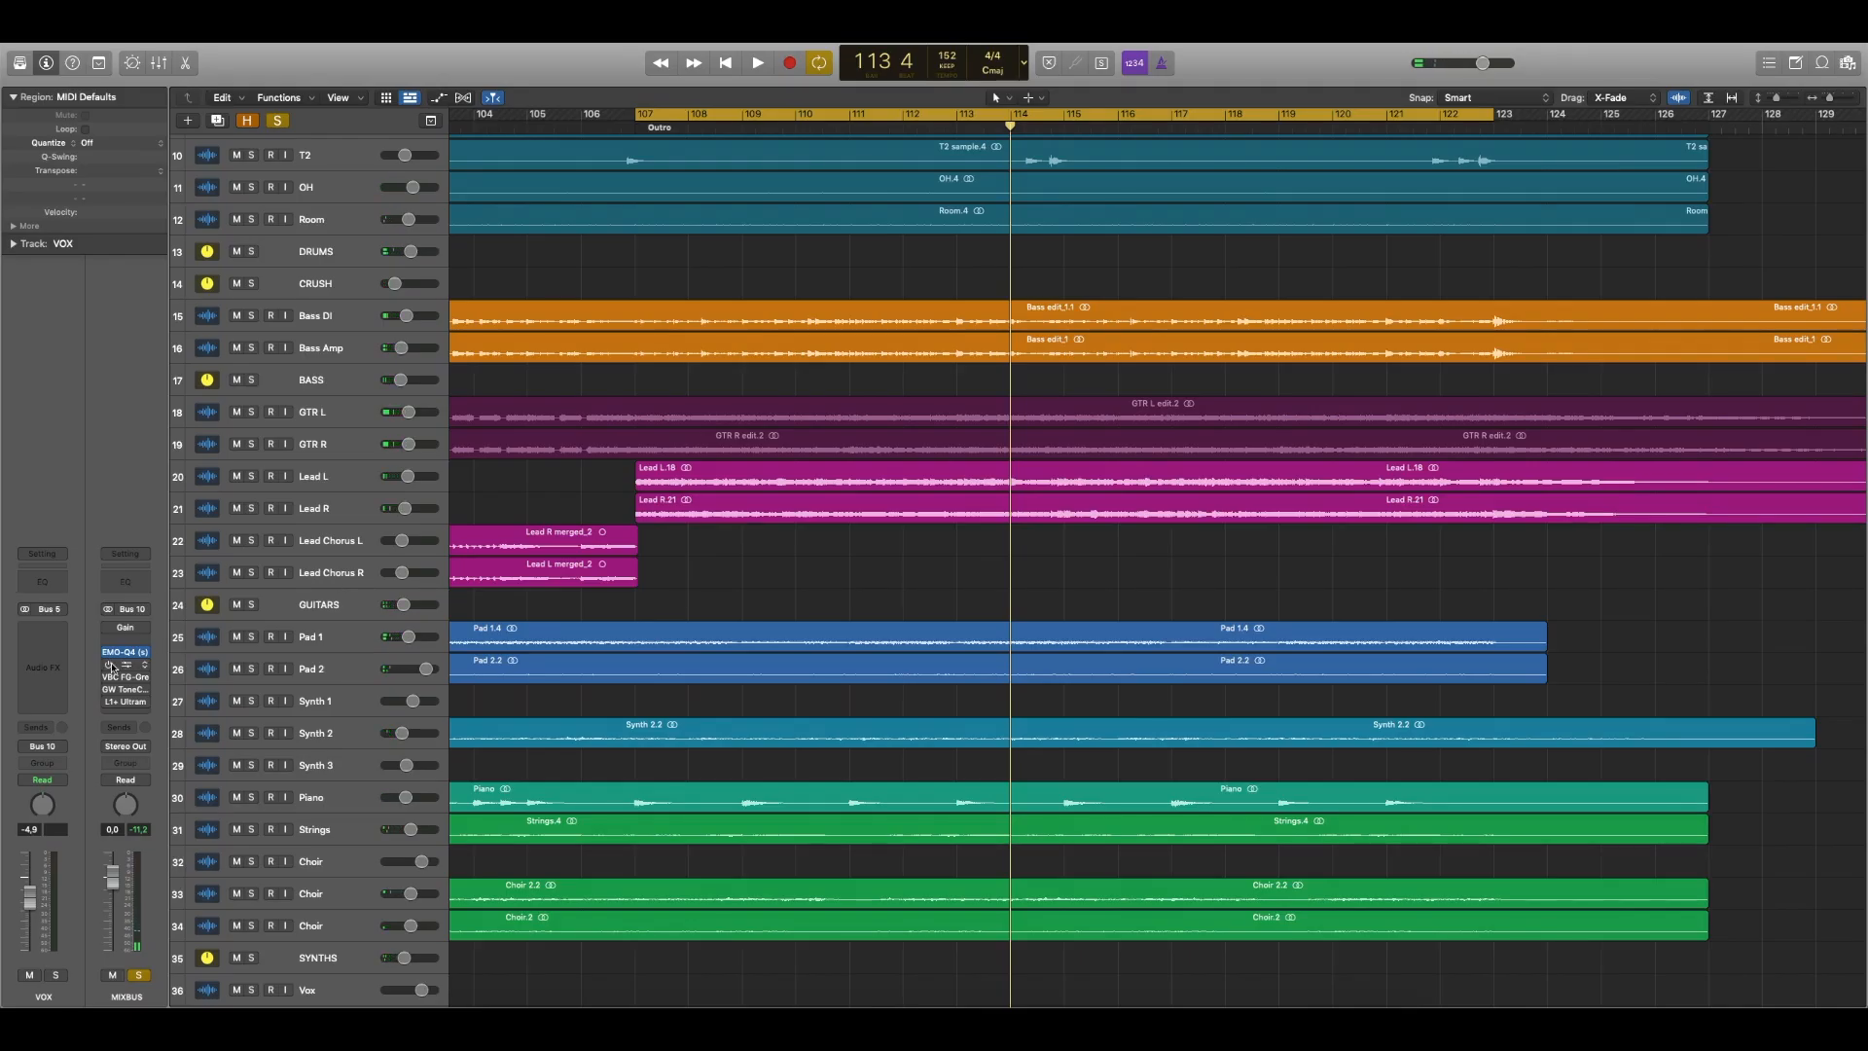
Step: Open SSLChannel on MIXBUS and turn the HMF knobs to shape the high-mid band
click(124, 664)
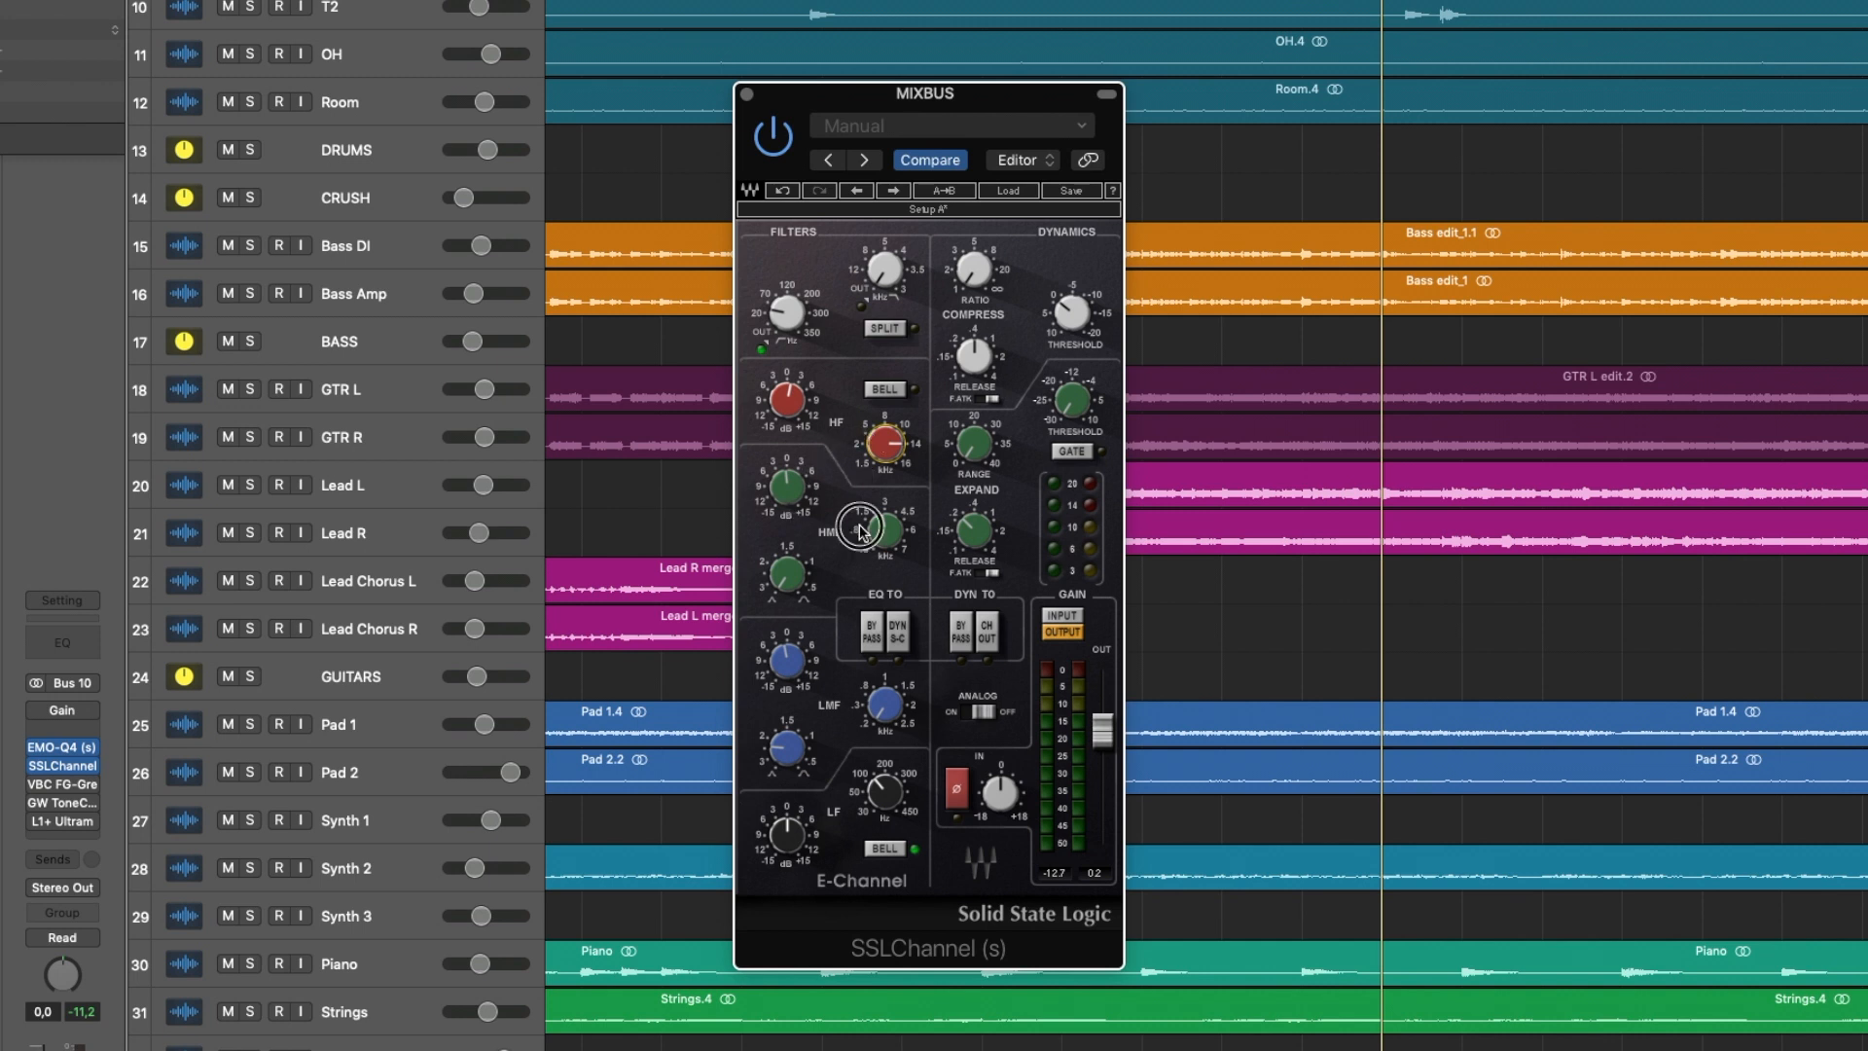
drag(869, 530, 781, 487)
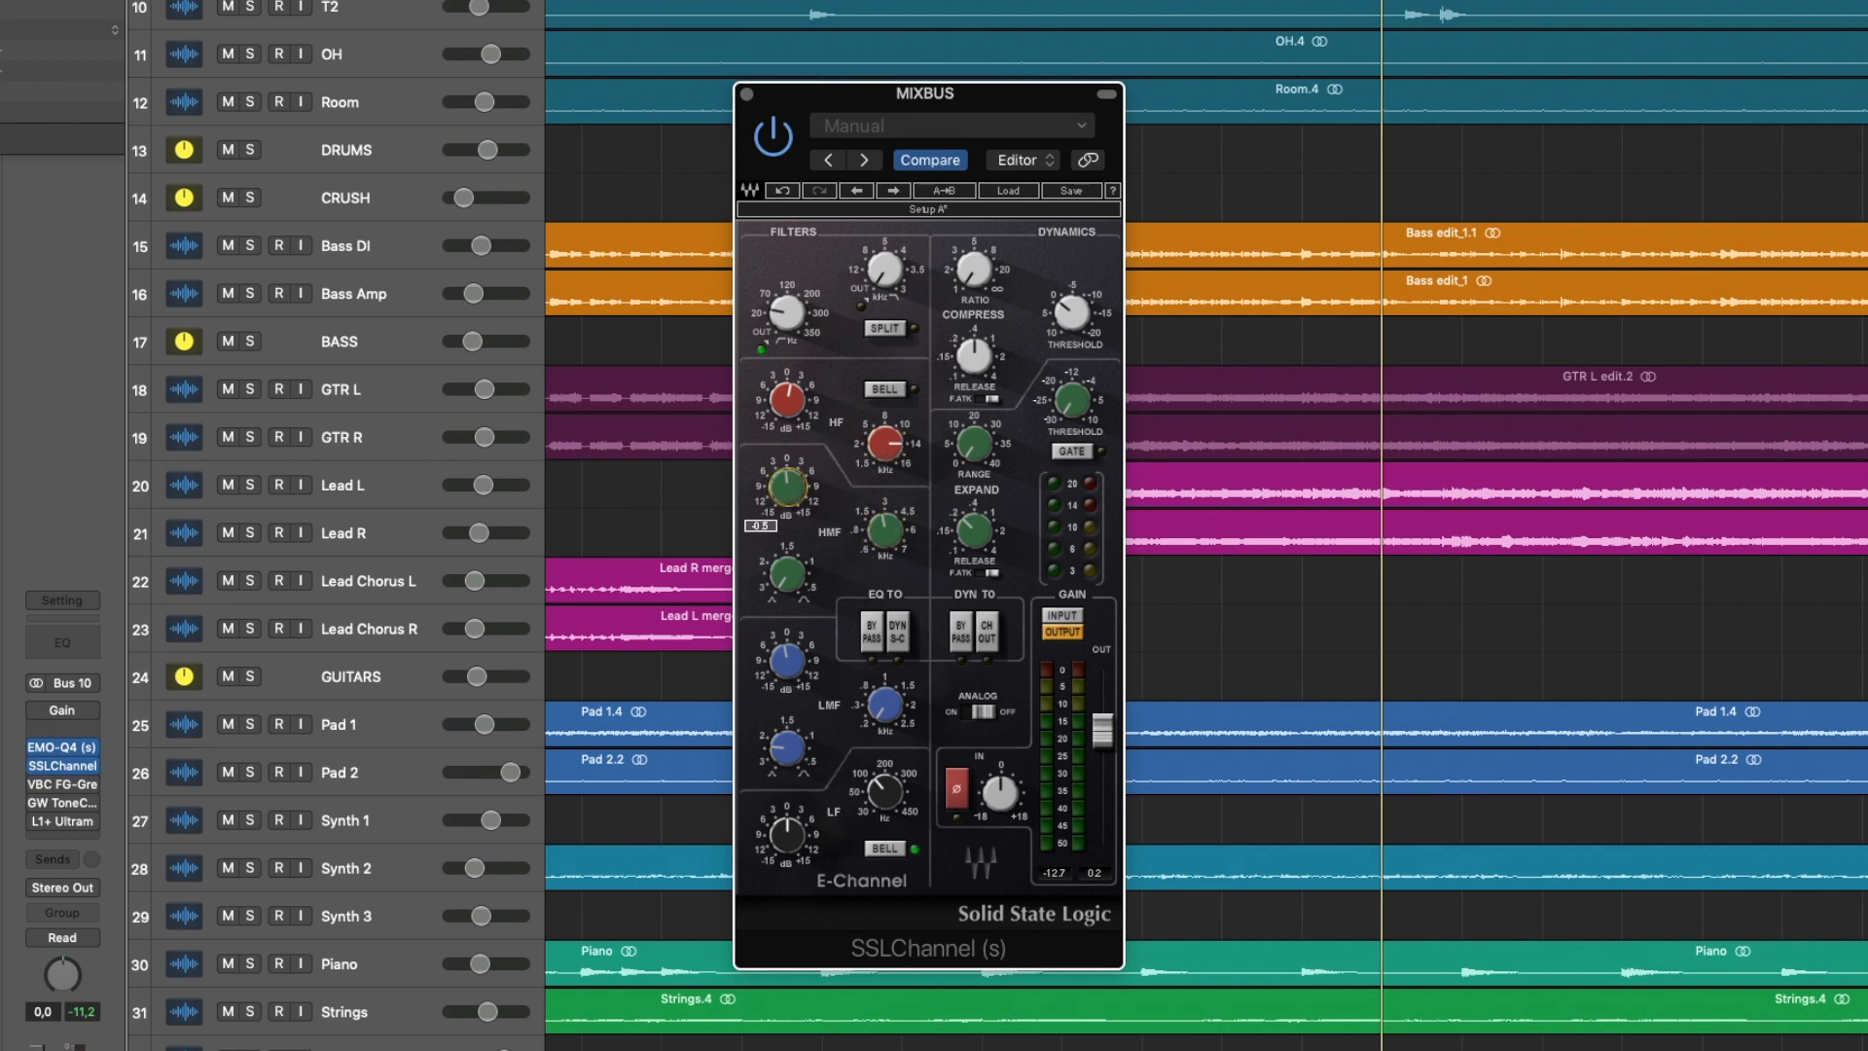
drag(881, 705, 884, 697)
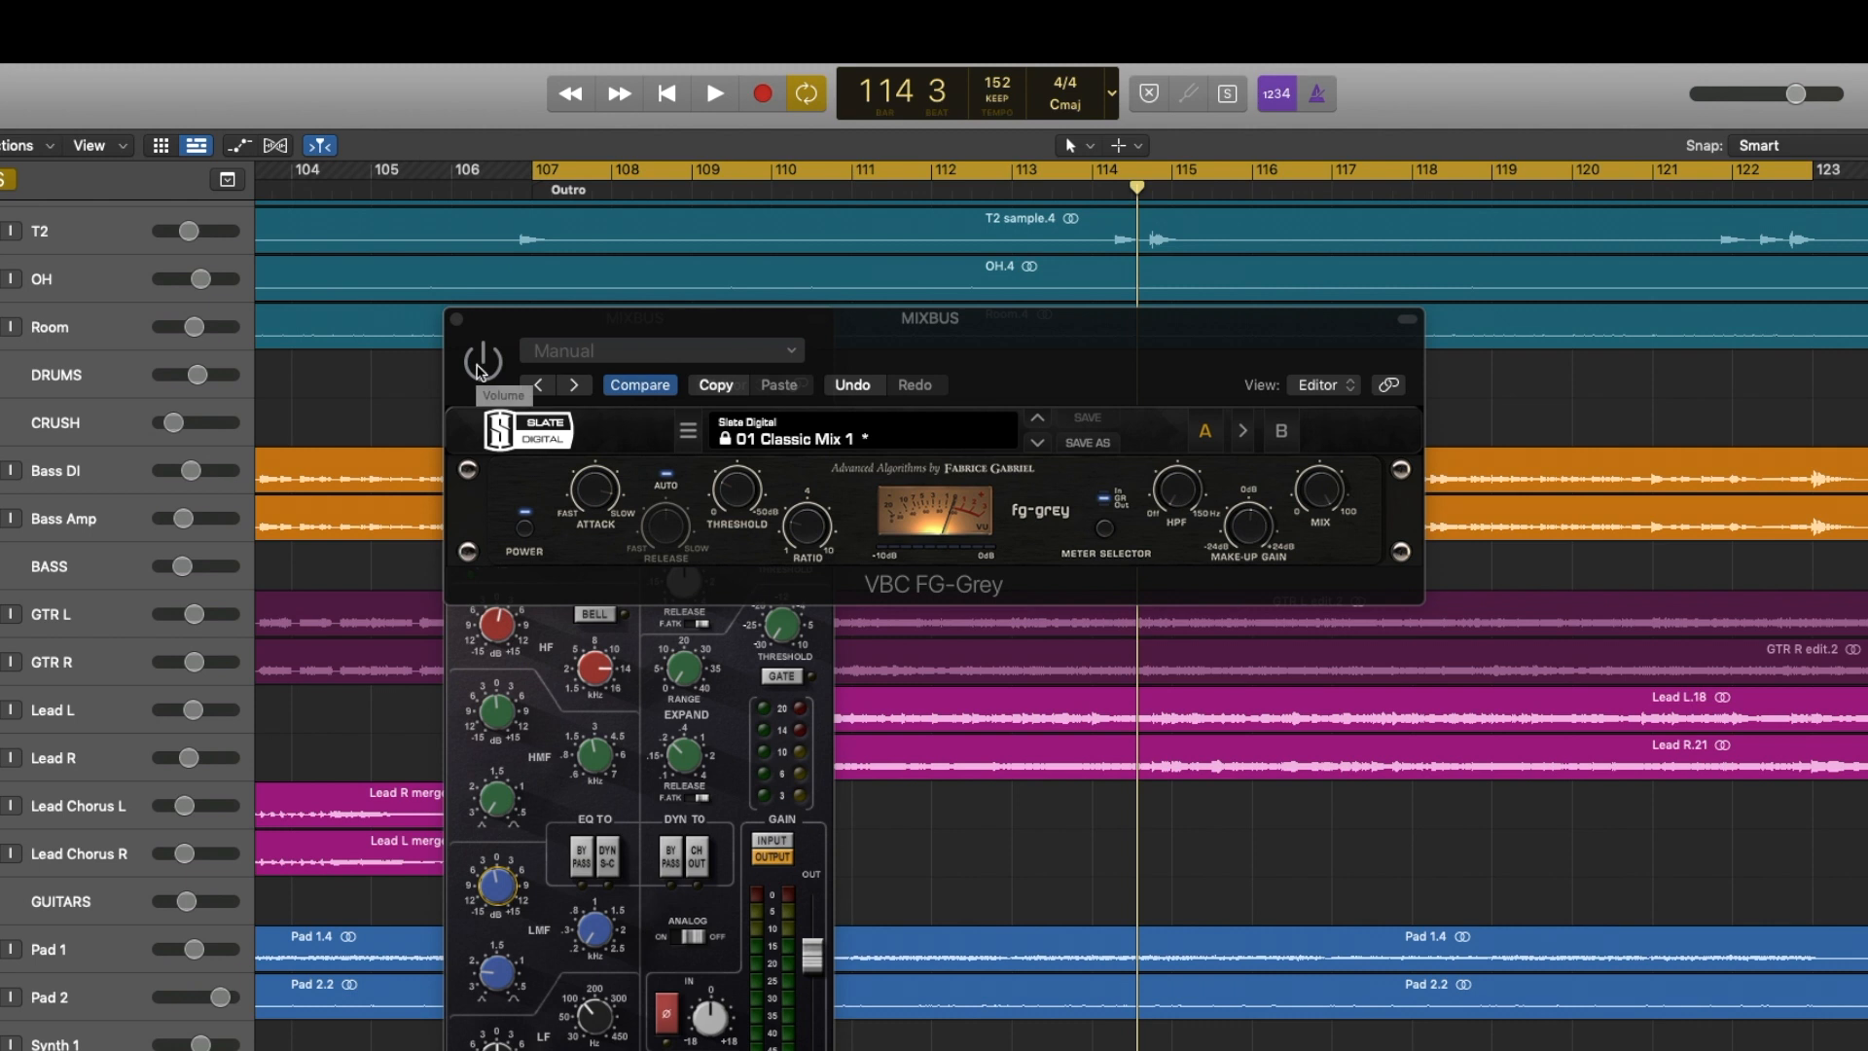
Step: Bypass the VBC FG-Grey compressor to A/B the mix
click(712, 94)
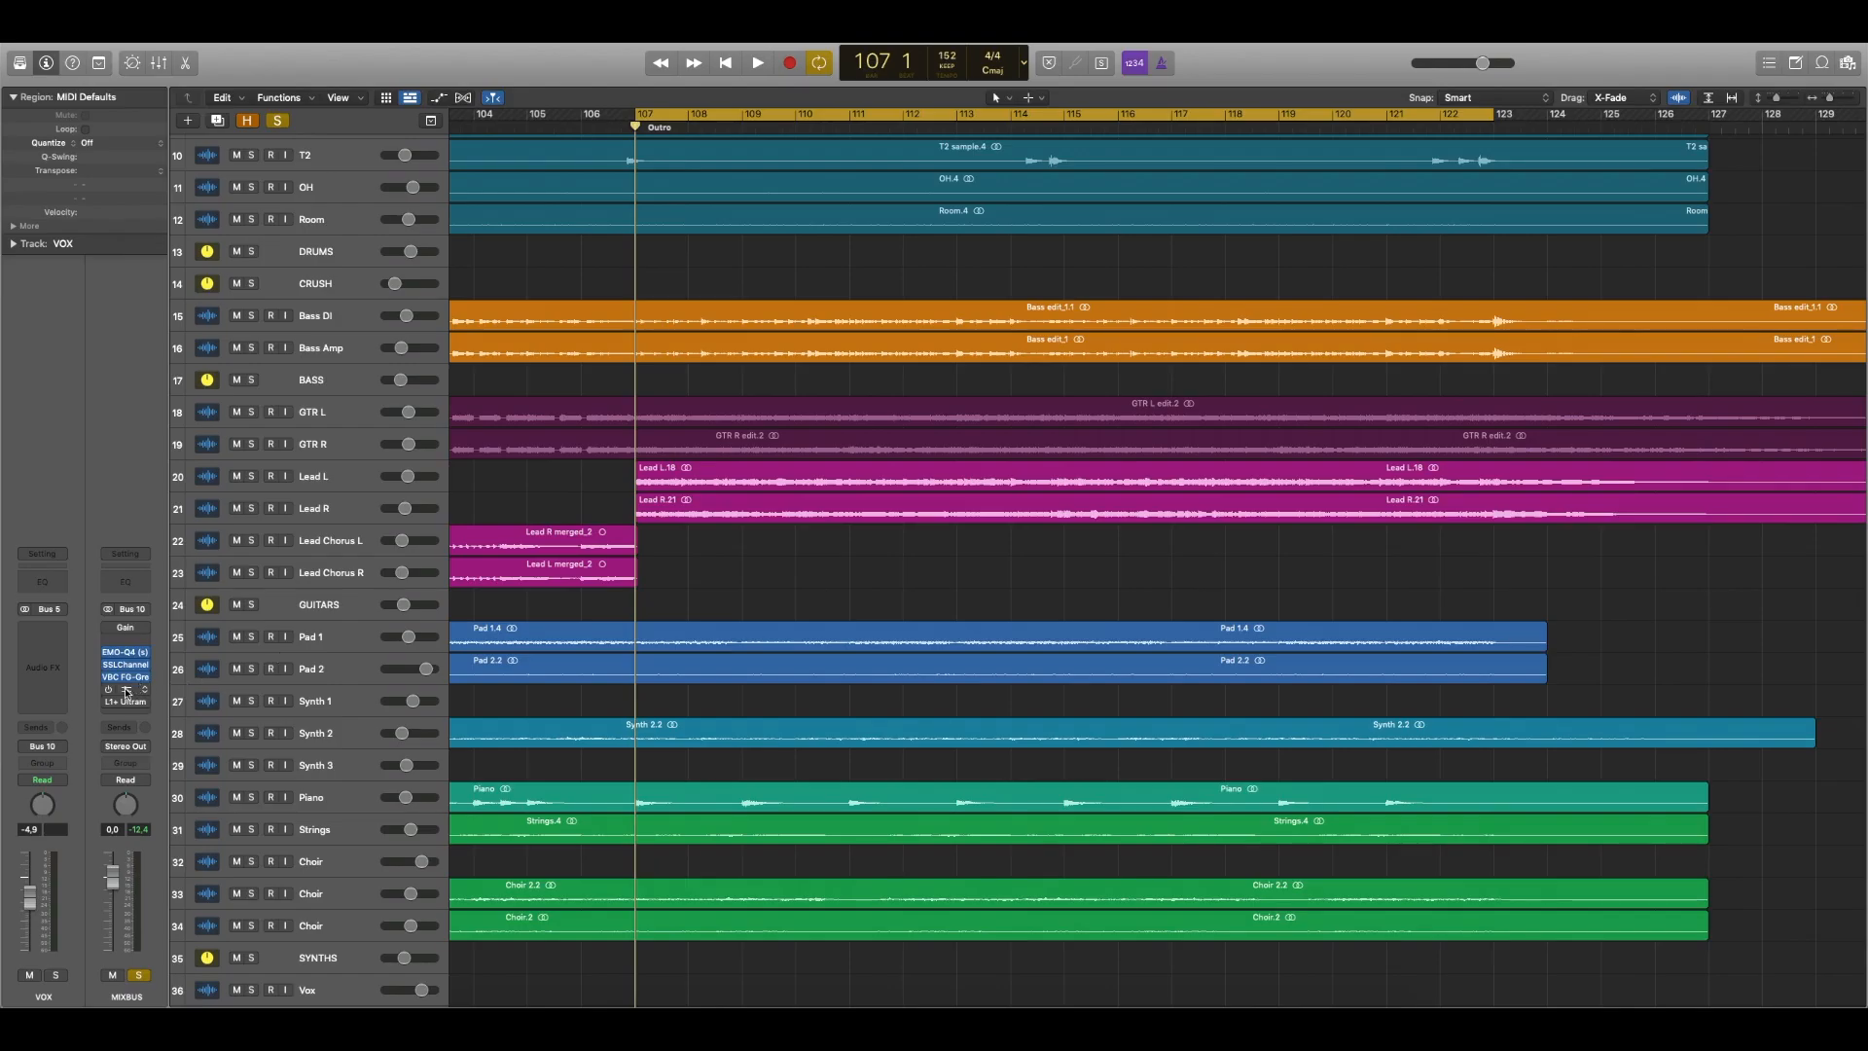
Step: Open GW ToneCentric, reposition its window, and switch it off then back on
click(126, 689)
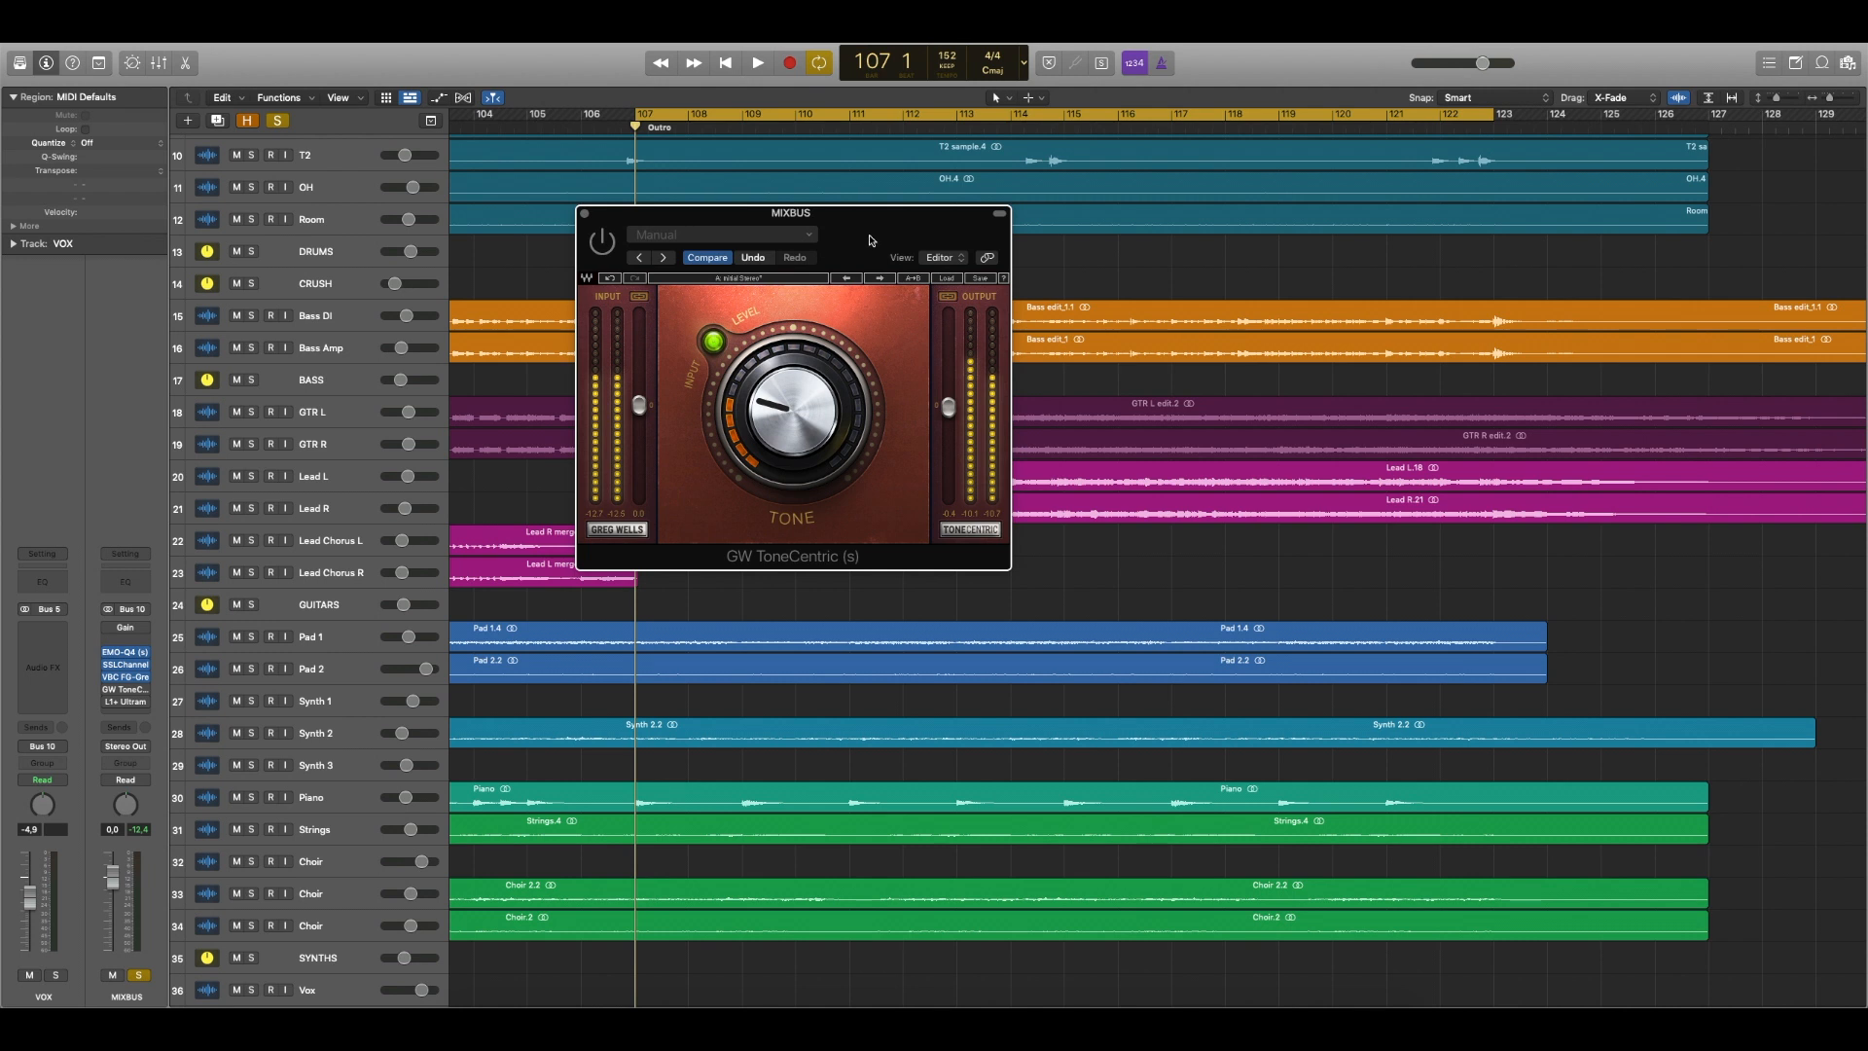
drag(789, 212, 1033, 239)
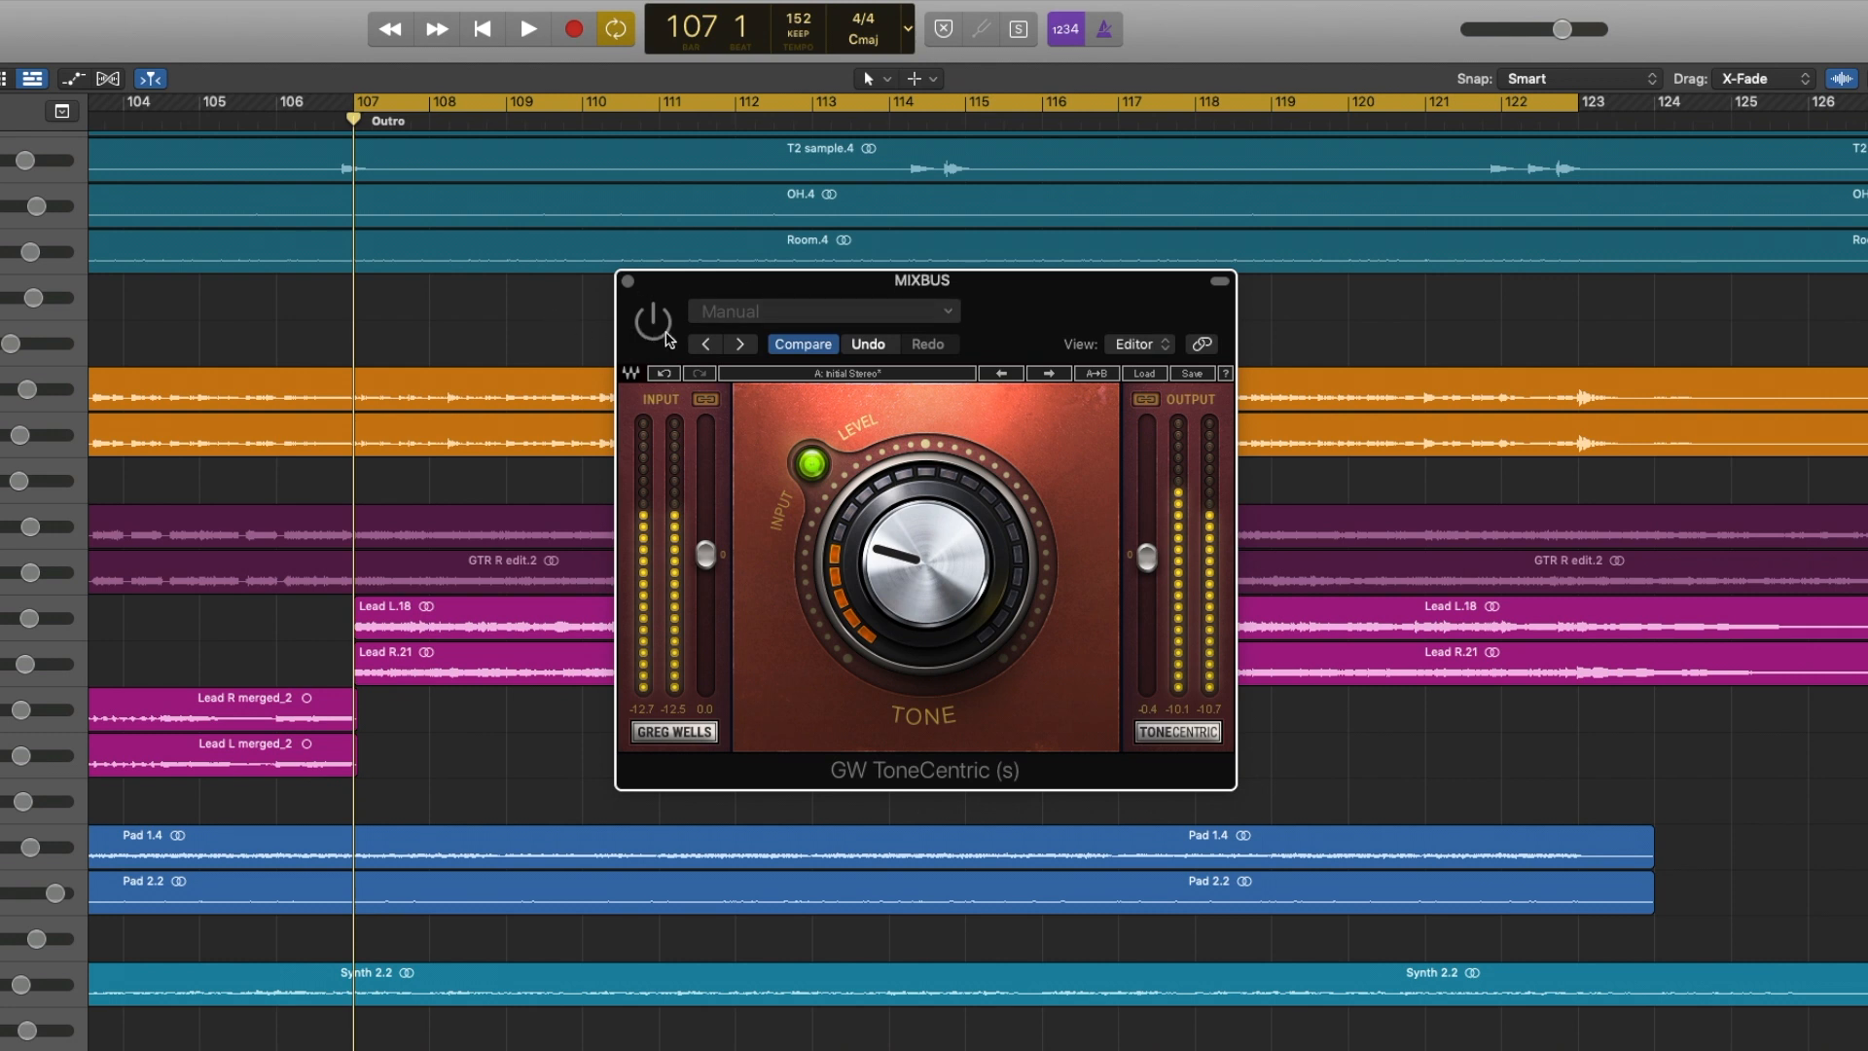
click(528, 28)
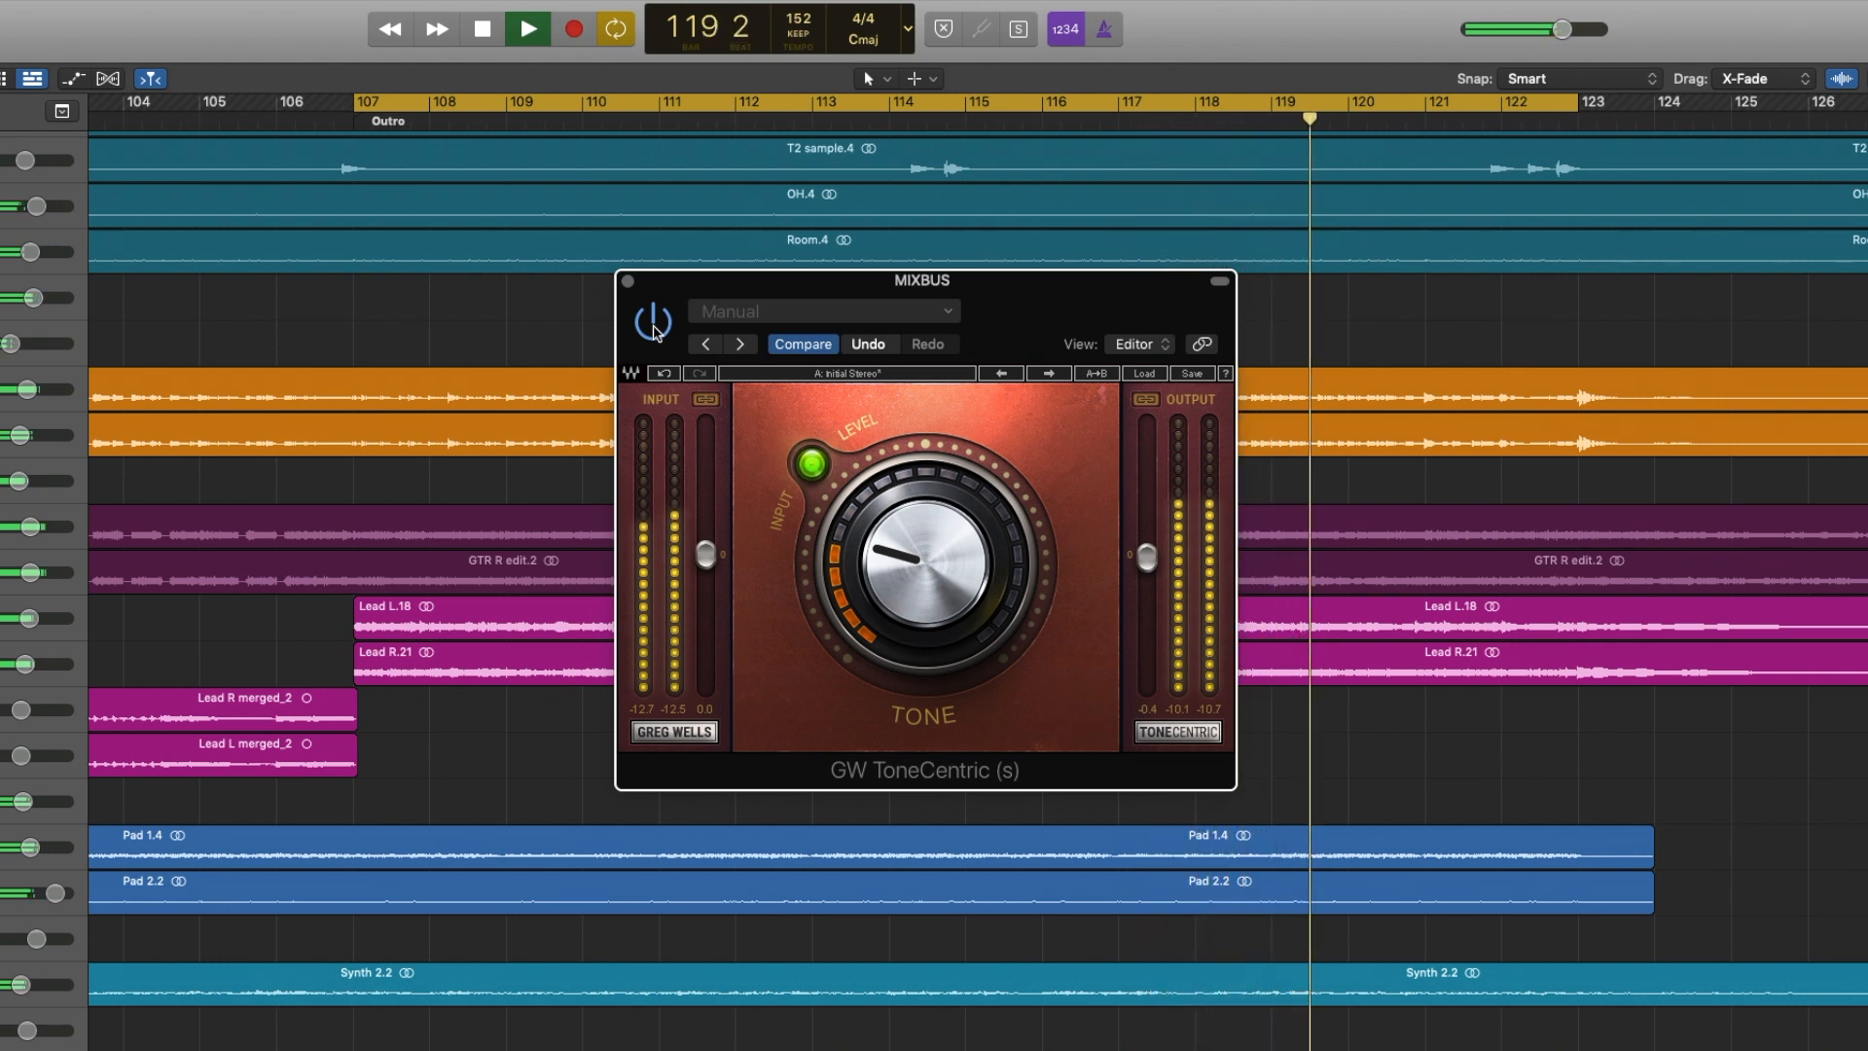
click(482, 28)
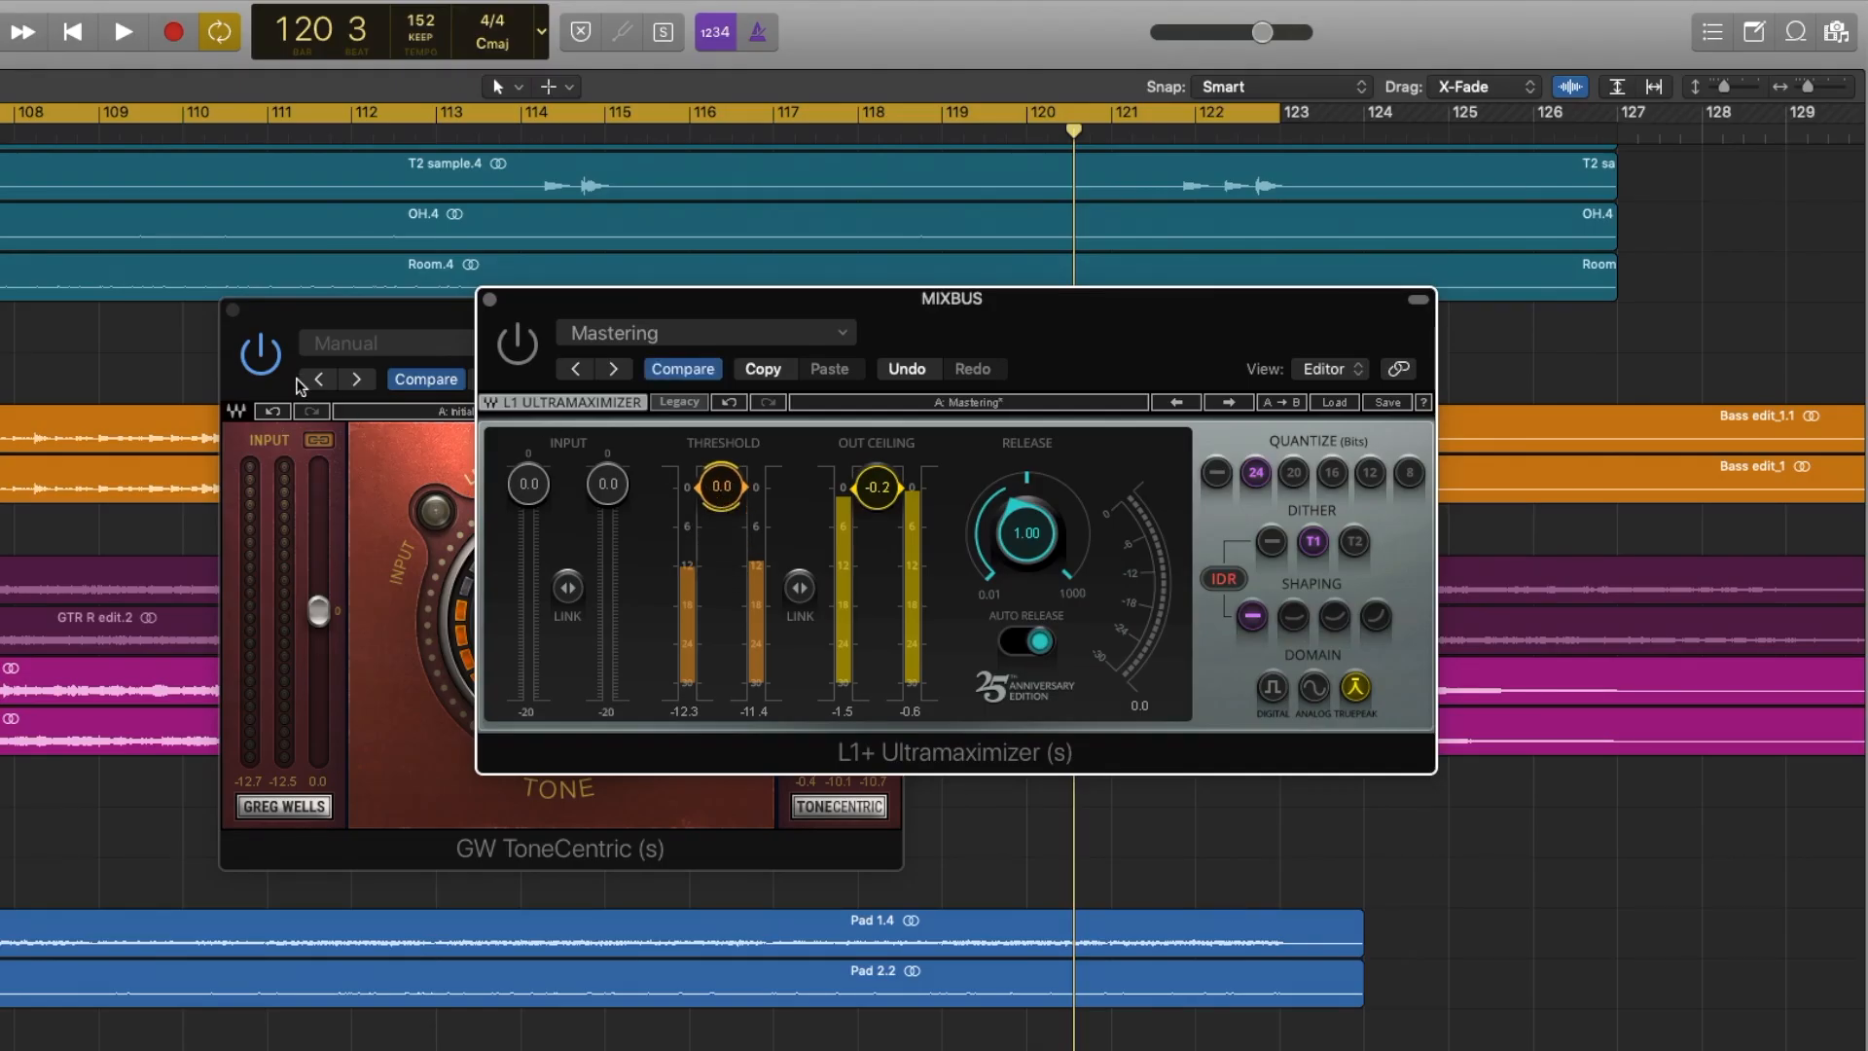
Step: Close ToneCentric and drag the L1+ threshold through -3.4 and -8.2 to -11.0
click(122, 31)
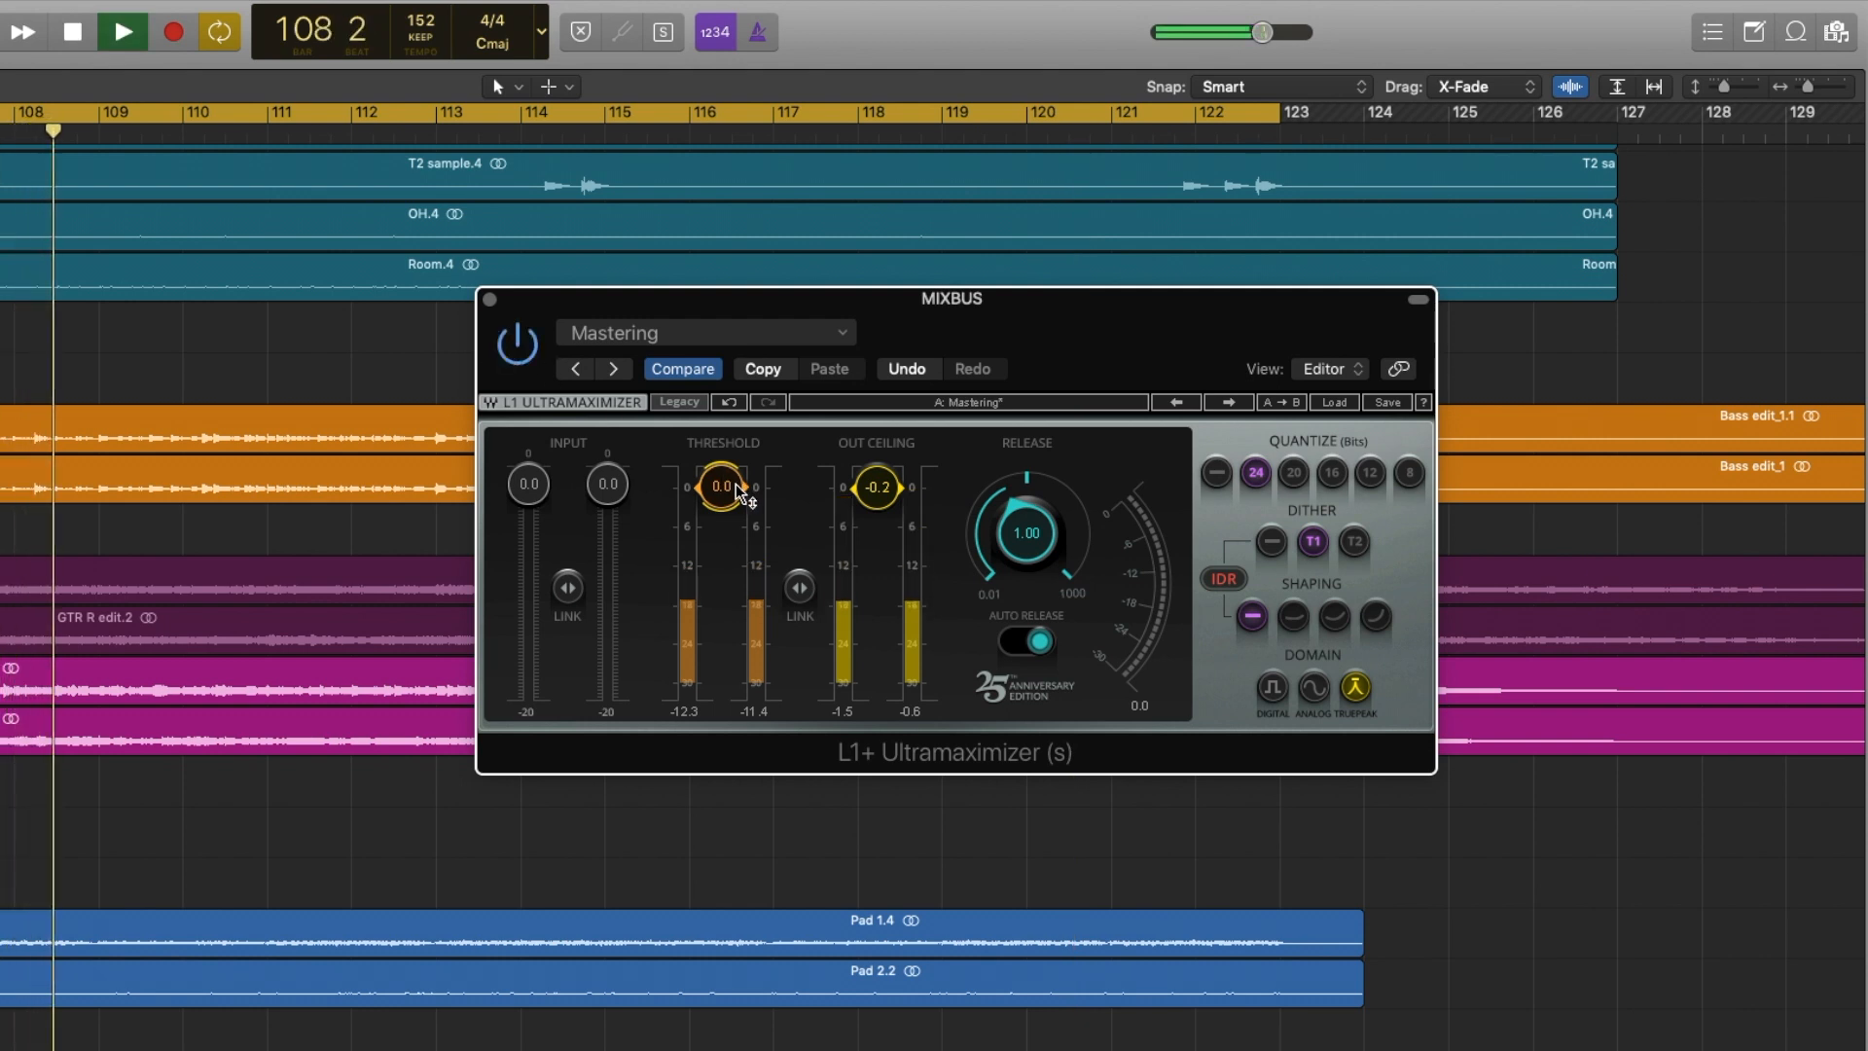
drag(722, 488, 721, 513)
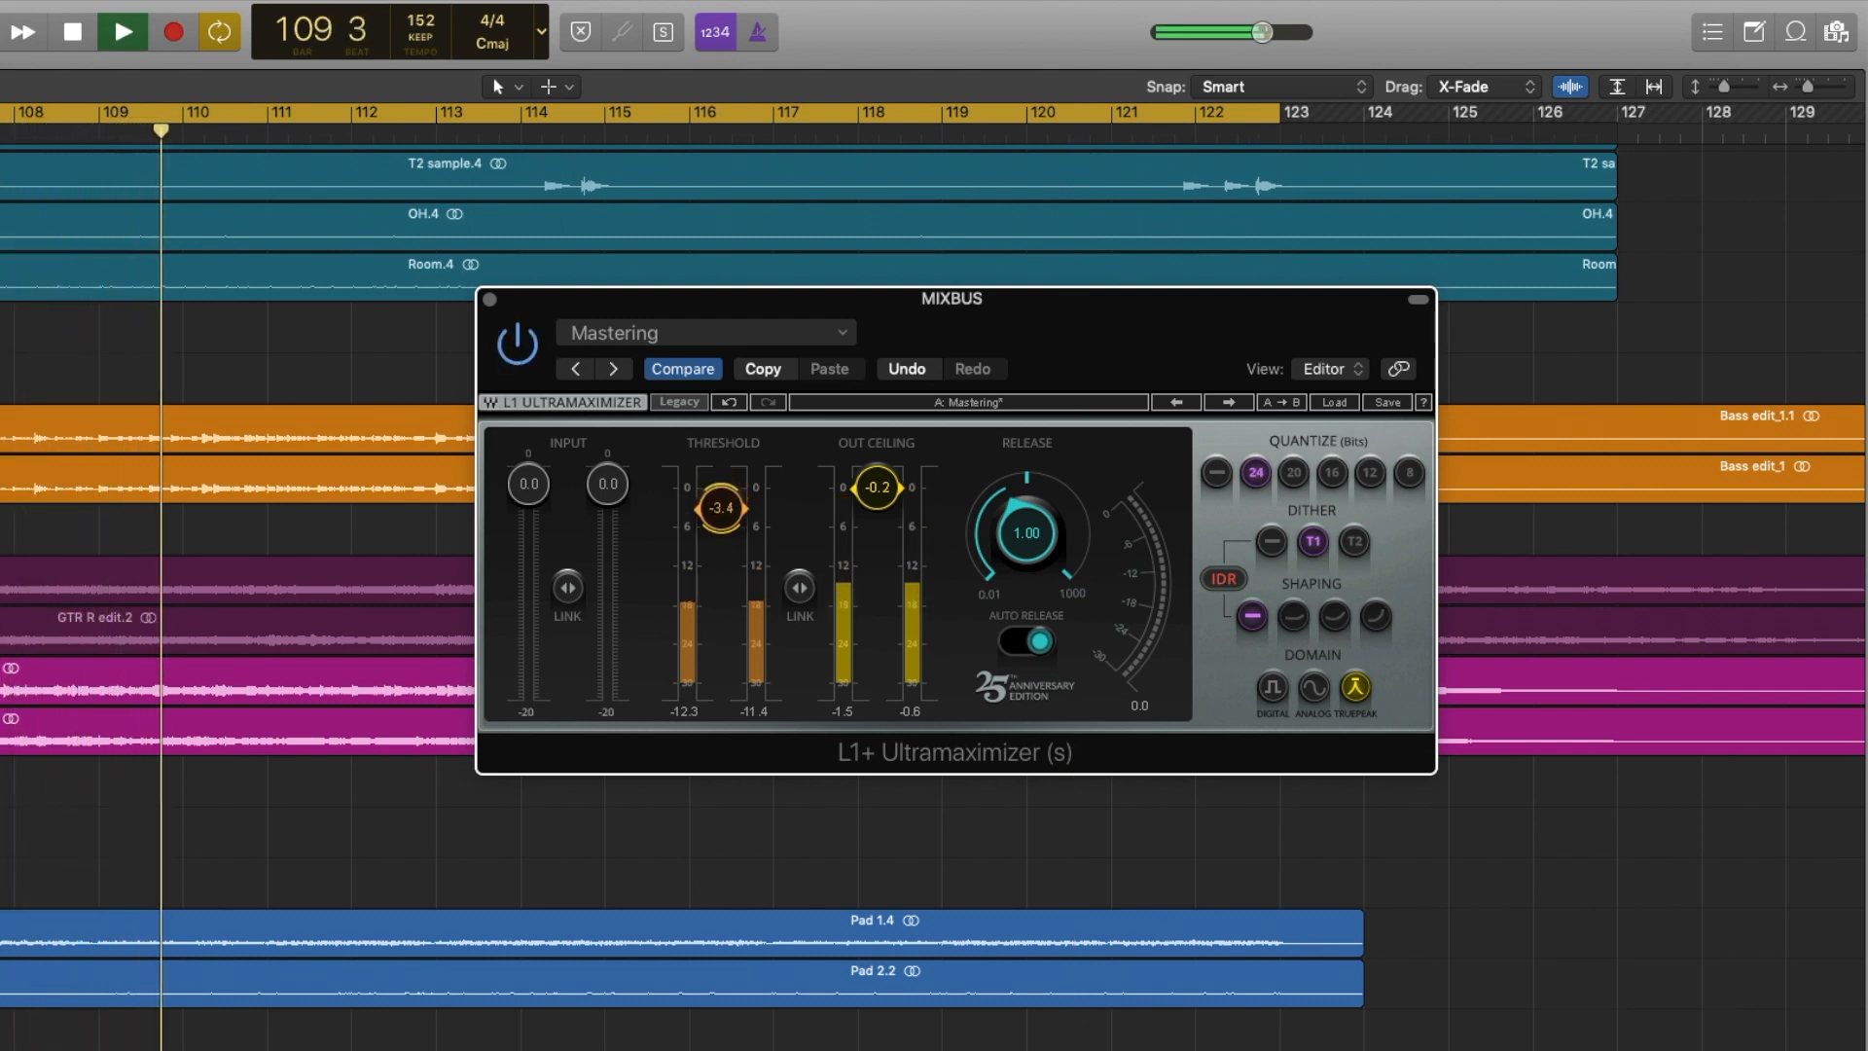
drag(720, 505, 736, 534)
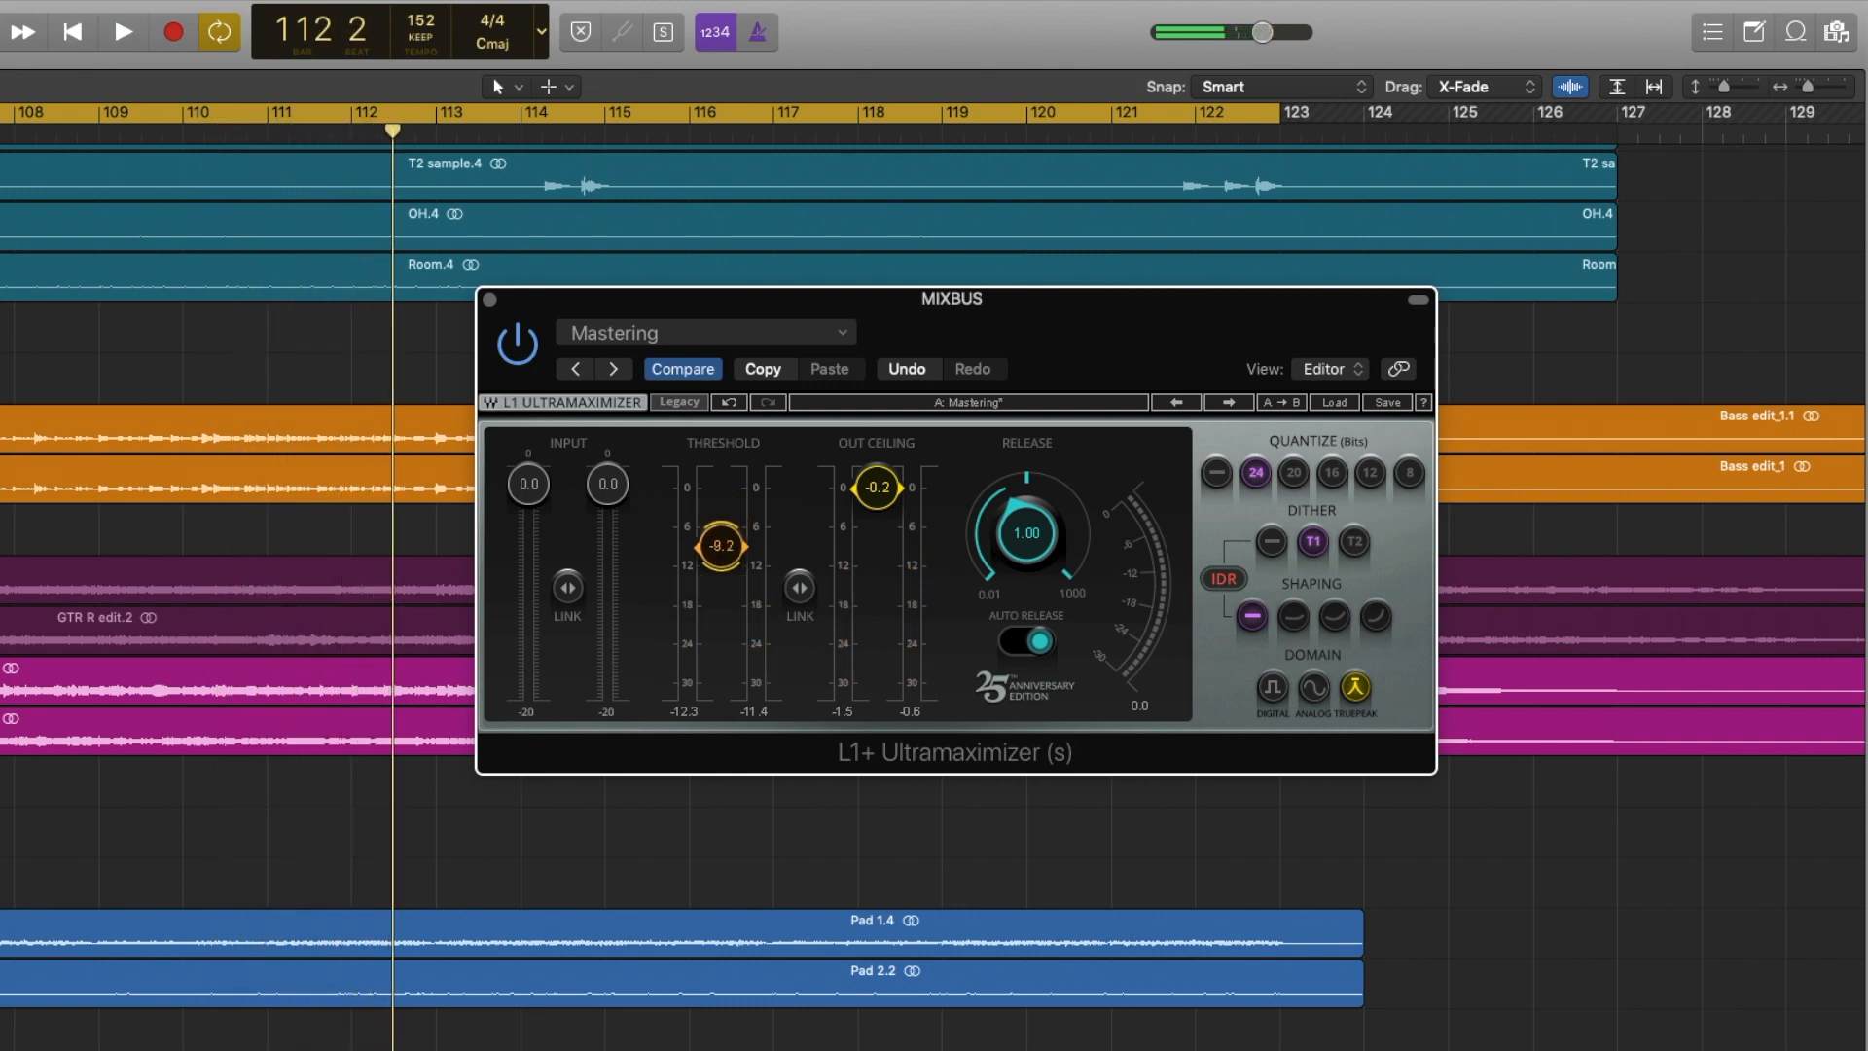
drag(720, 546, 720, 560)
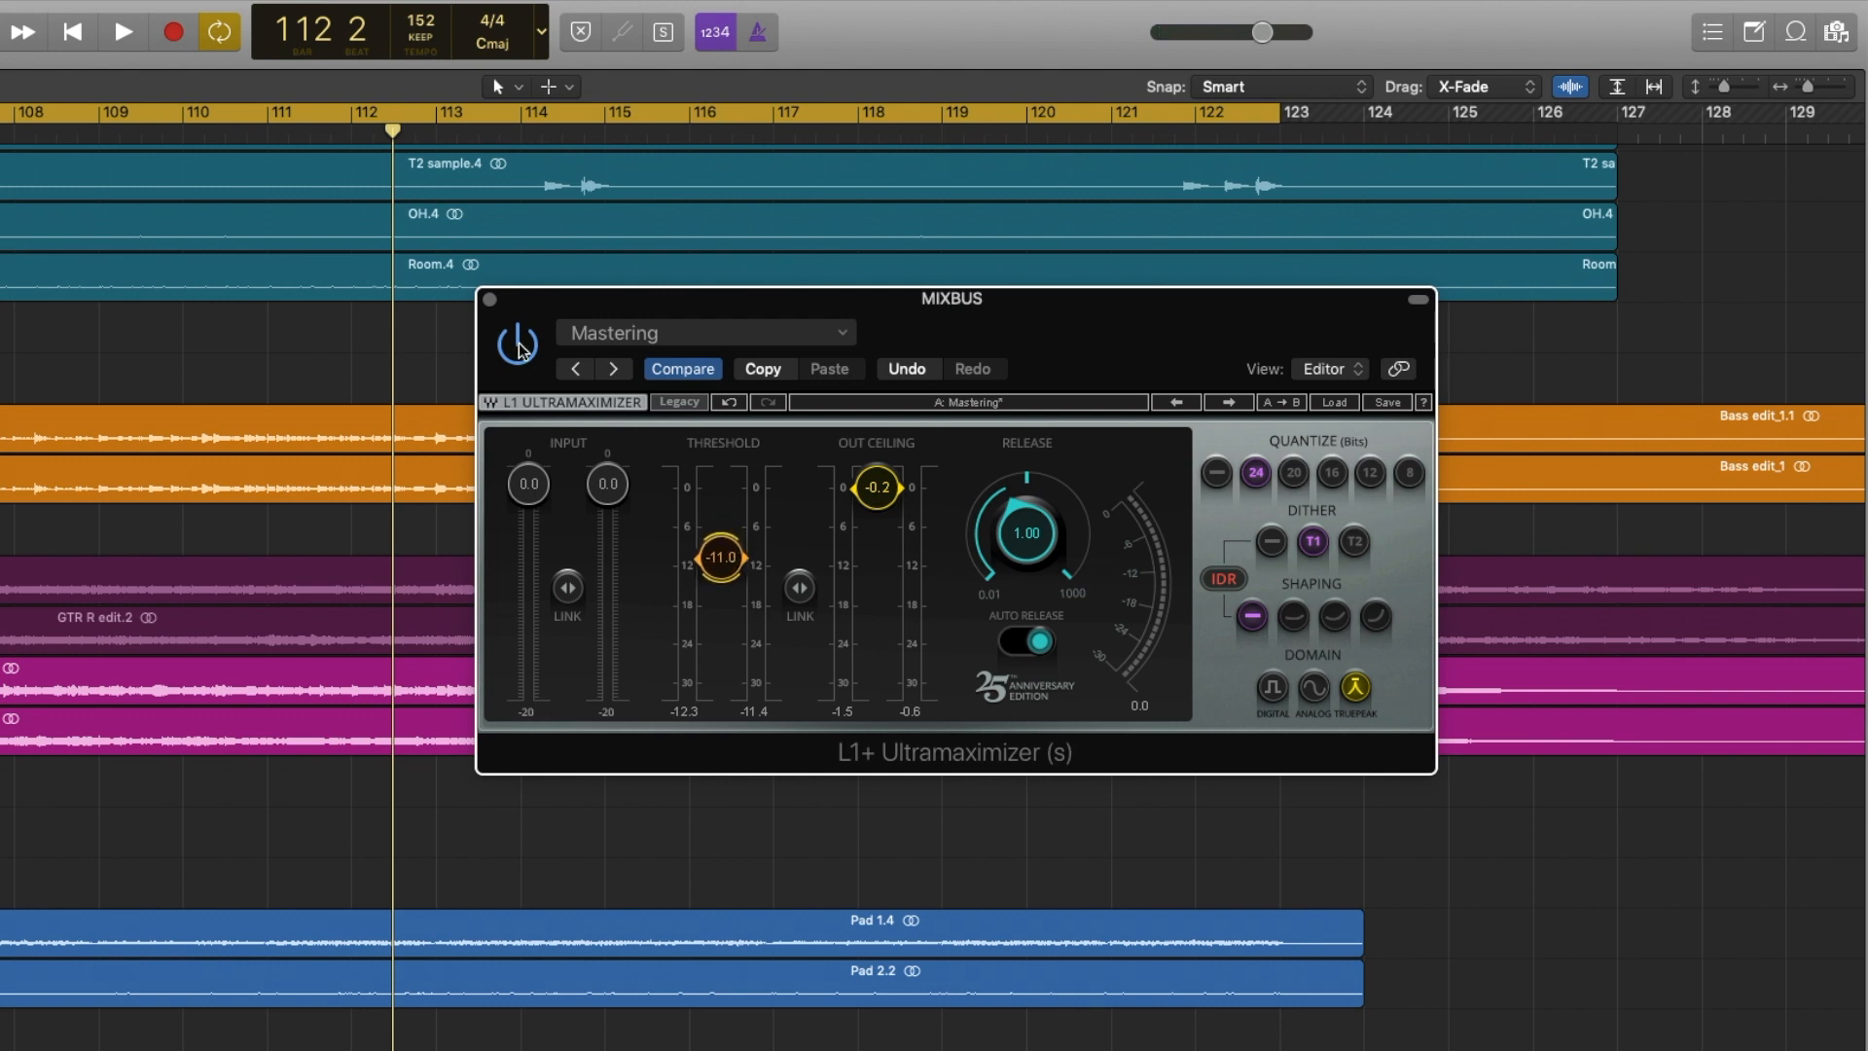
mouse_move(487, 302)
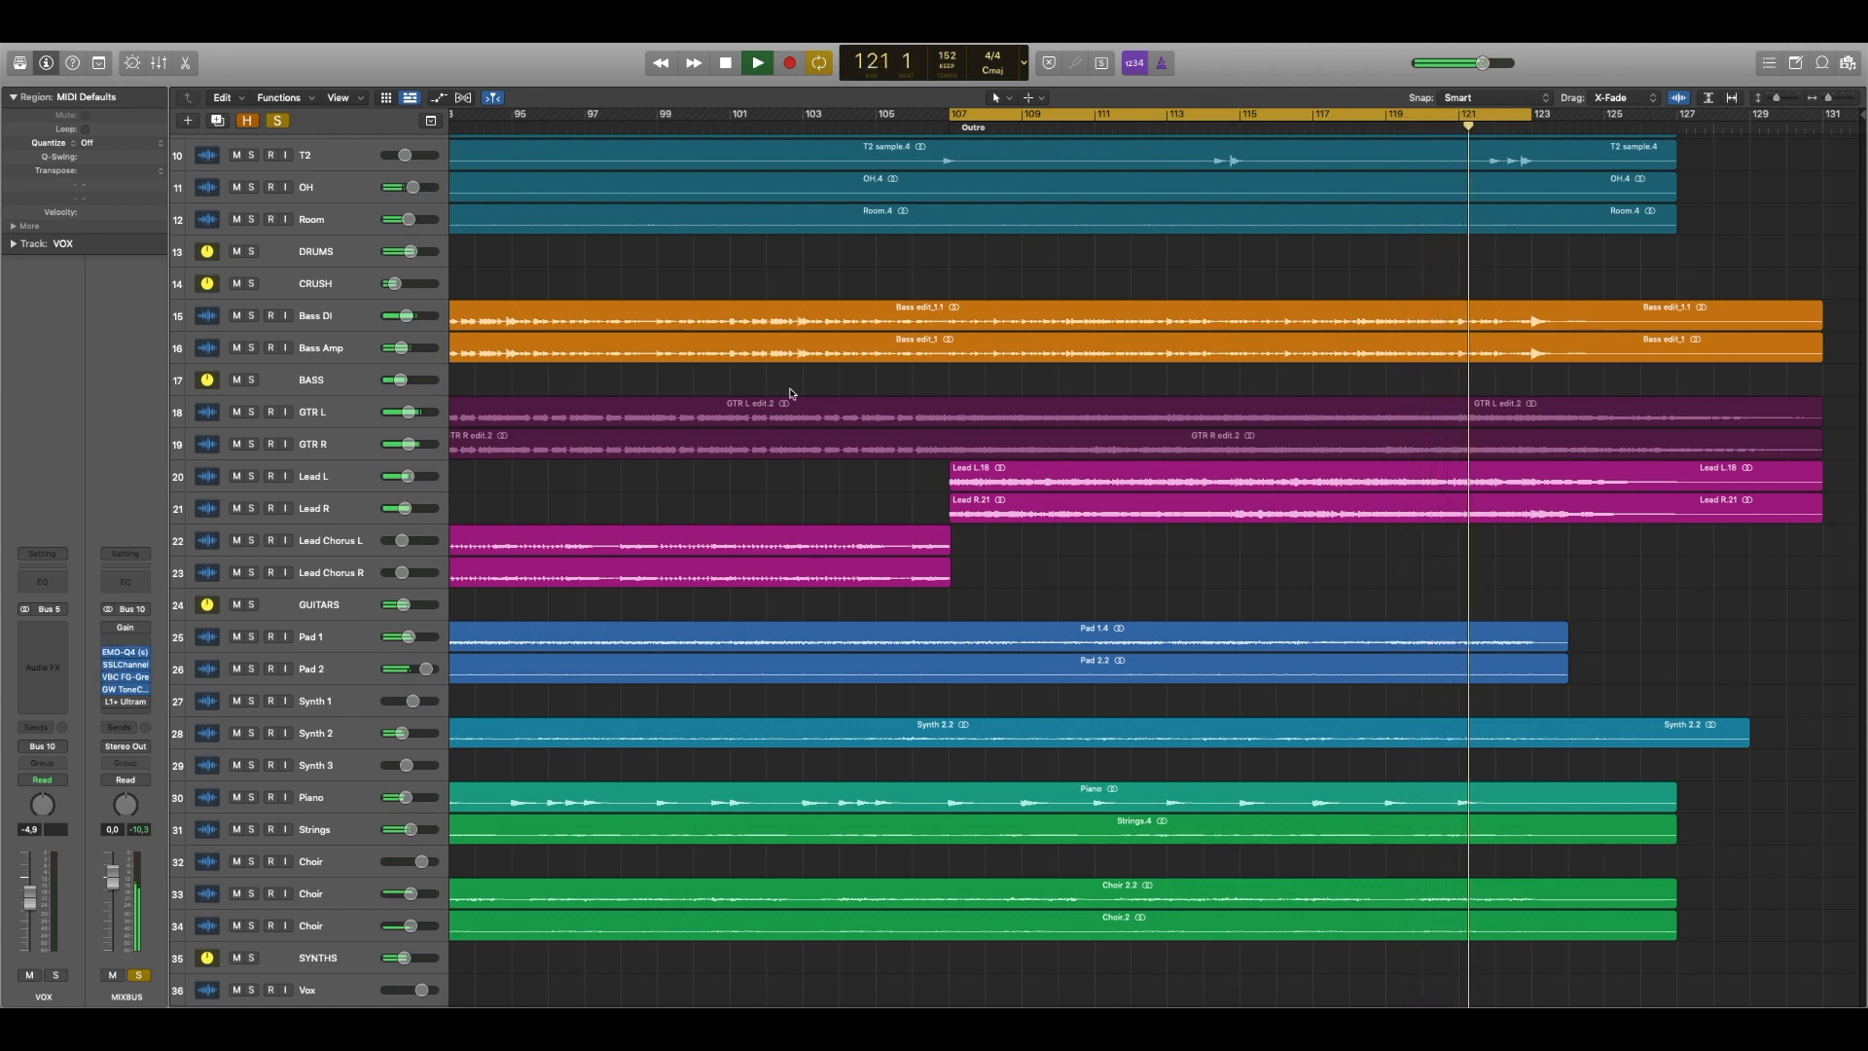
Step: Stop playback of the Outro
click(757, 62)
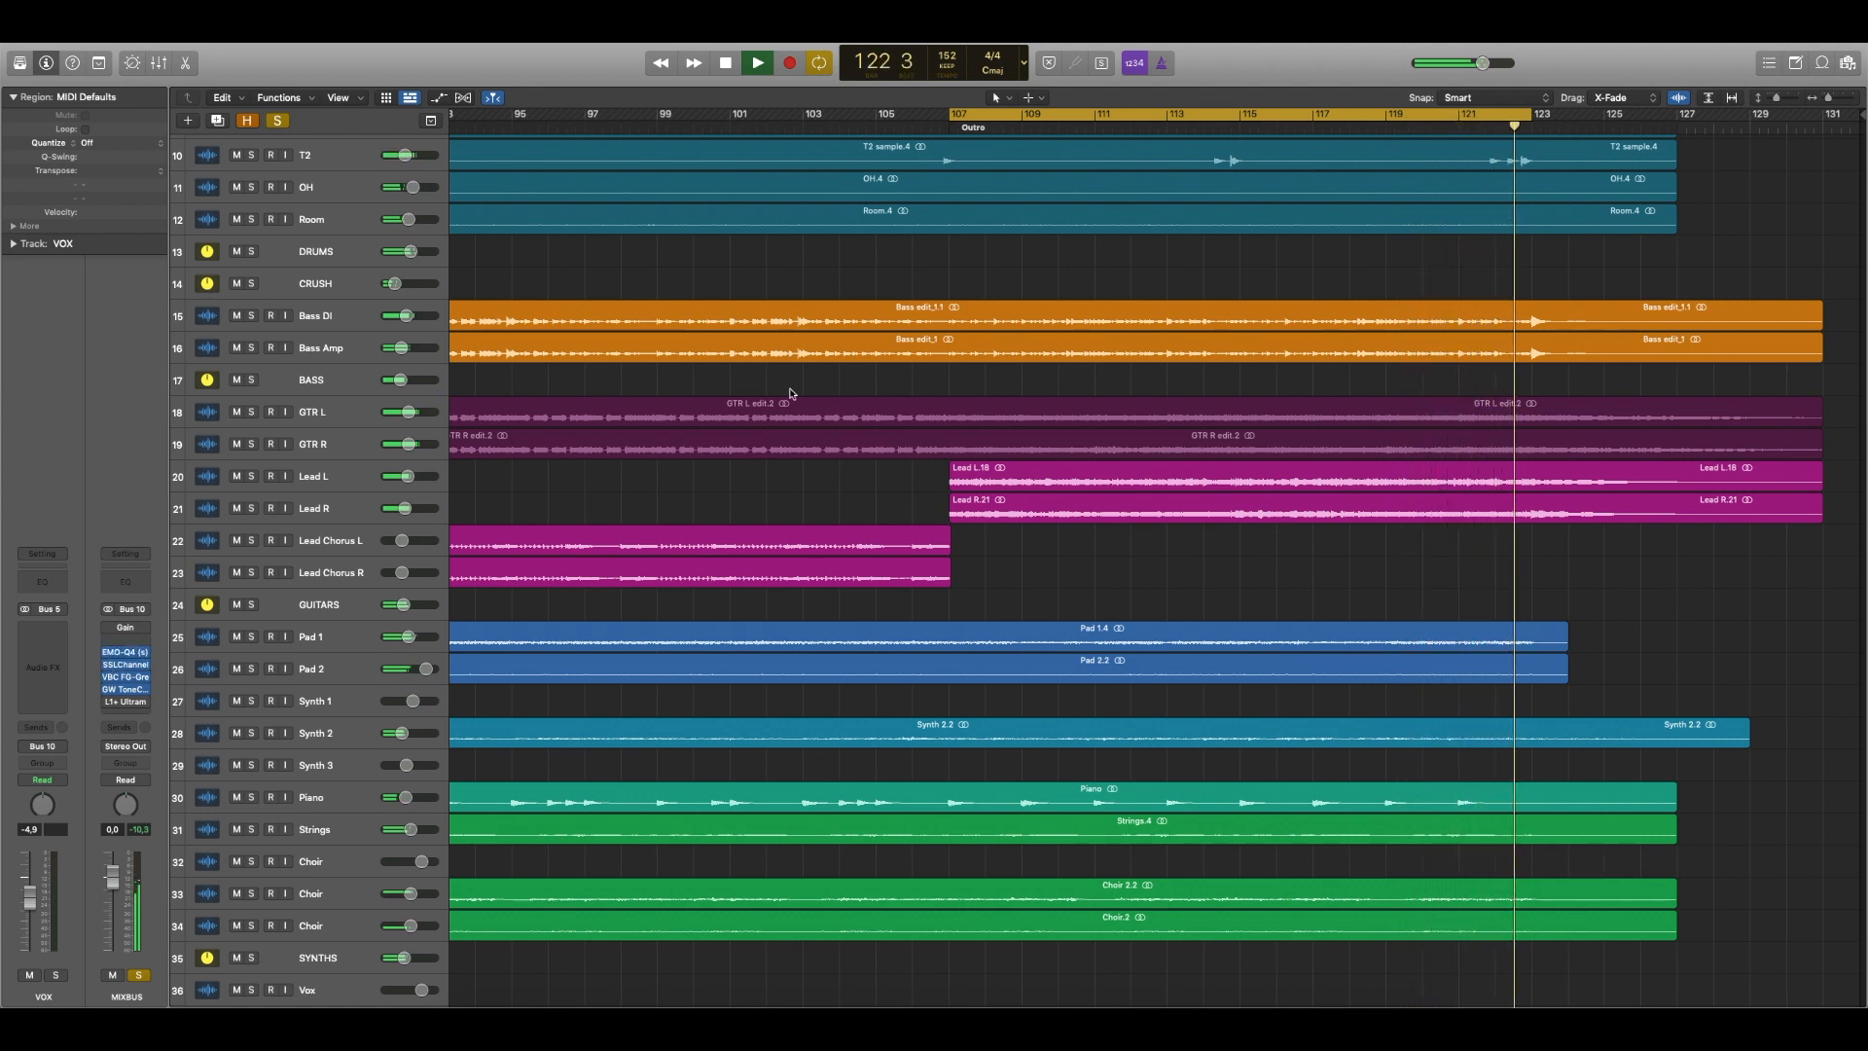
click(755, 62)
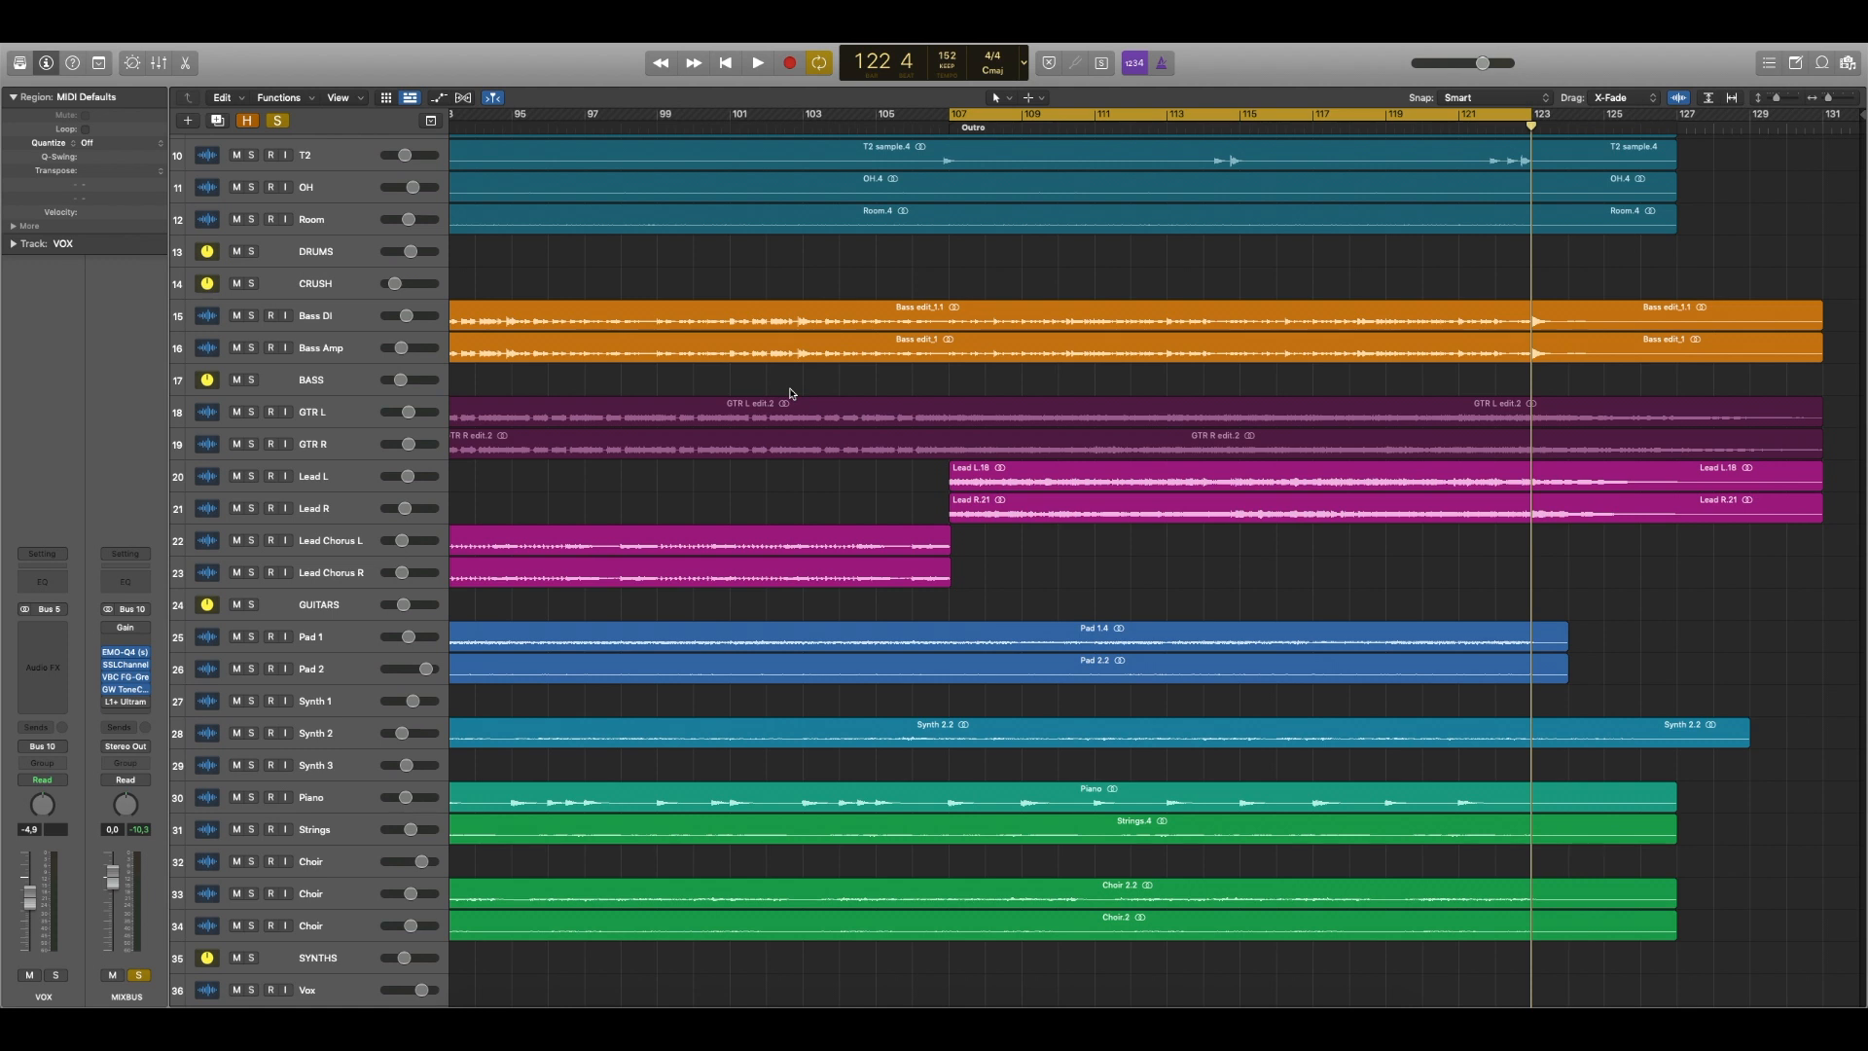
mouse_move(1773, 147)
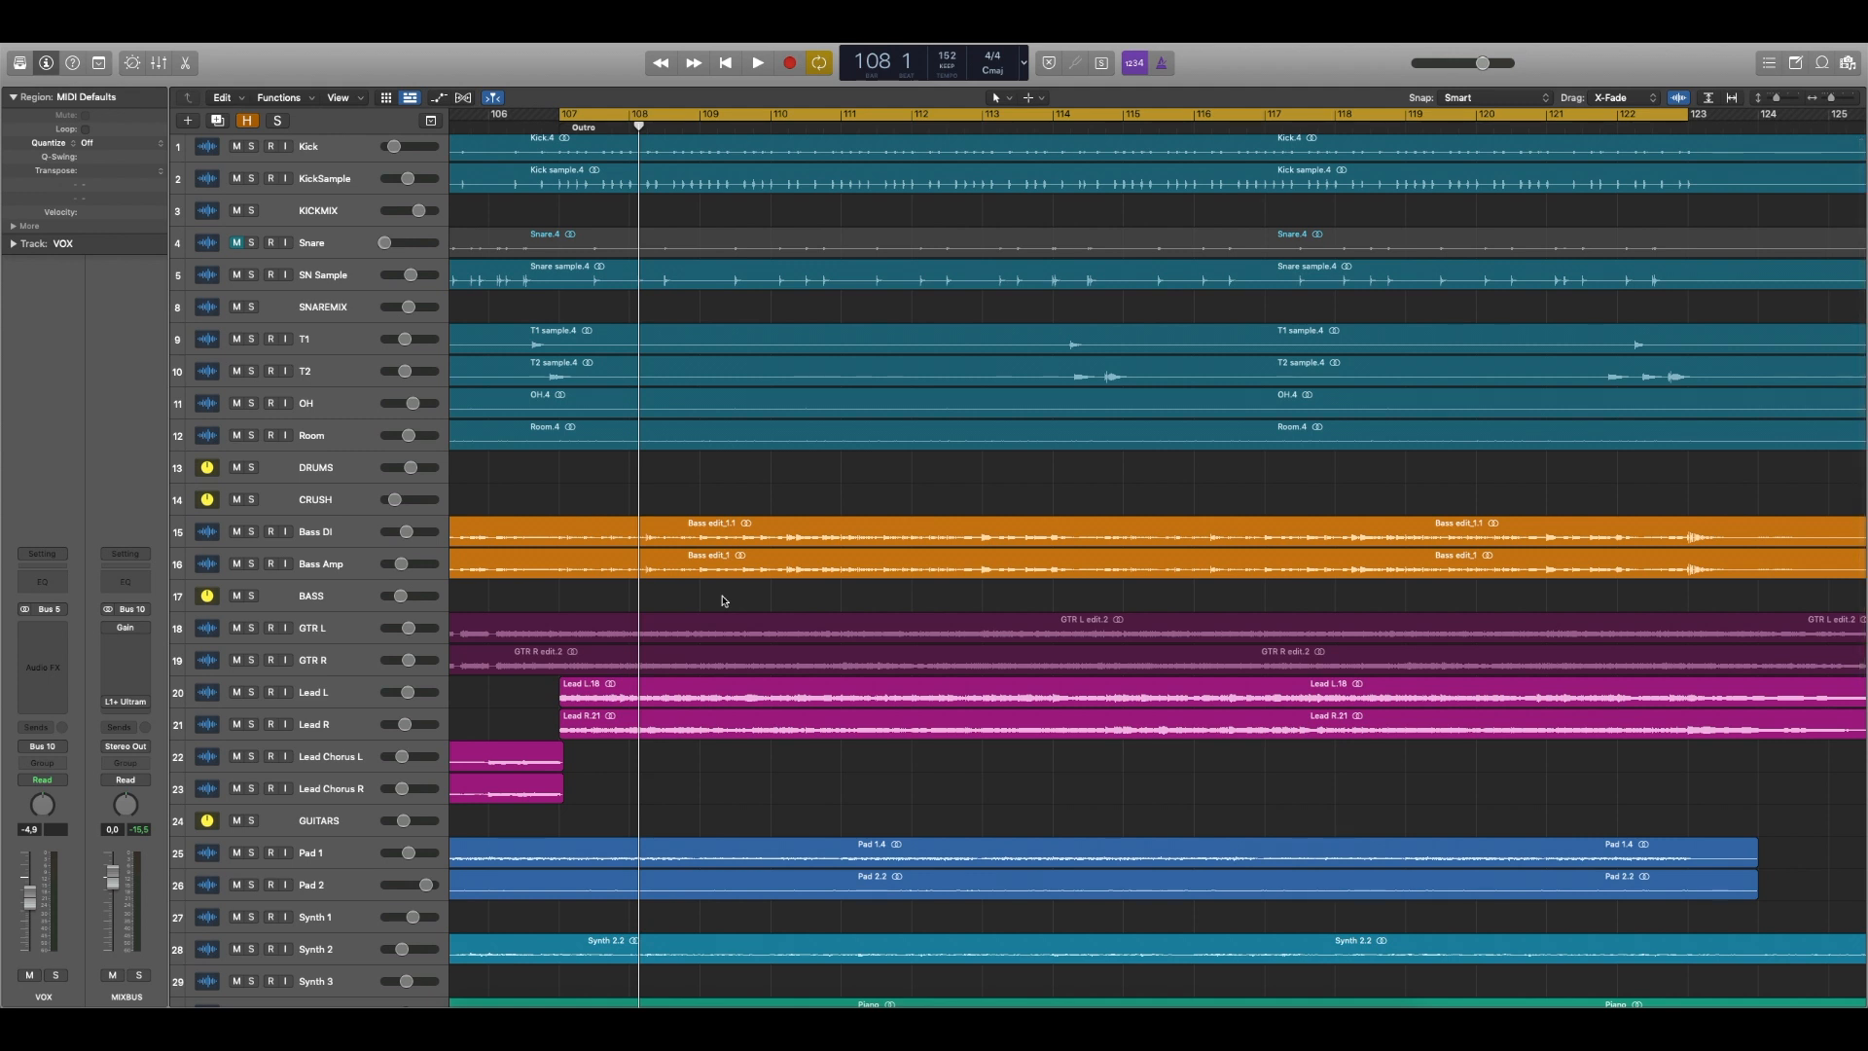
click(757, 62)
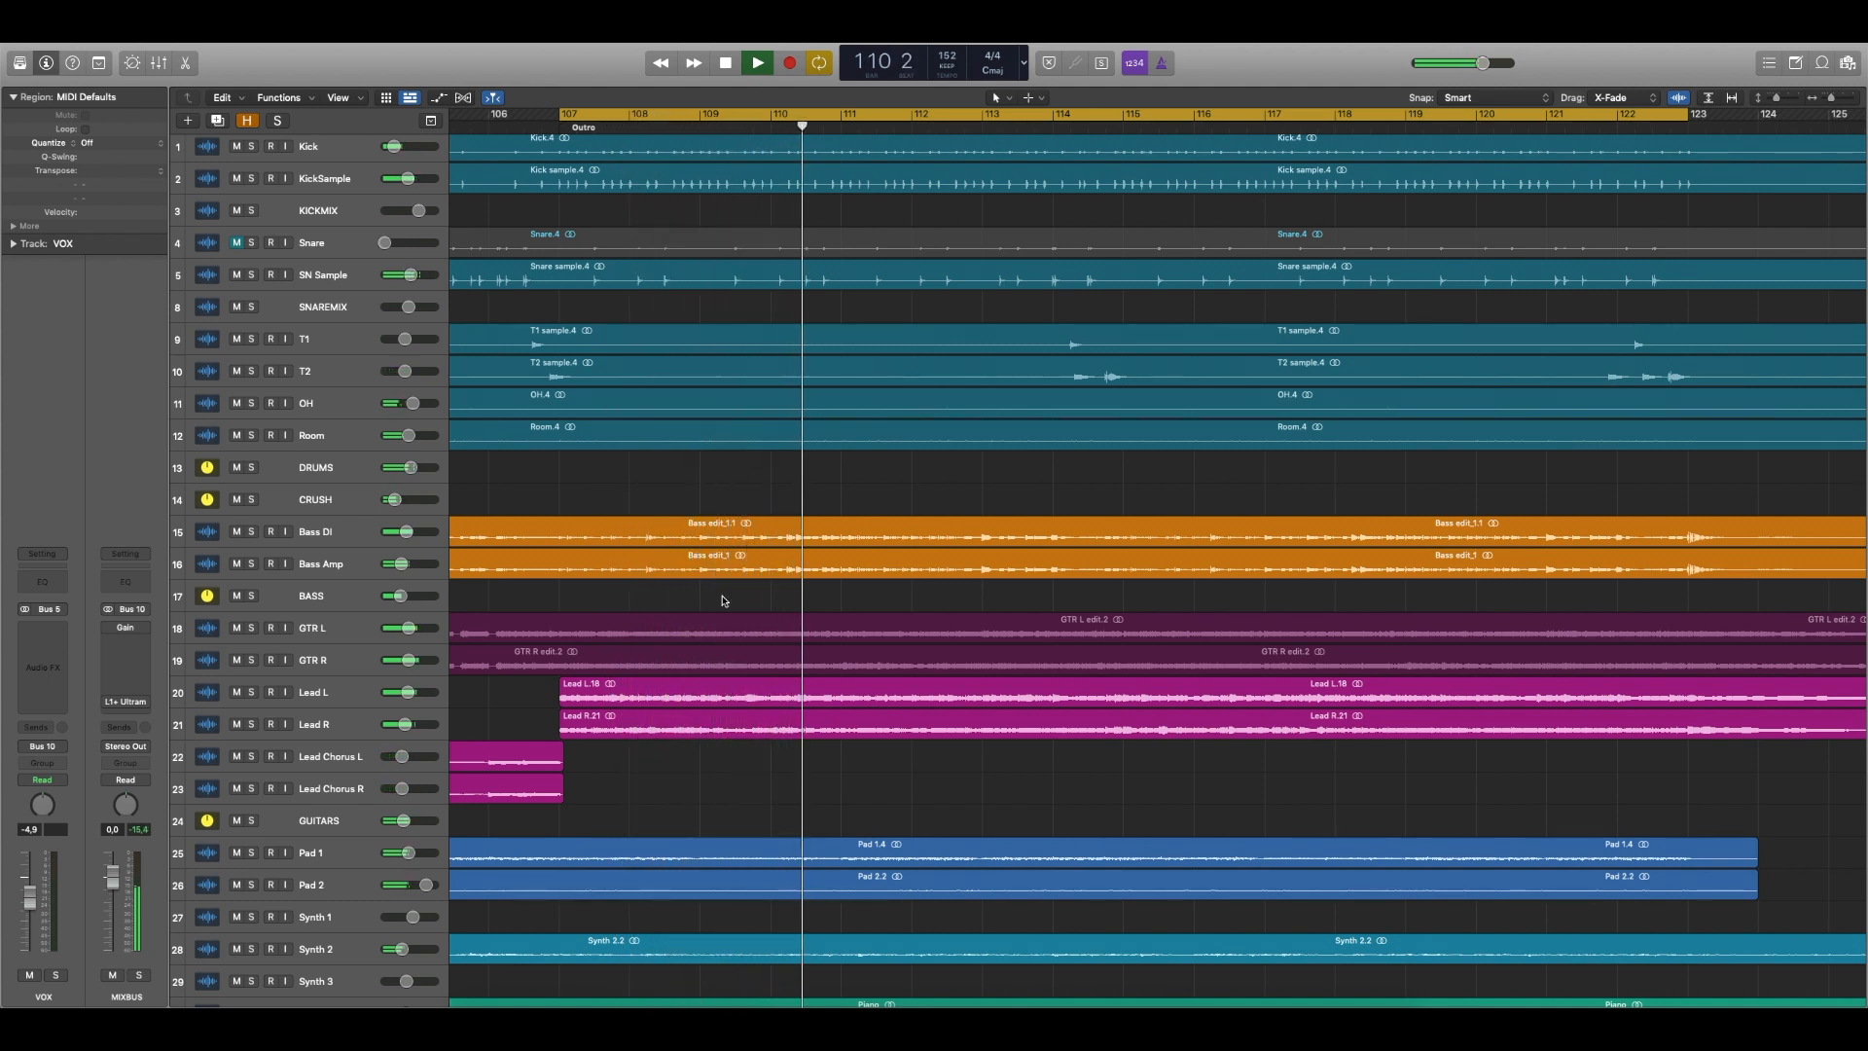
click(755, 63)
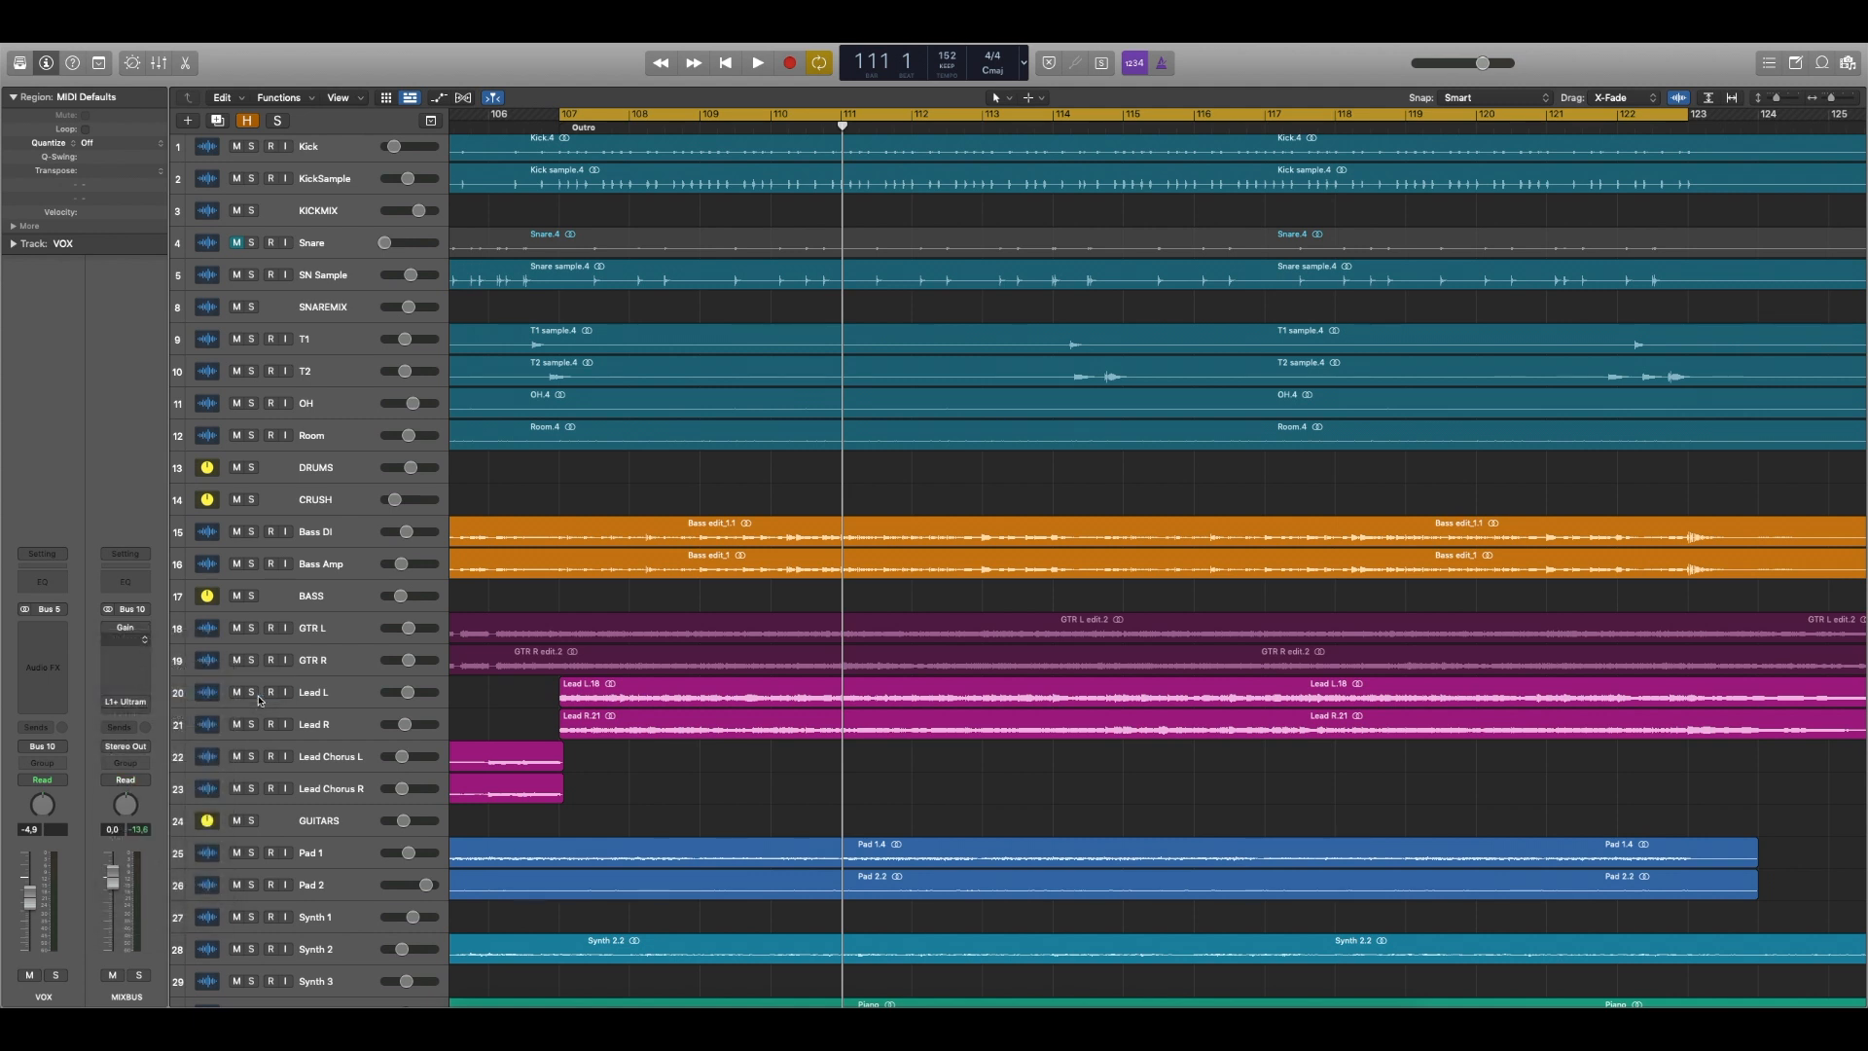
Step: Insert SSLChannel on MIXBUS and tweak the LF gain, LF frequency and LMF band
click(126, 638)
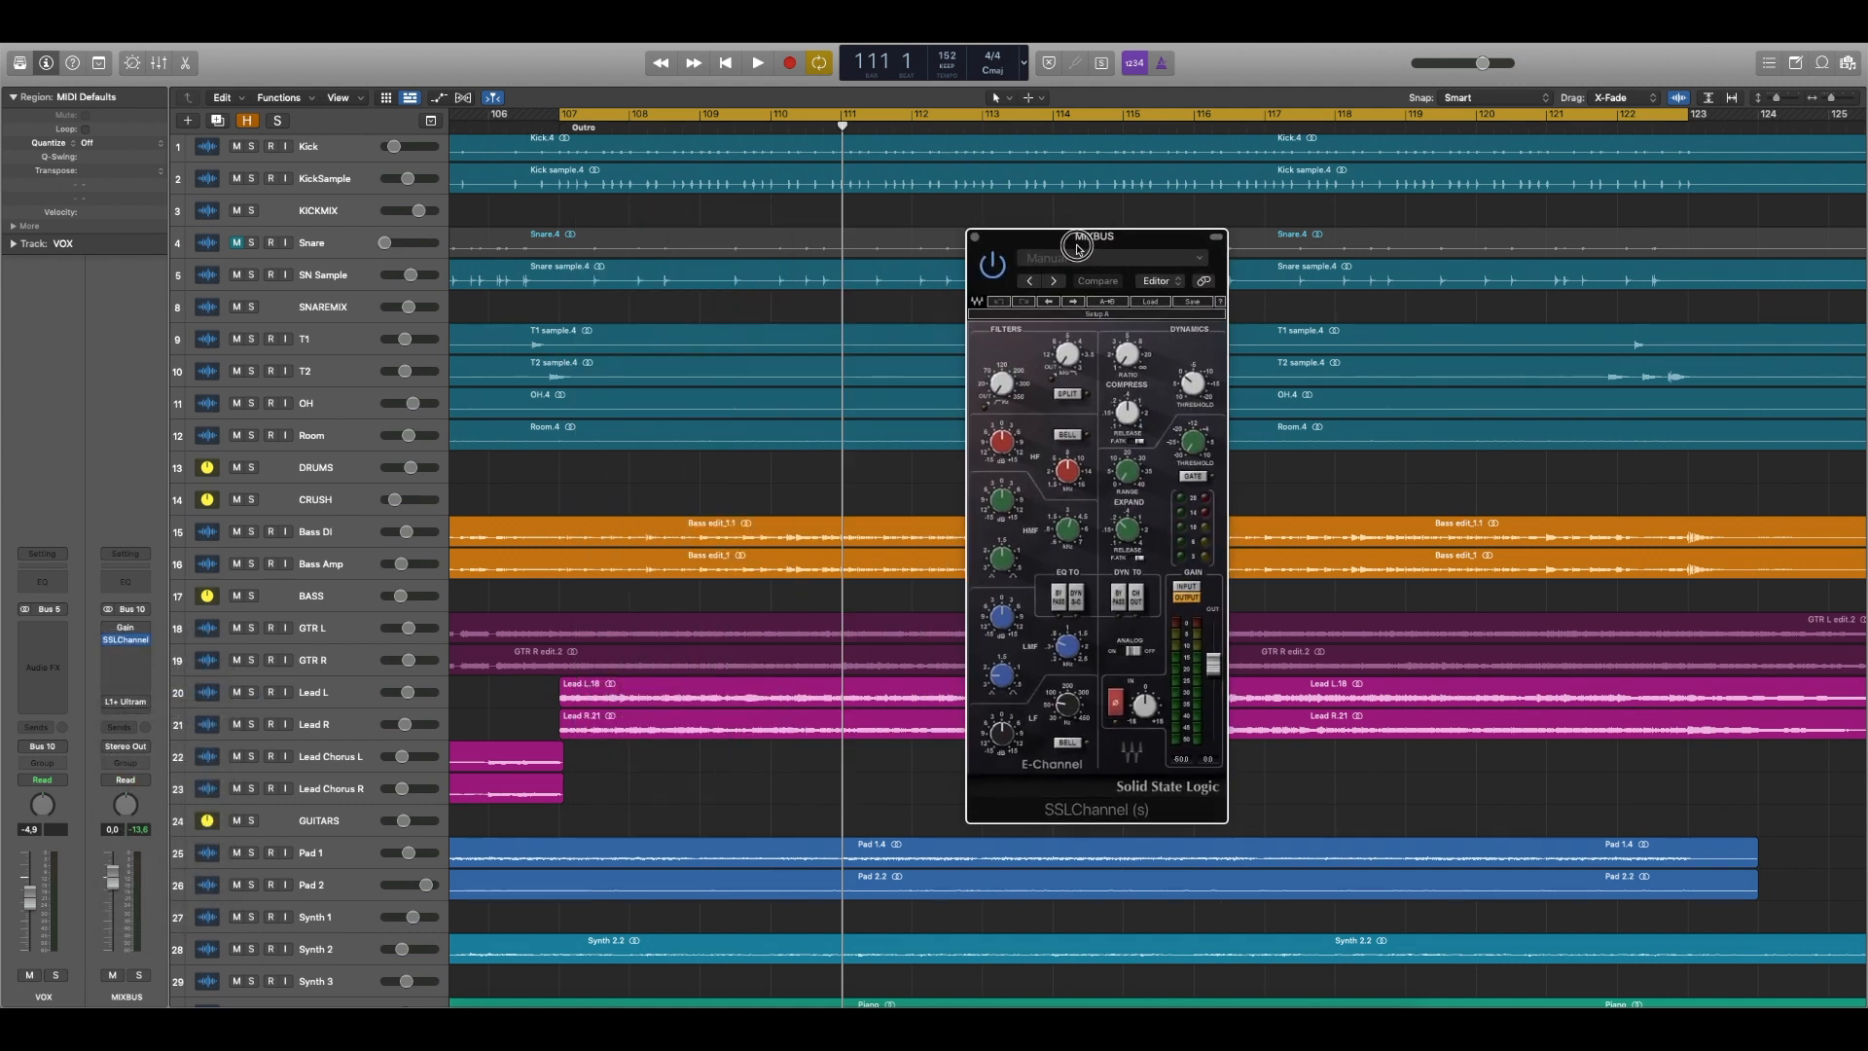
drag(1092, 236, 1071, 241)
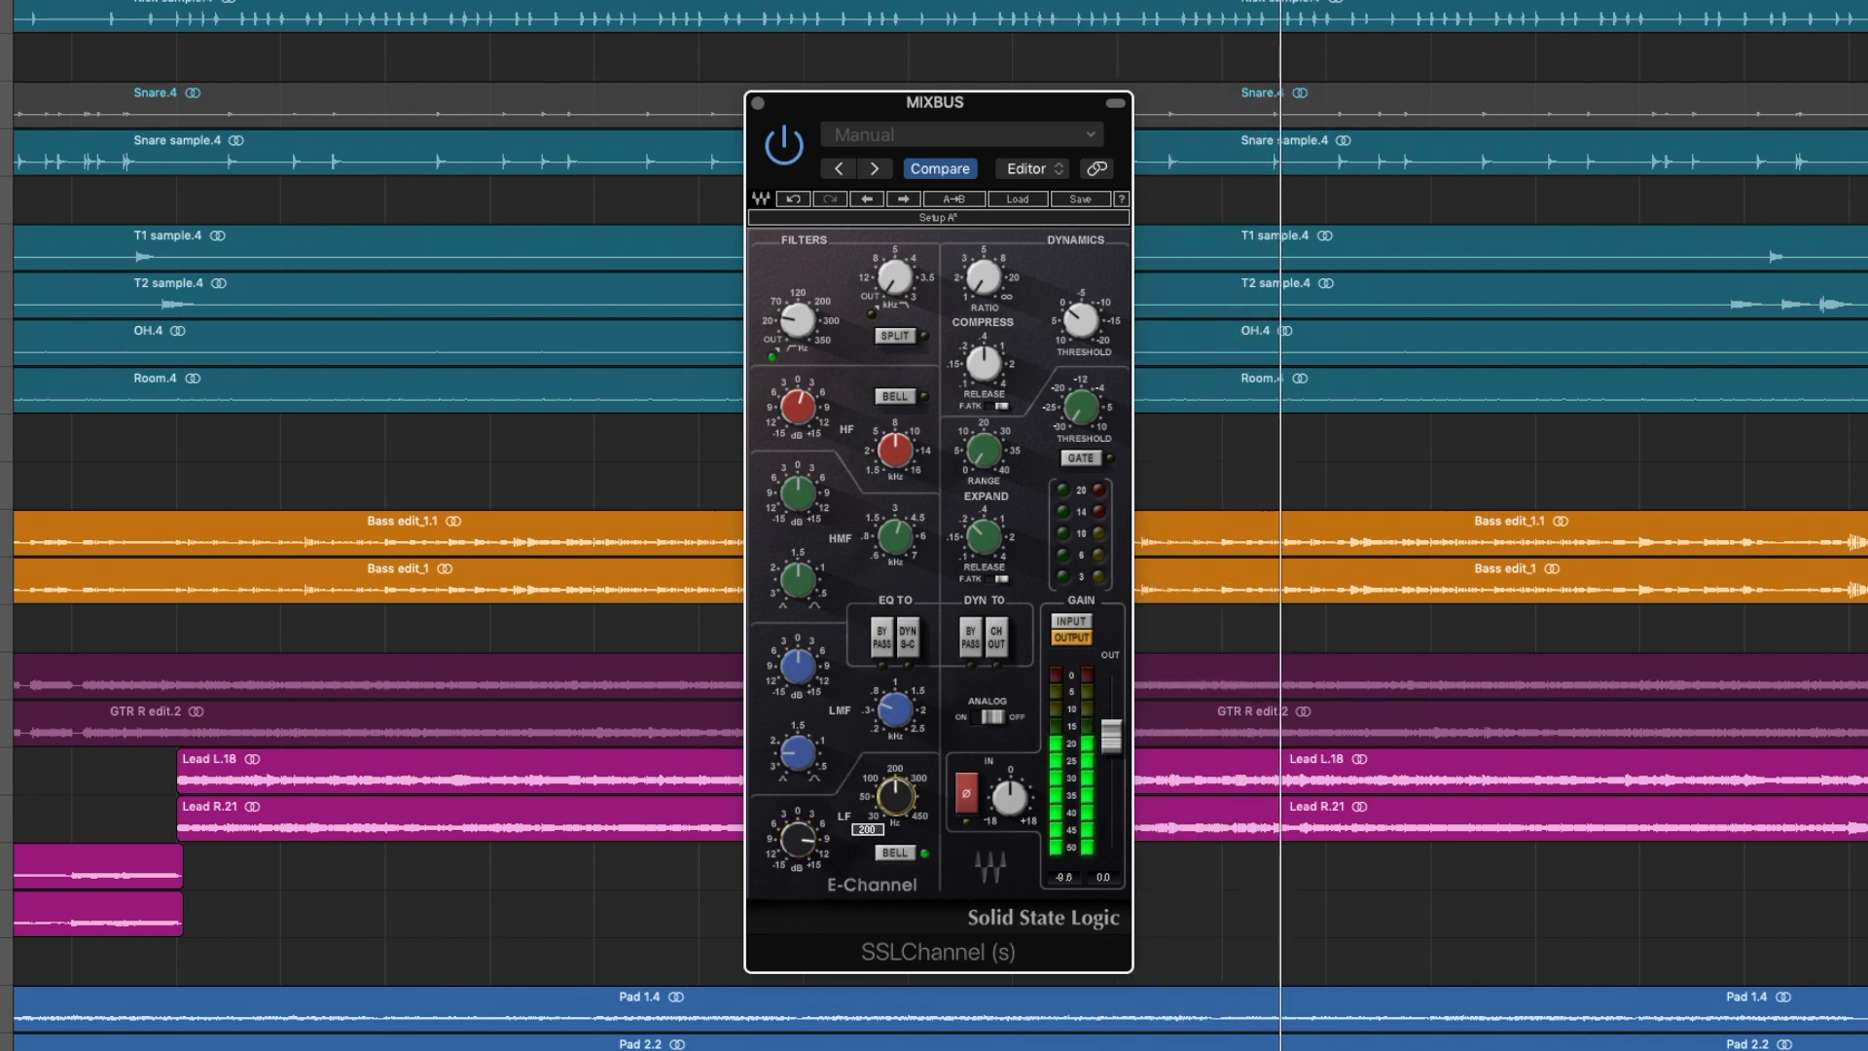
drag(884, 796, 888, 787)
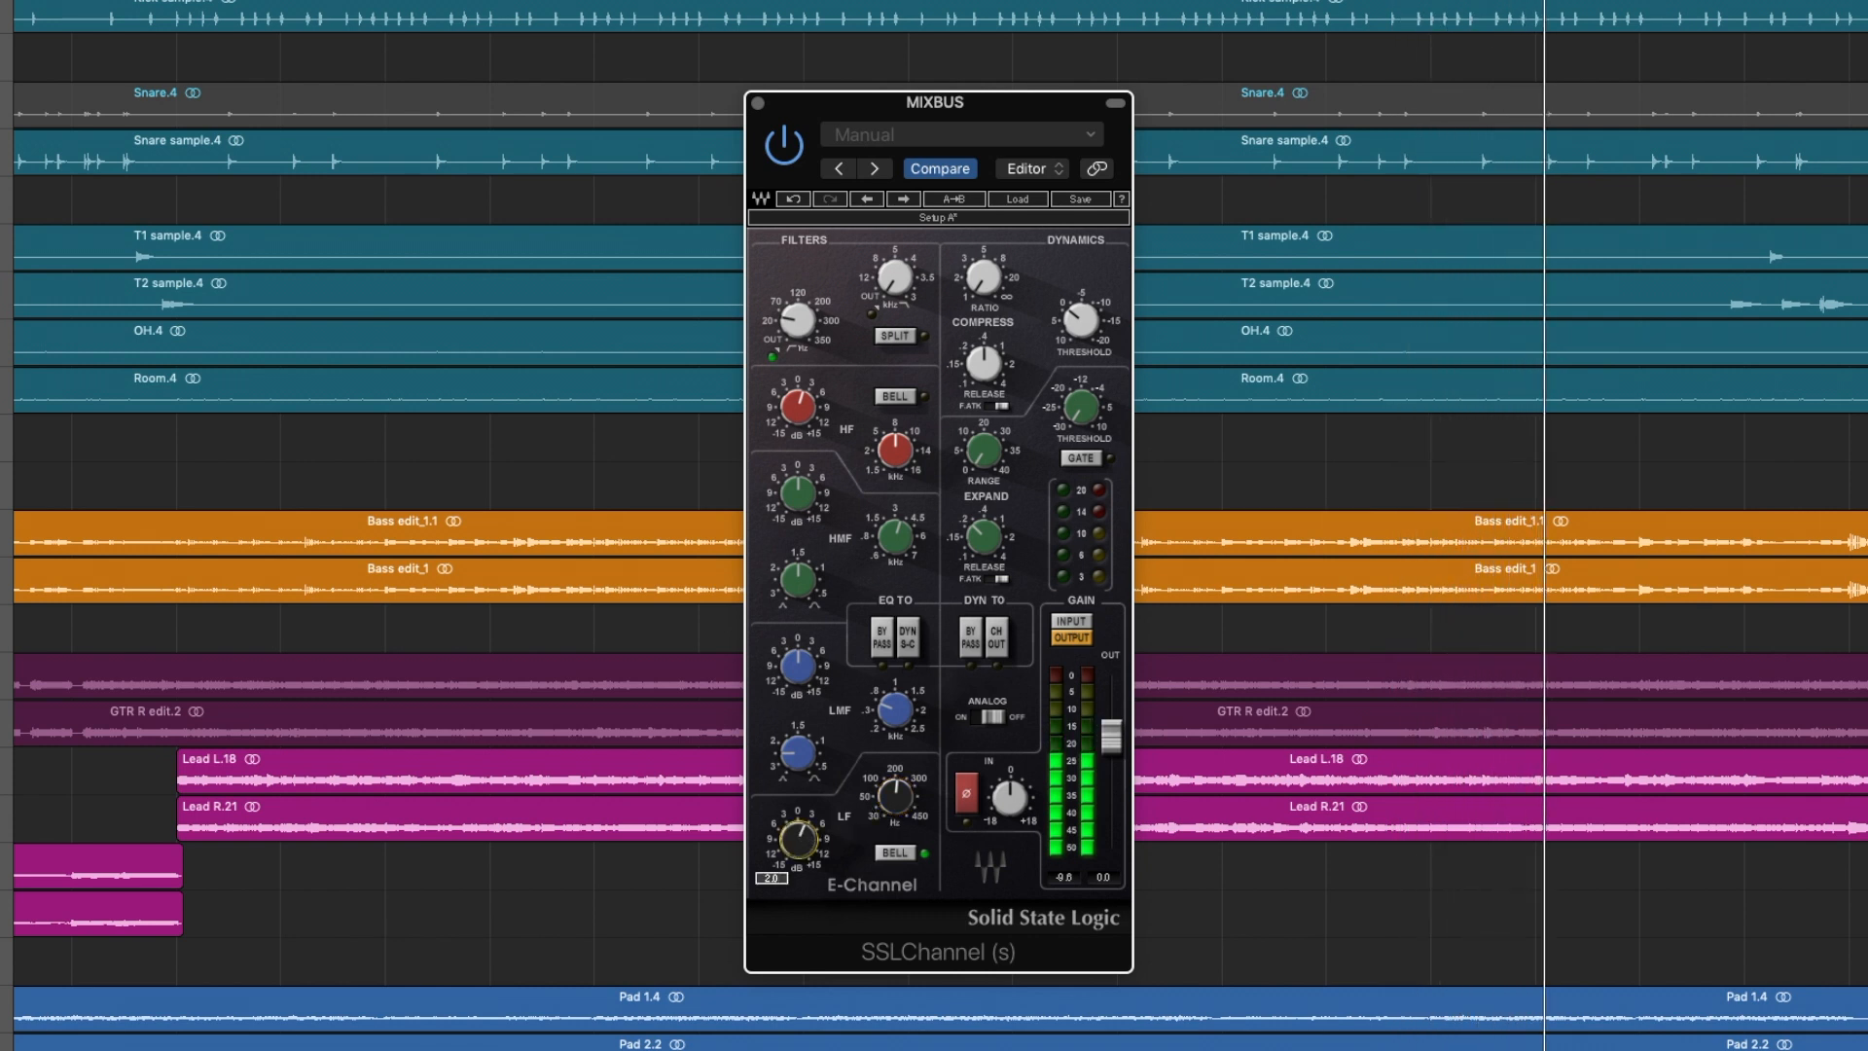
drag(798, 838, 805, 834)
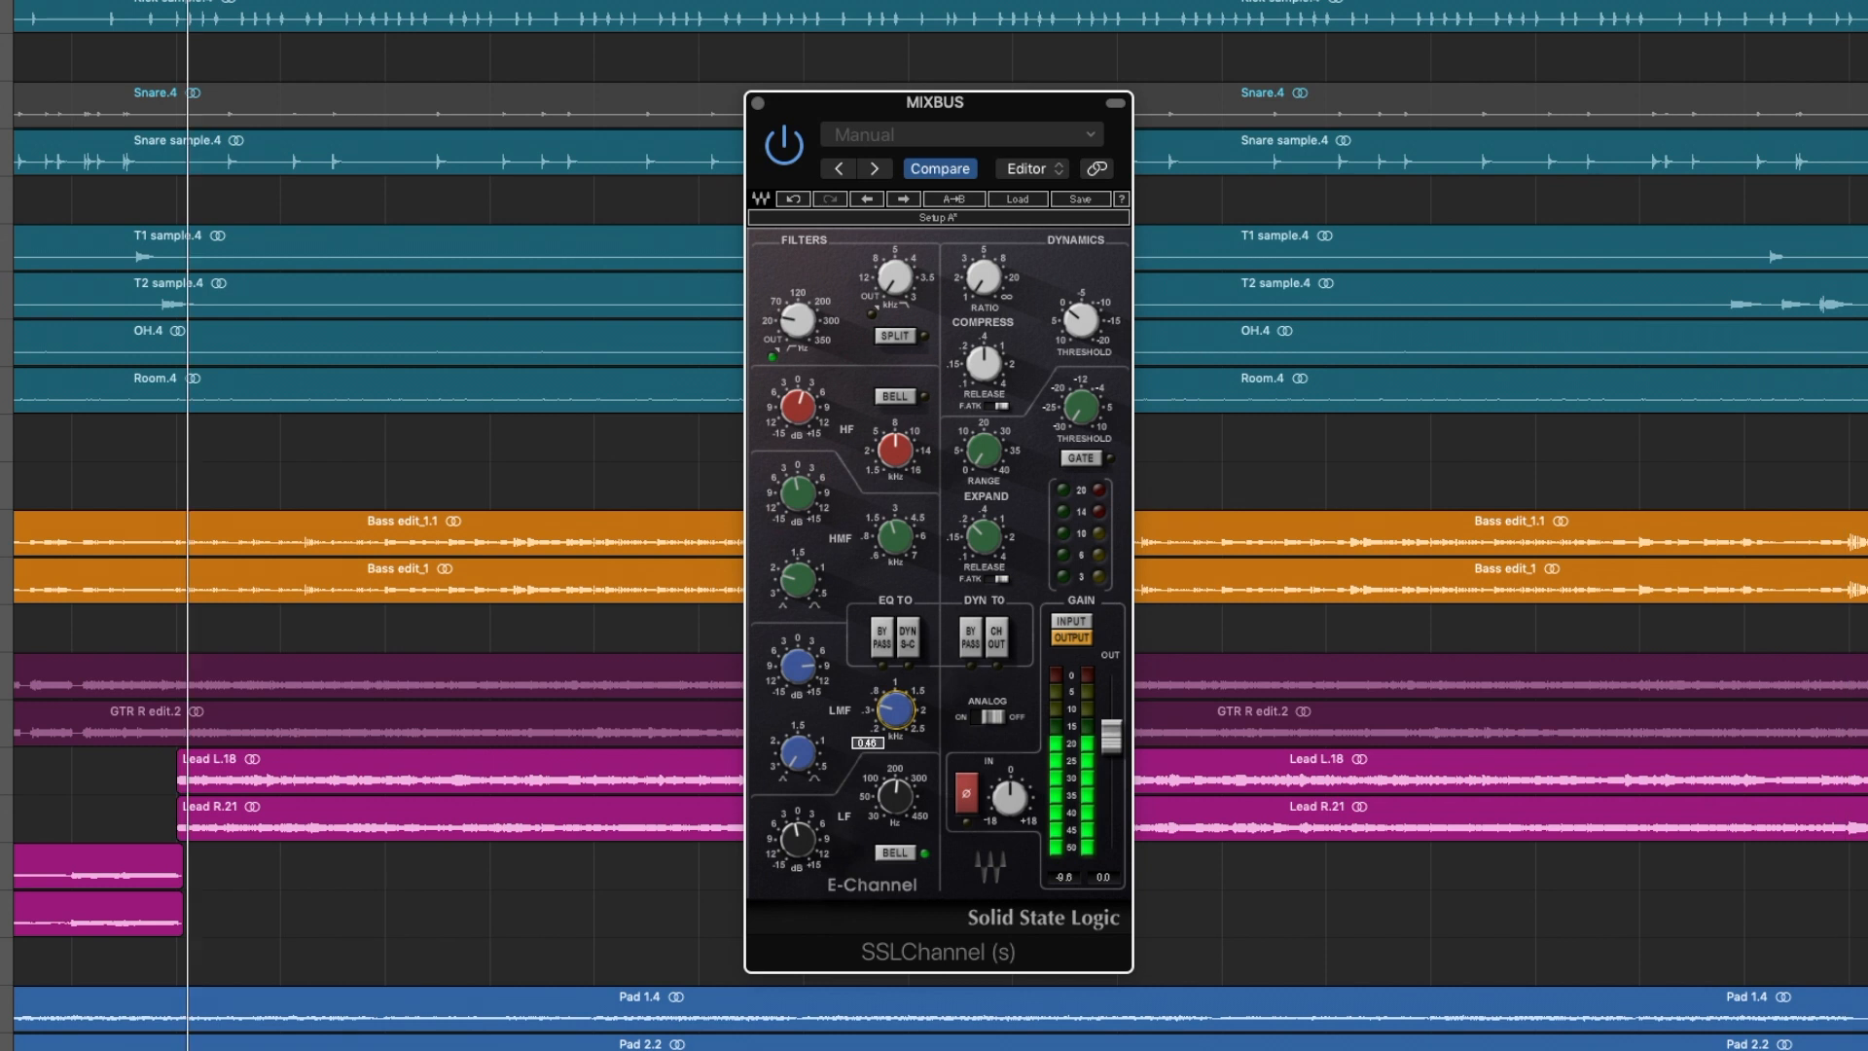
drag(894, 710, 900, 696)
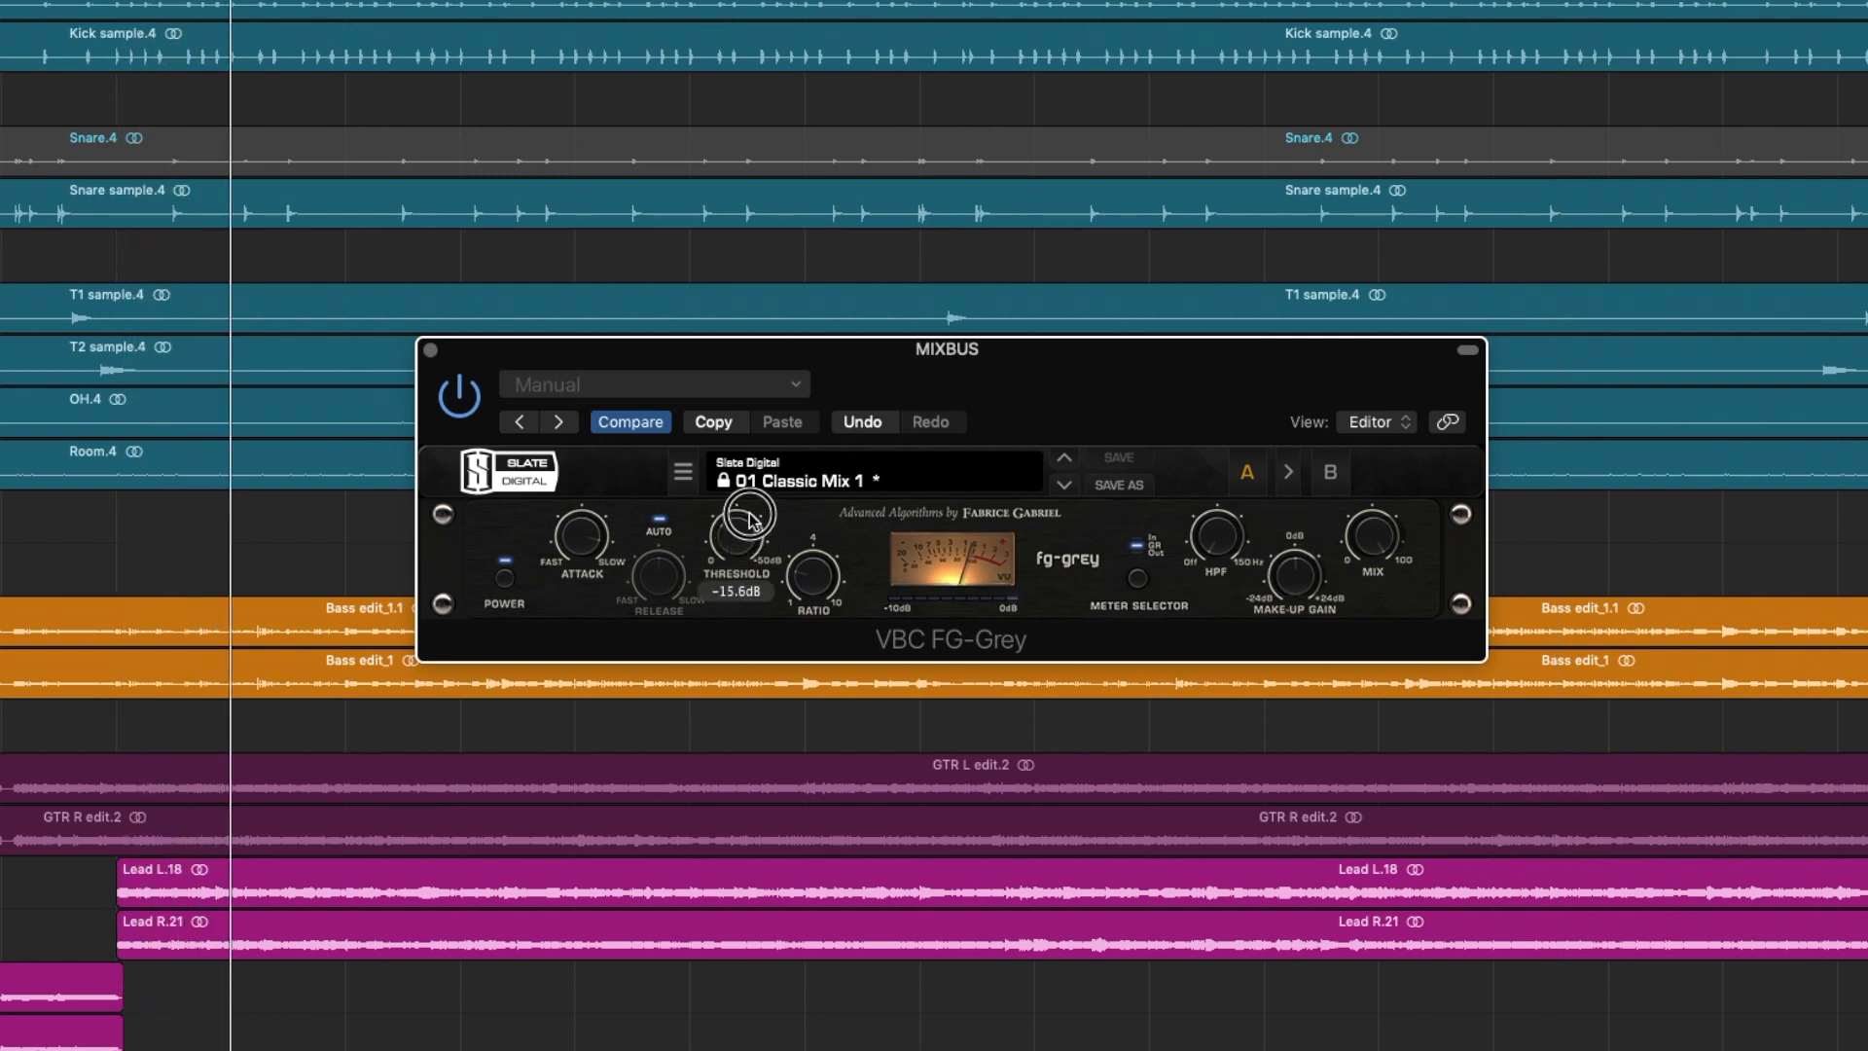
Step: Set the FG-Grey threshold to about -15.6 dB and switch the meter display
drag(743, 513, 750, 531)
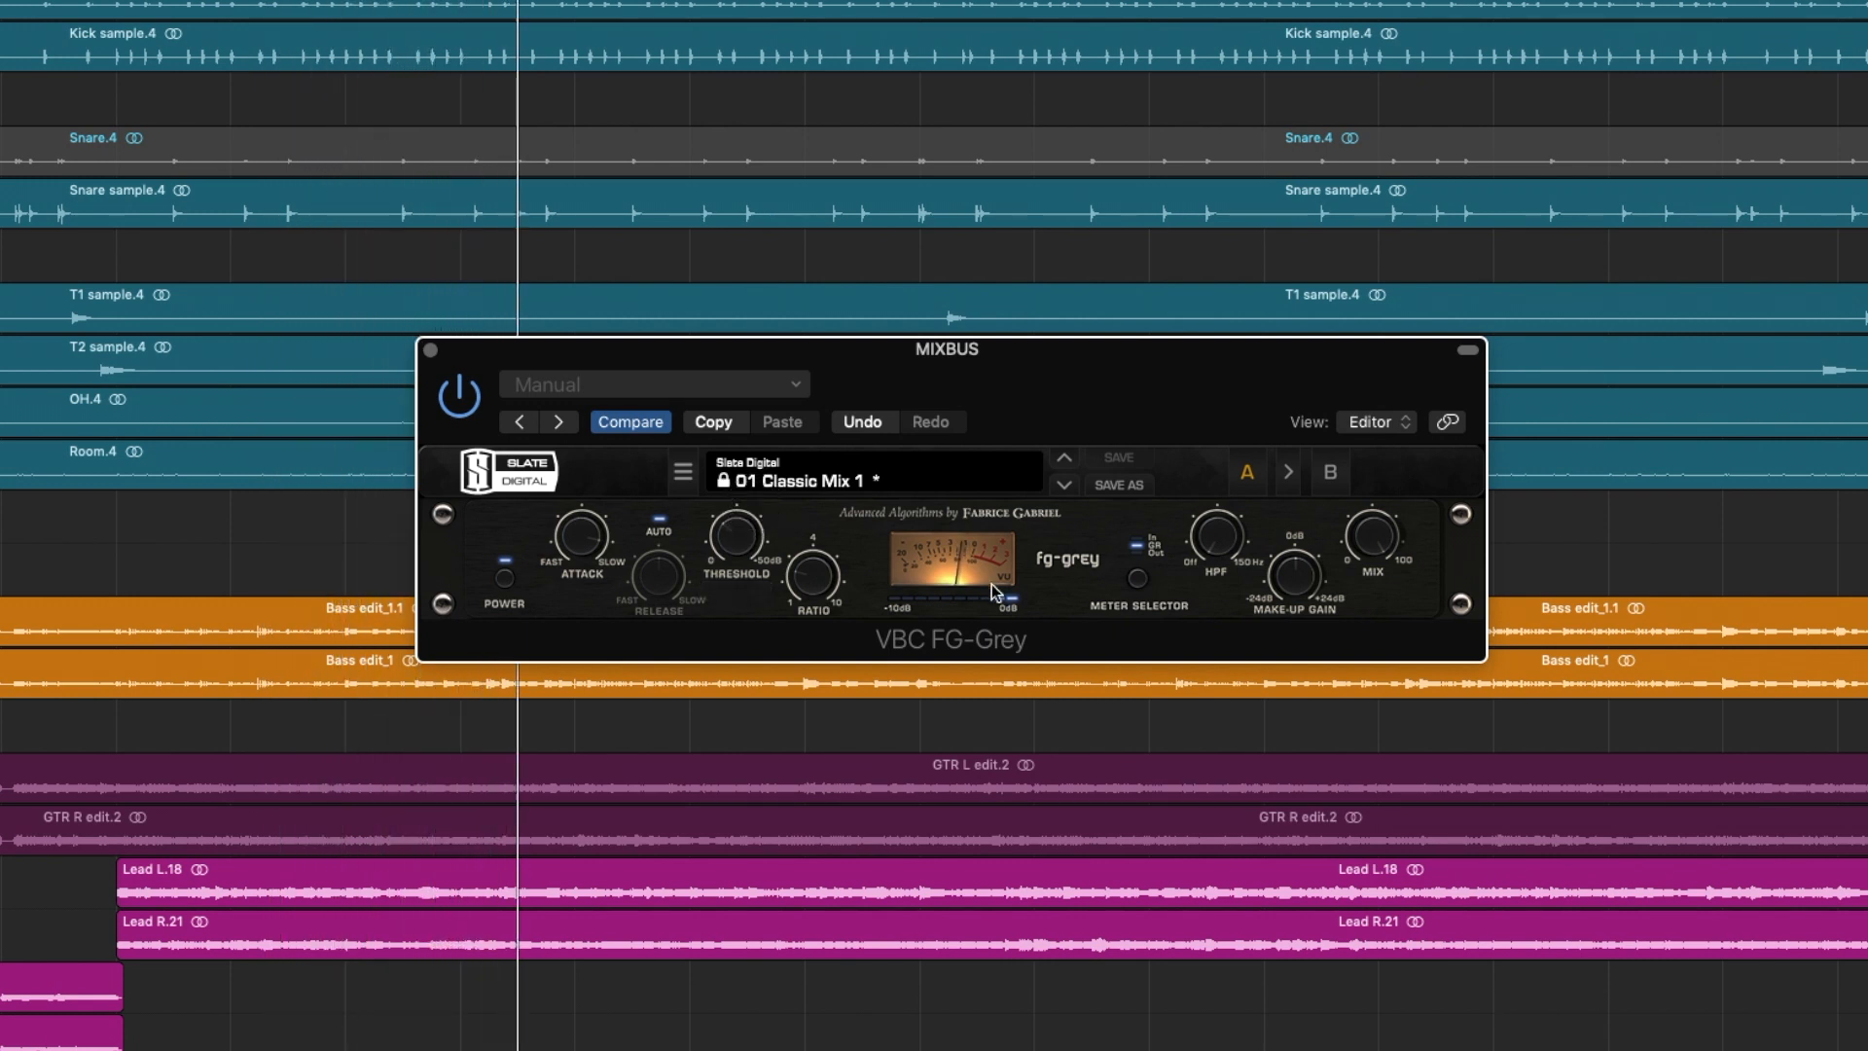
drag(1304, 561, 1305, 584)
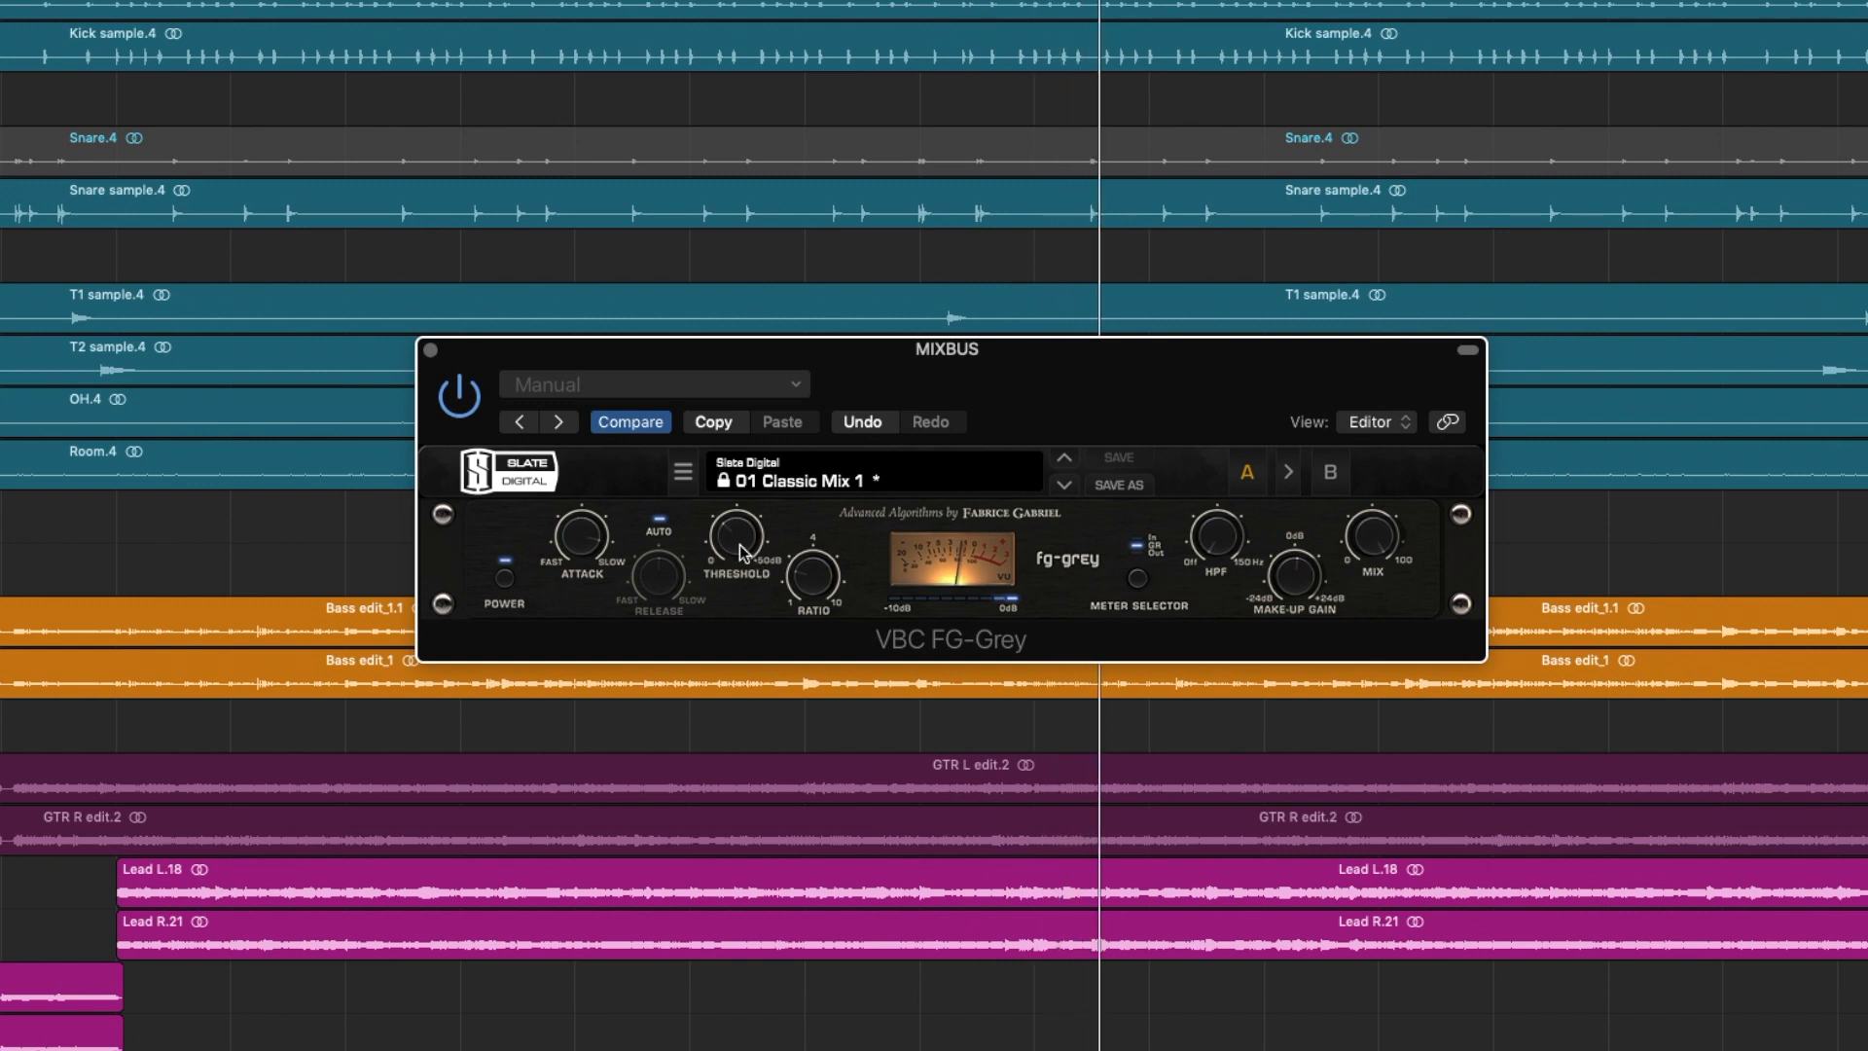
drag(737, 548, 737, 566)
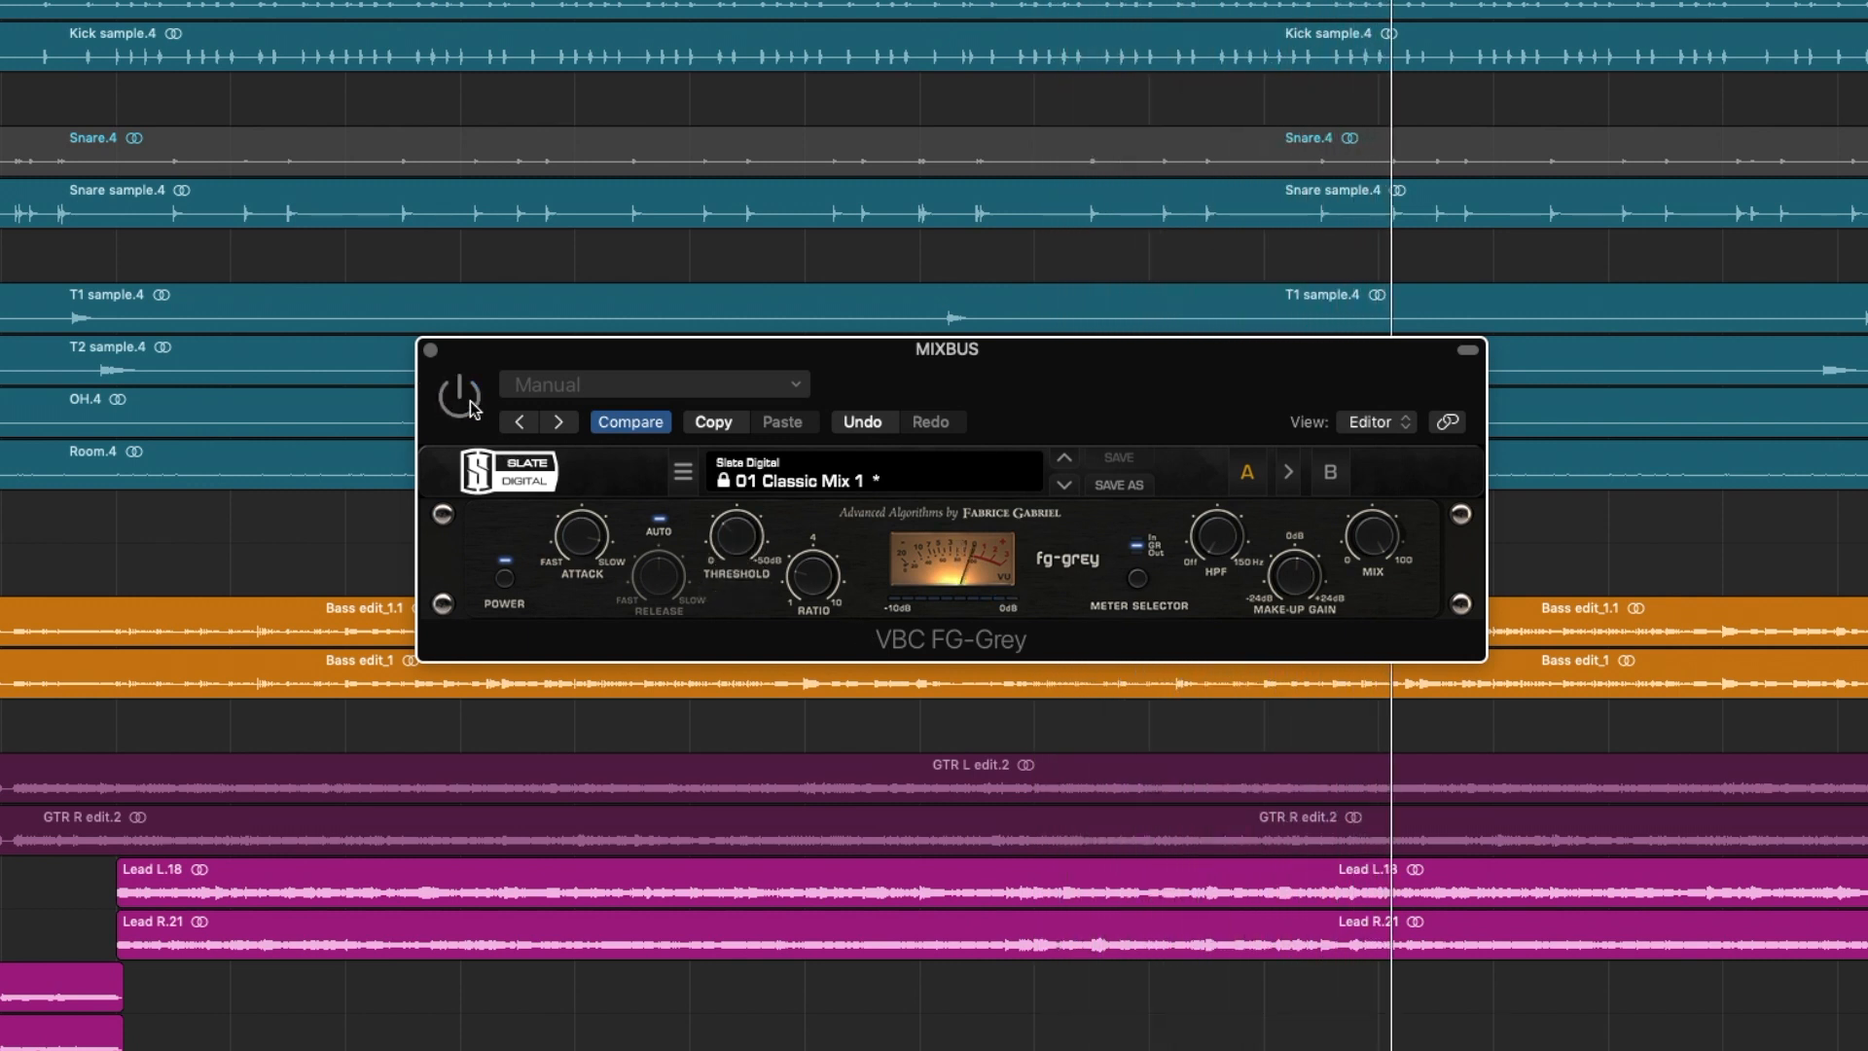
Step: Toggle FG-Grey bypass off, on and off again to compare
click(457, 394)
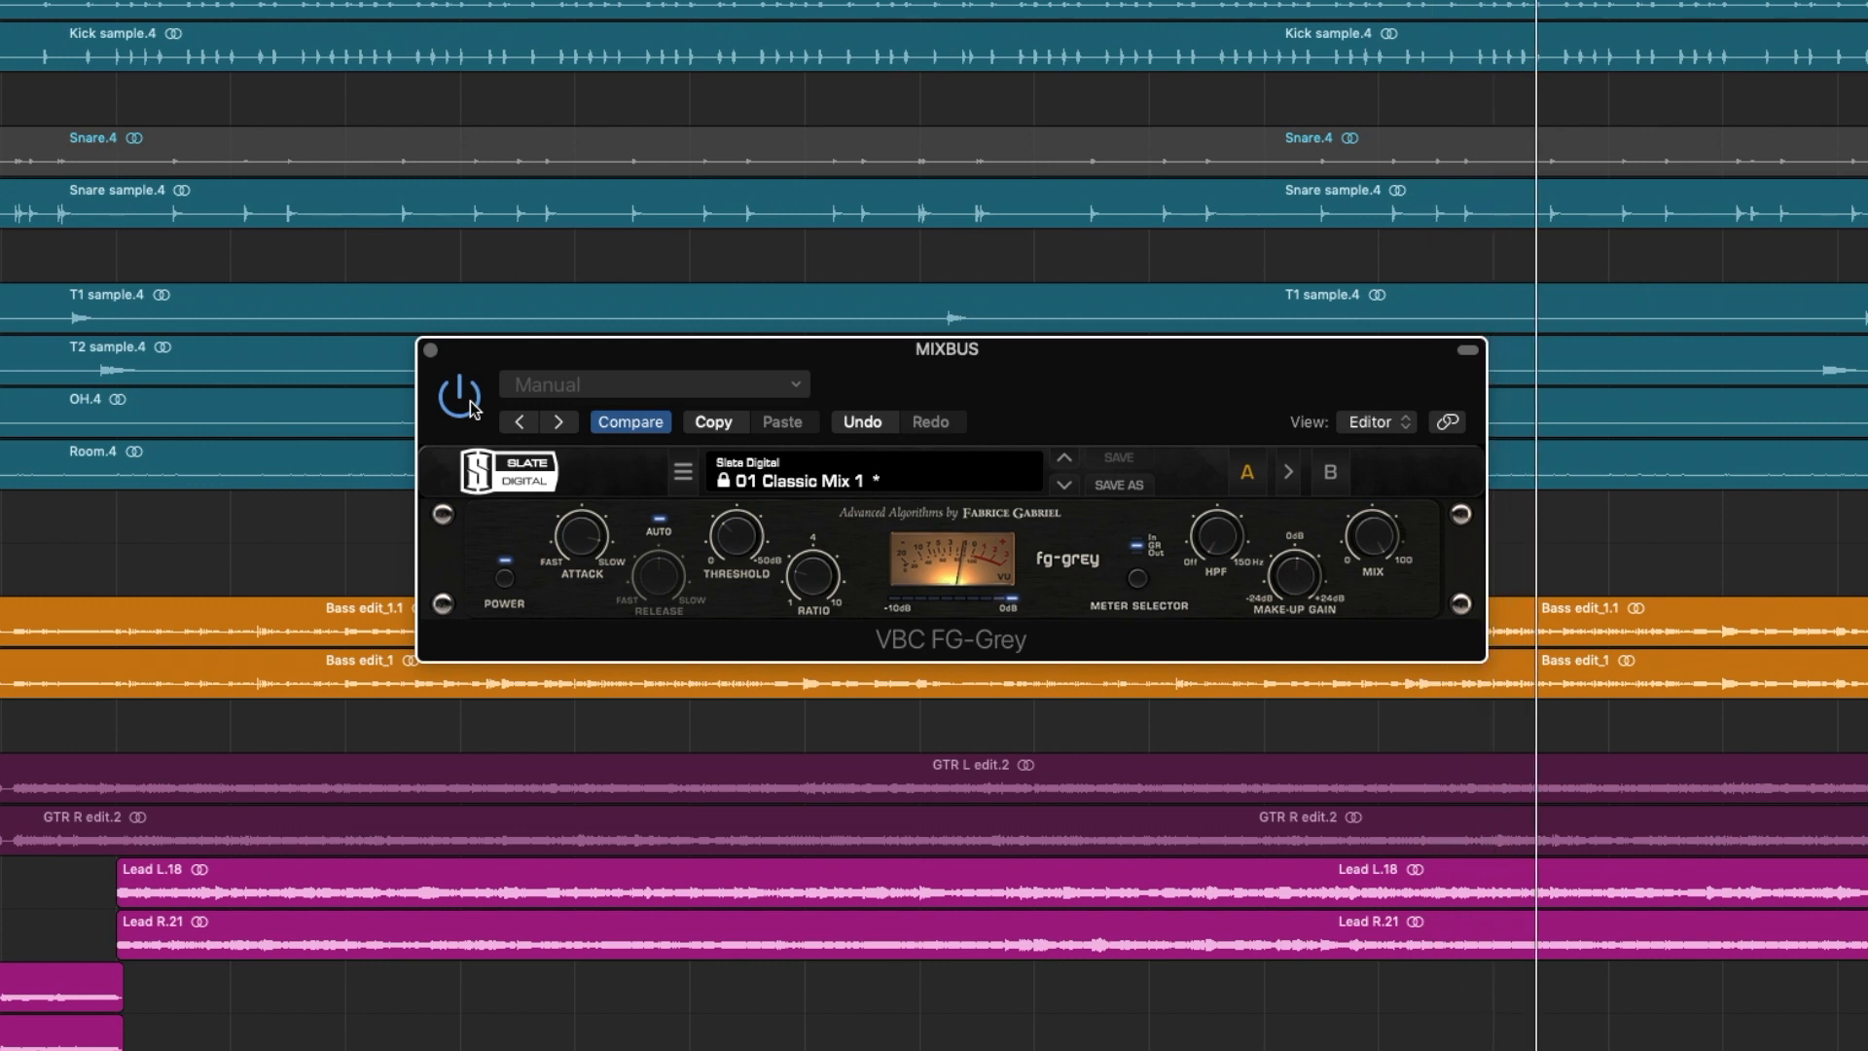
click(459, 395)
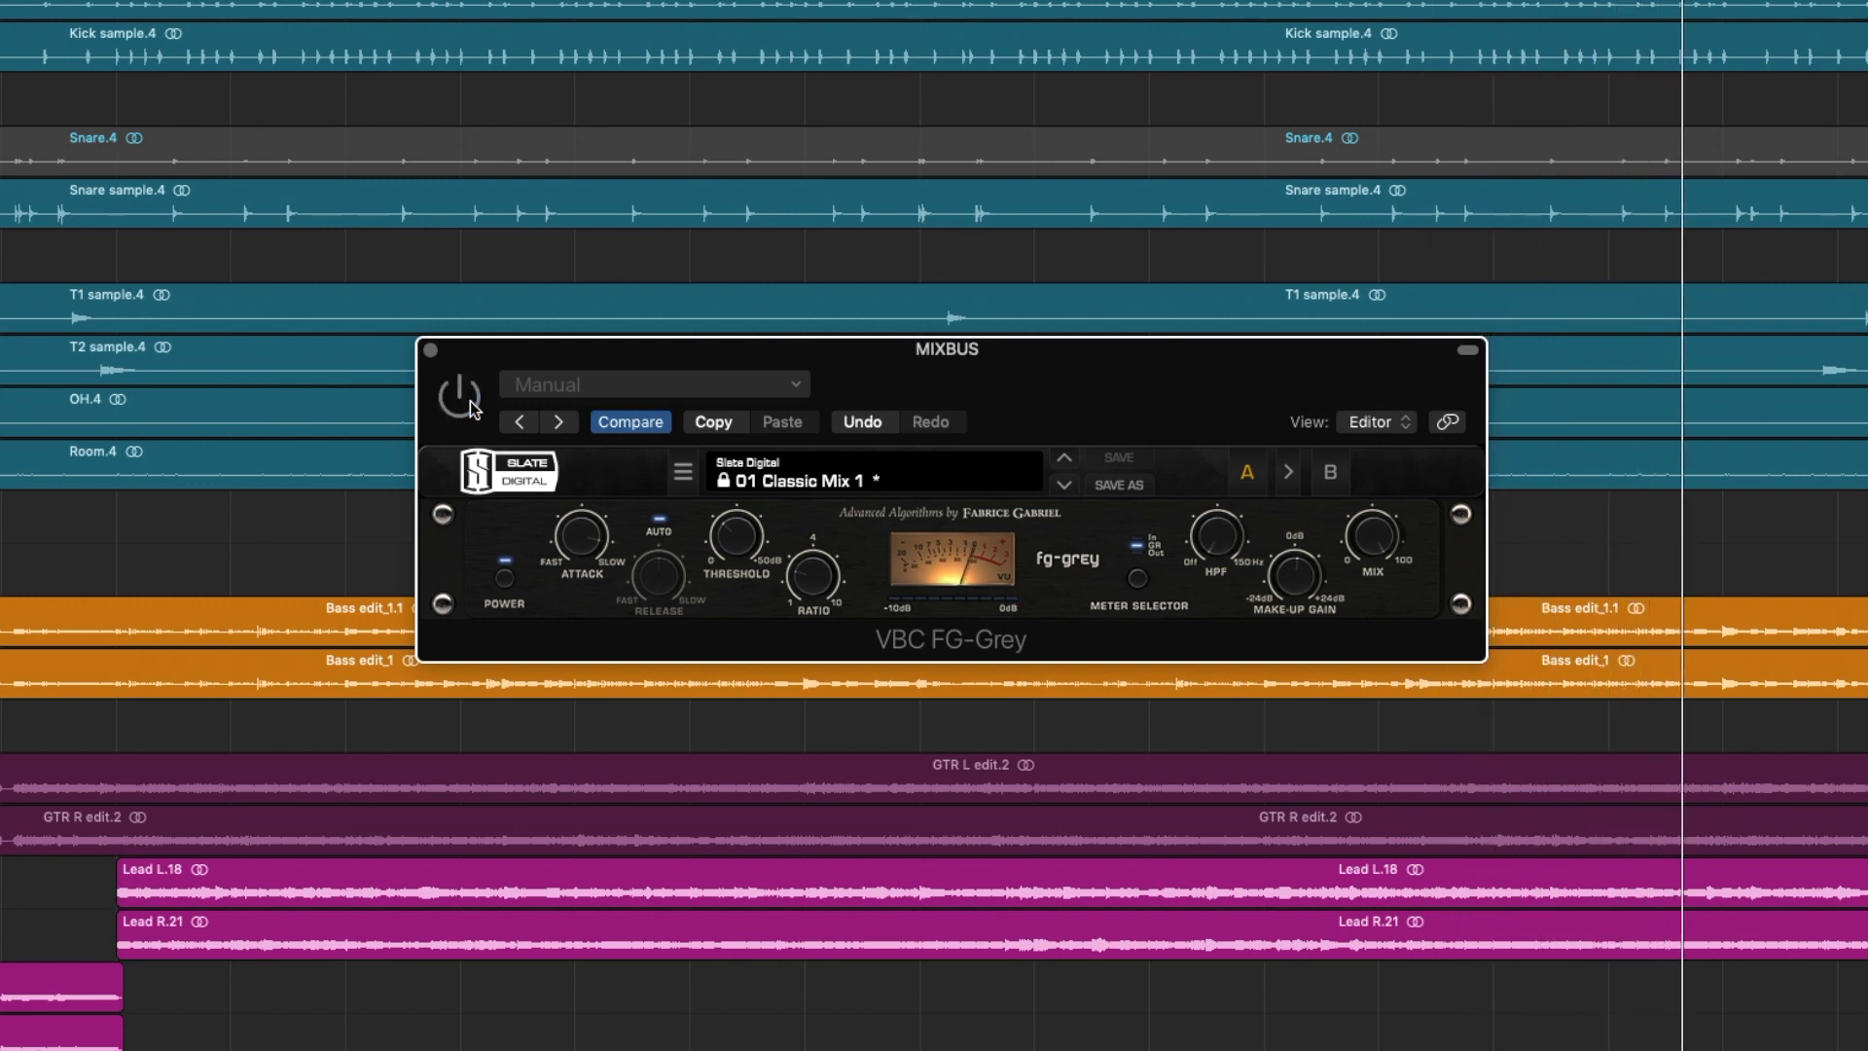
click(426, 350)
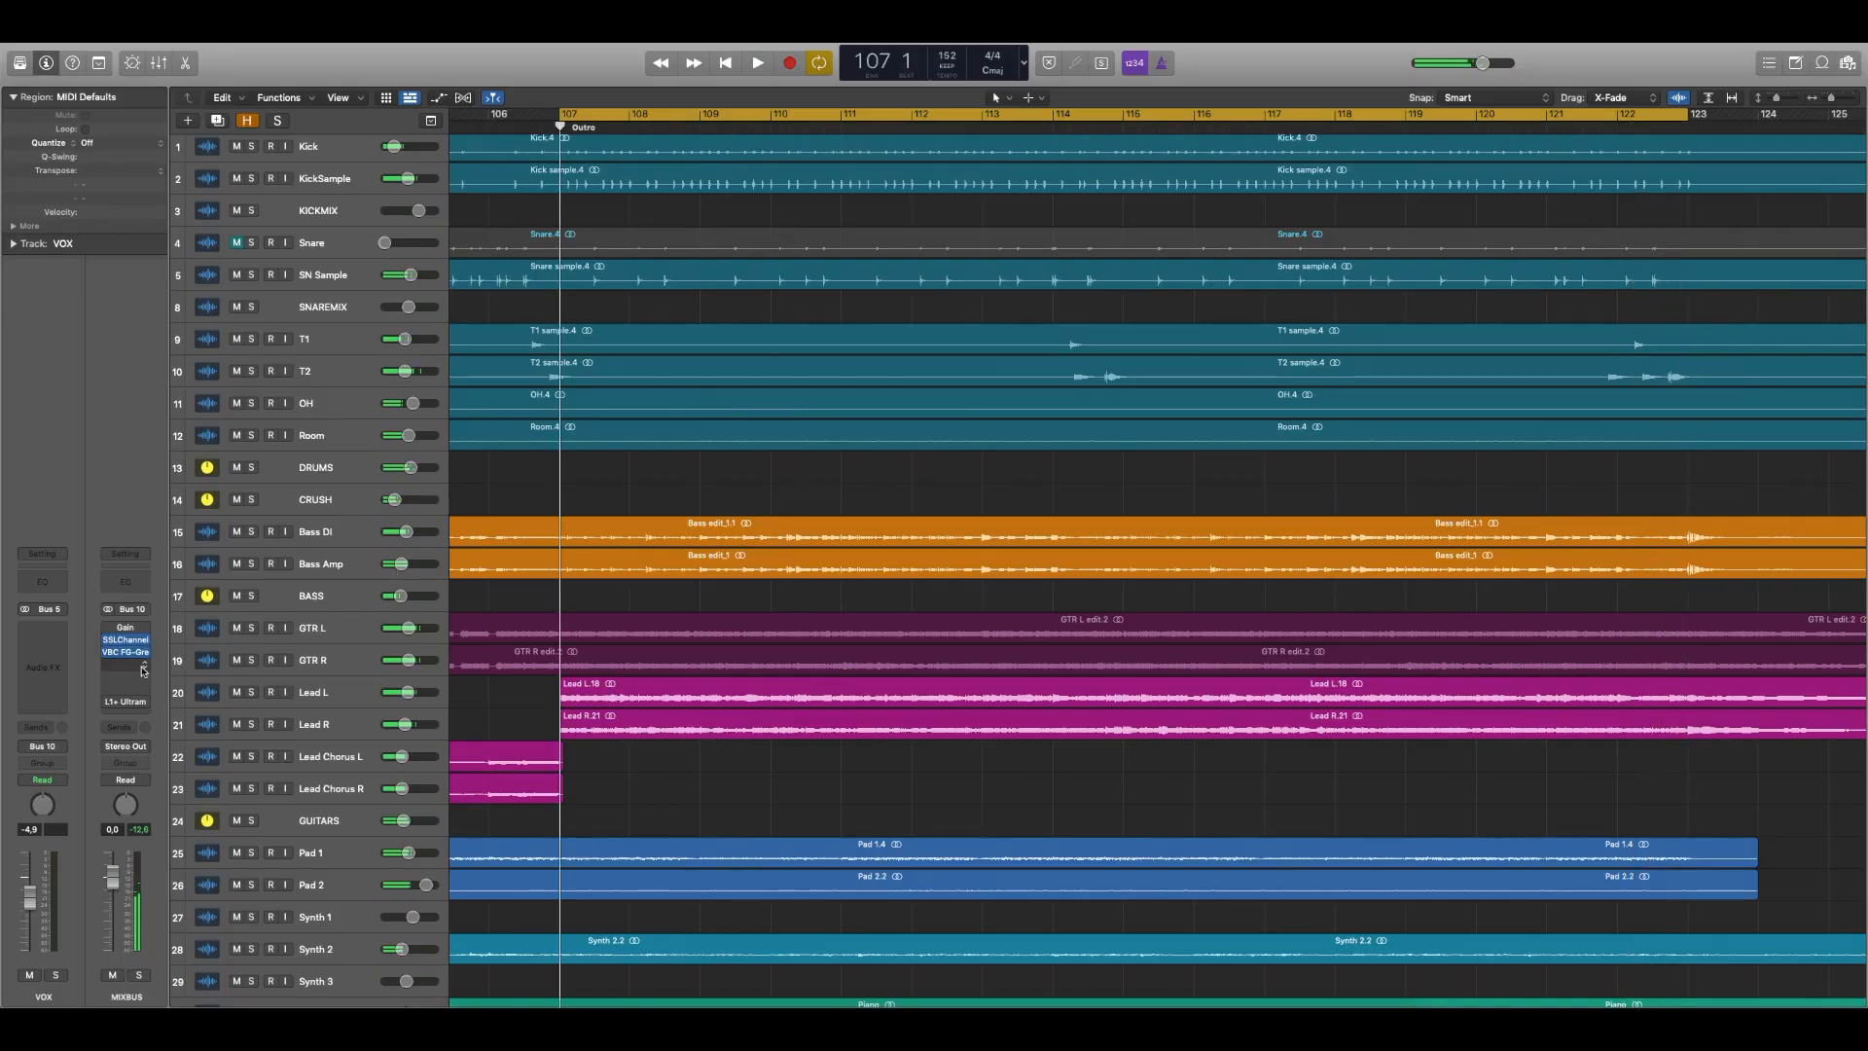
Step: Insert GW ToneCentric (s) in the next MIXBUS slot and toggle it to compare
click(124, 652)
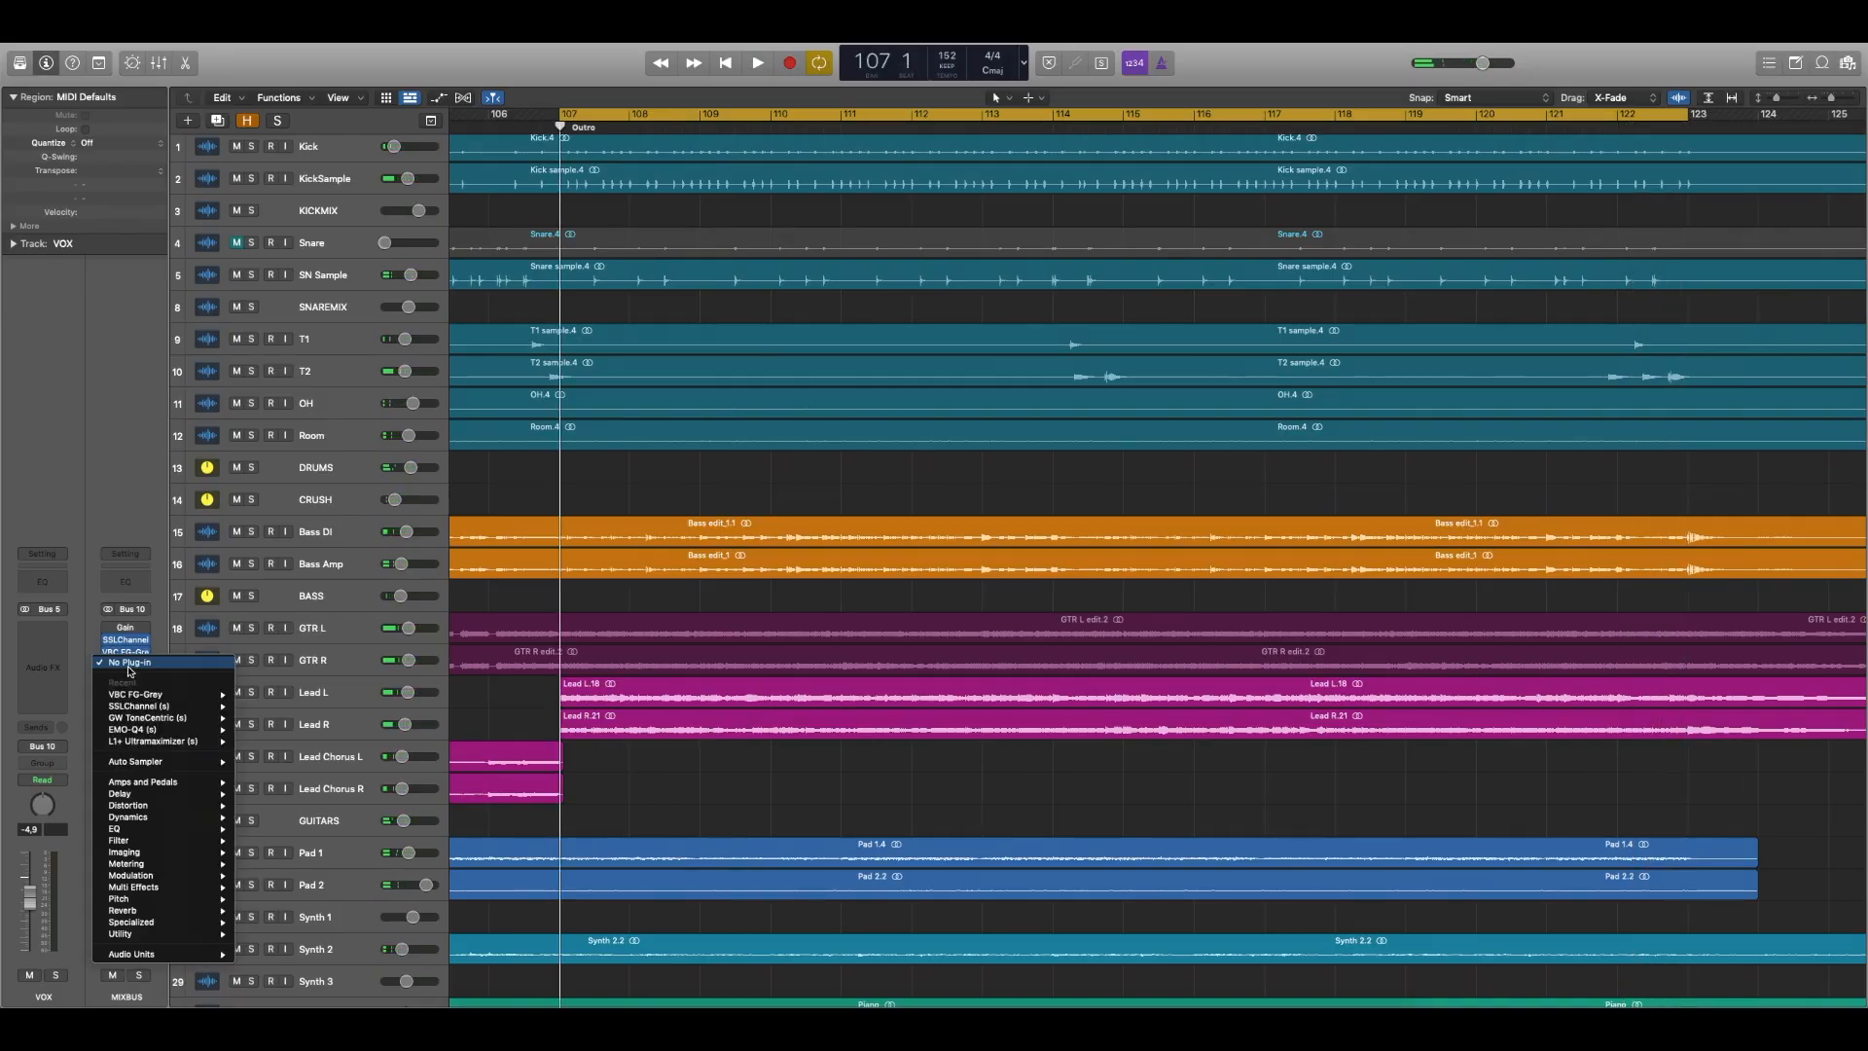
click(147, 716)
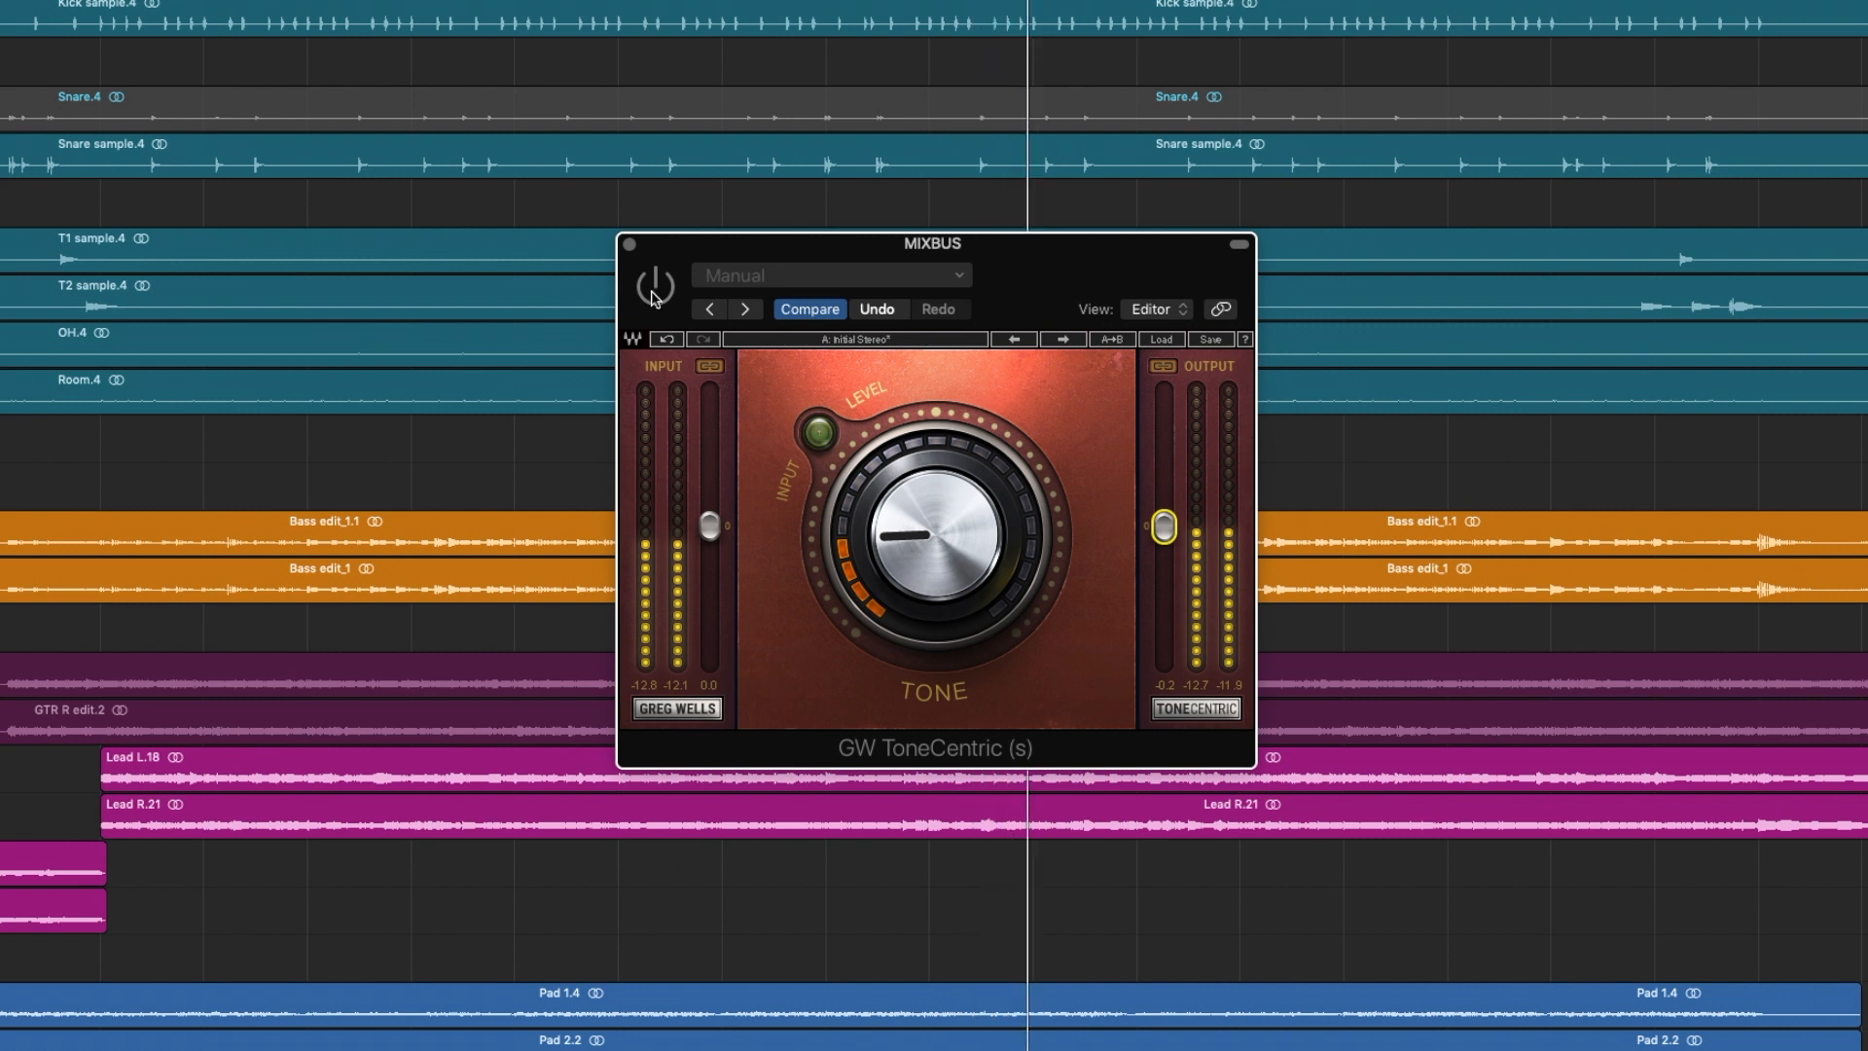
click(653, 286)
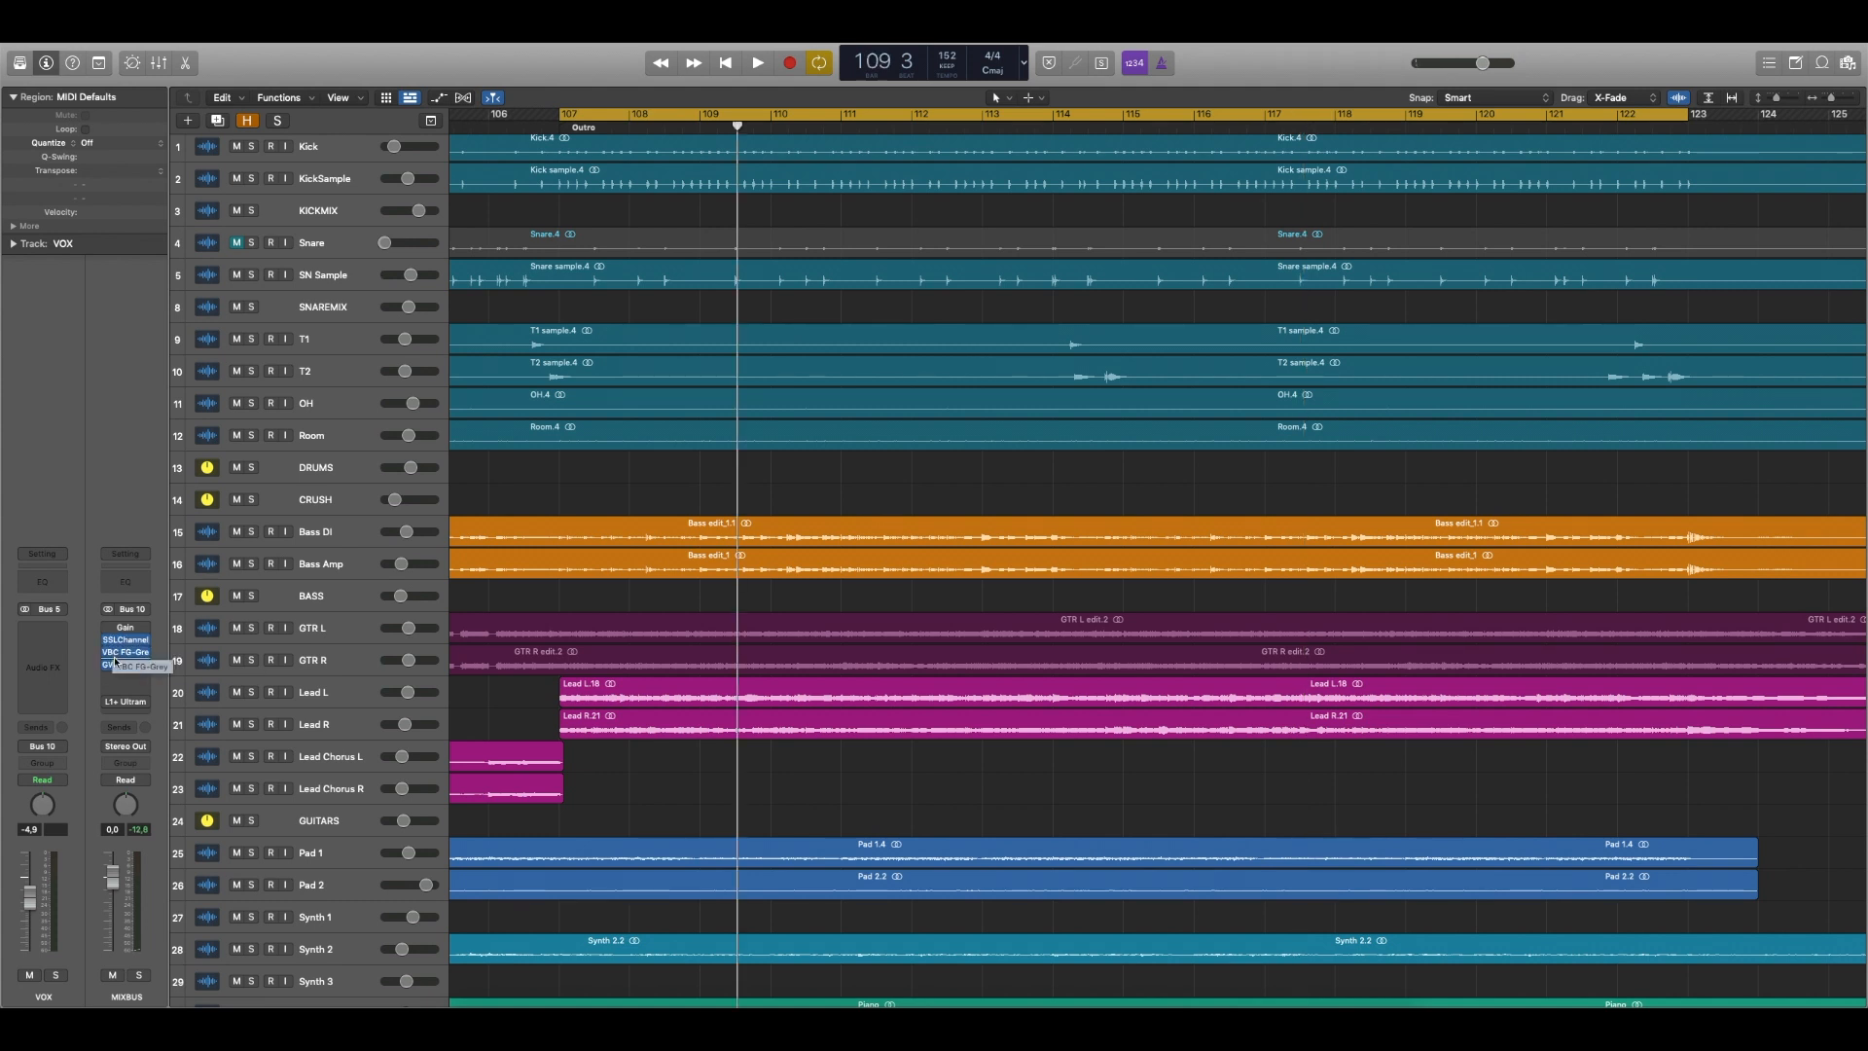
mouse_move(124, 695)
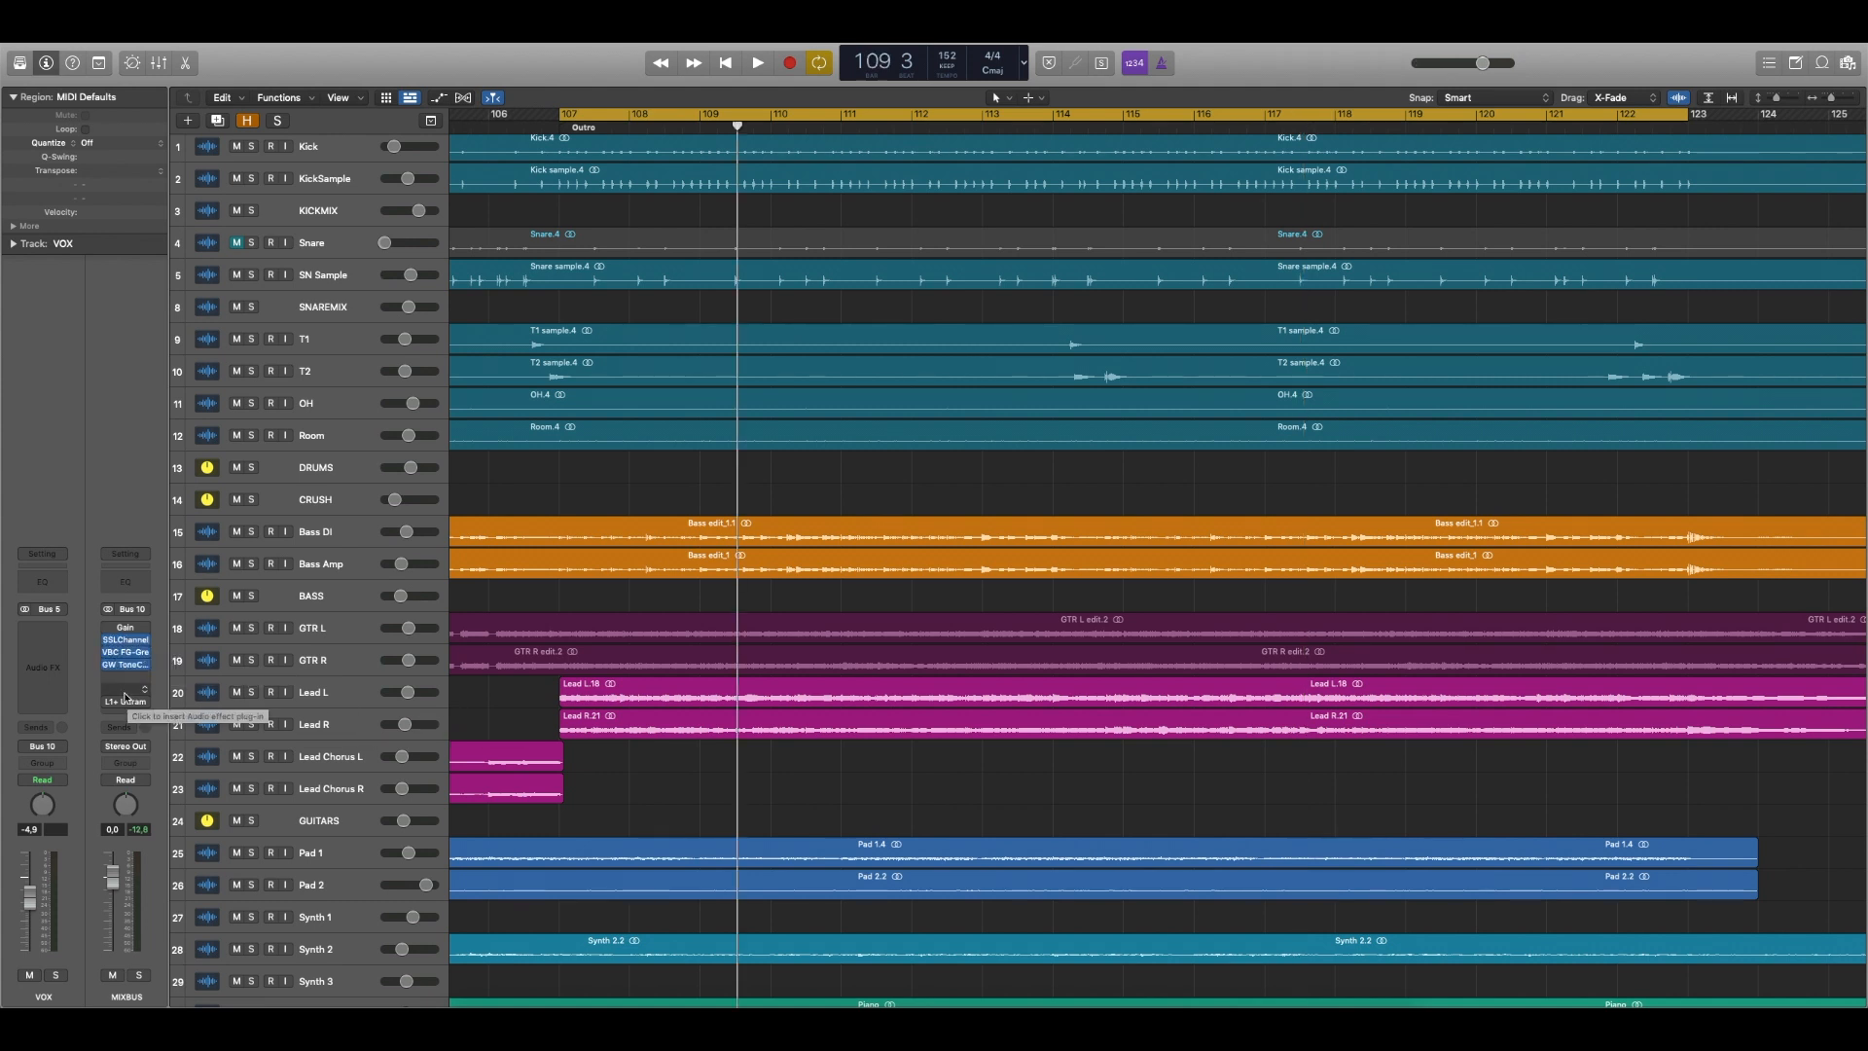